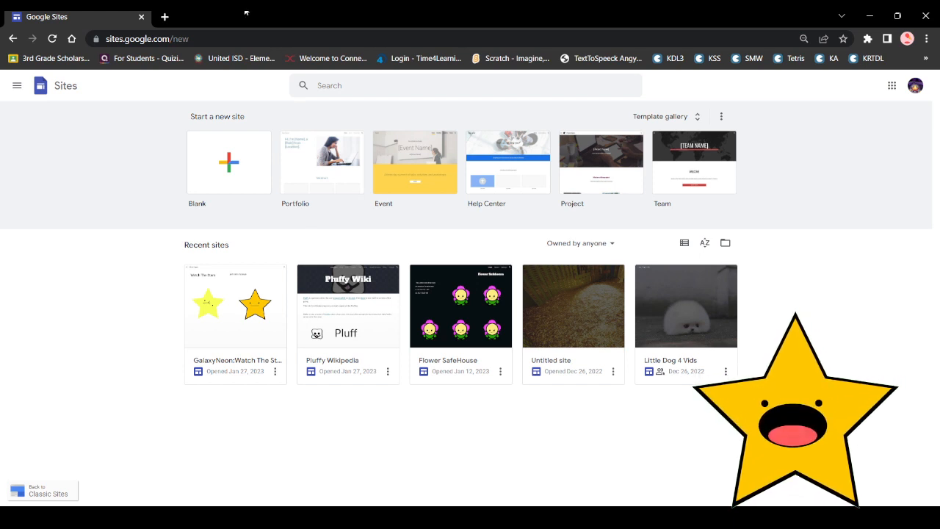
mouse_move(855, 203)
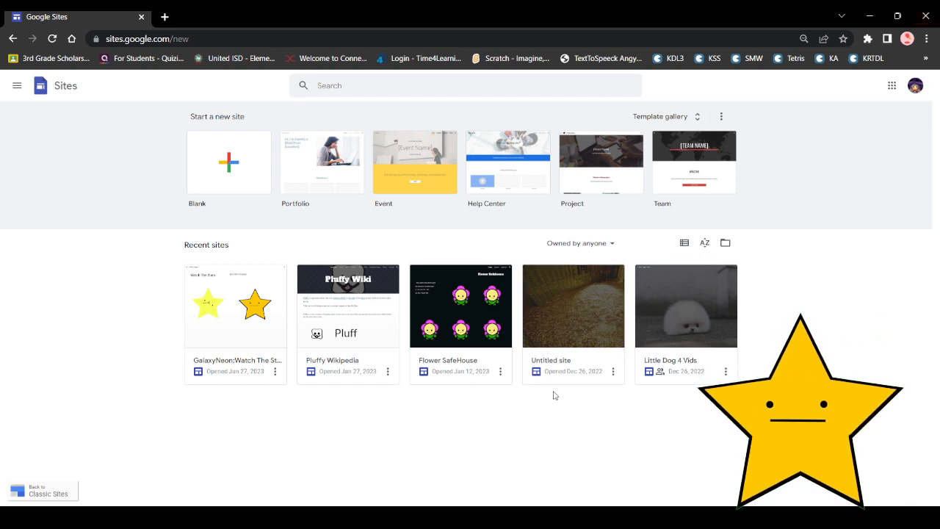
mouse_move(377, 241)
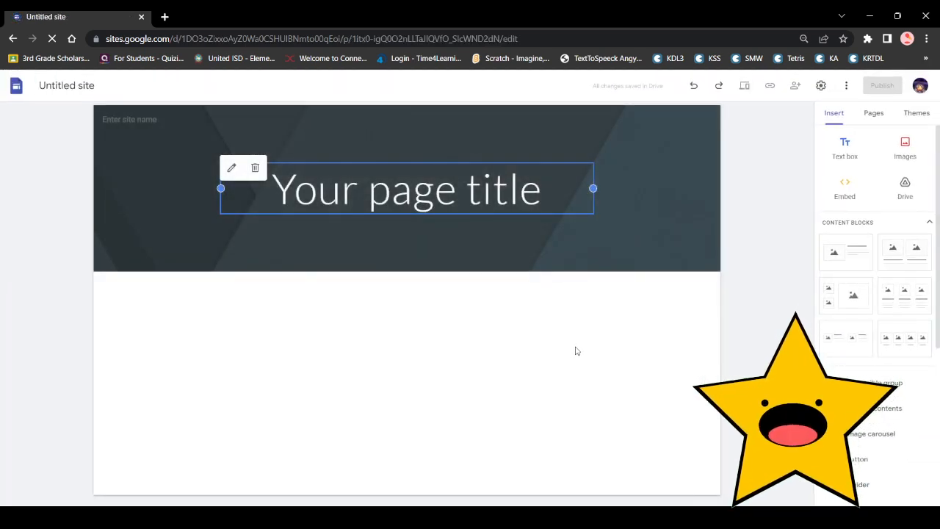
mouse_move(267, 132)
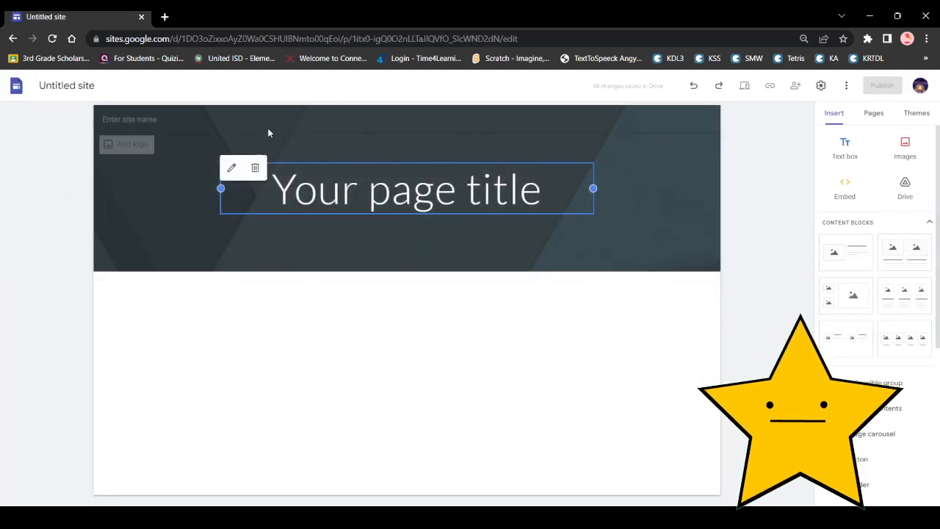
Step: Swap the header background for the purple galaxy picture with the glowing star
left_click(141, 256)
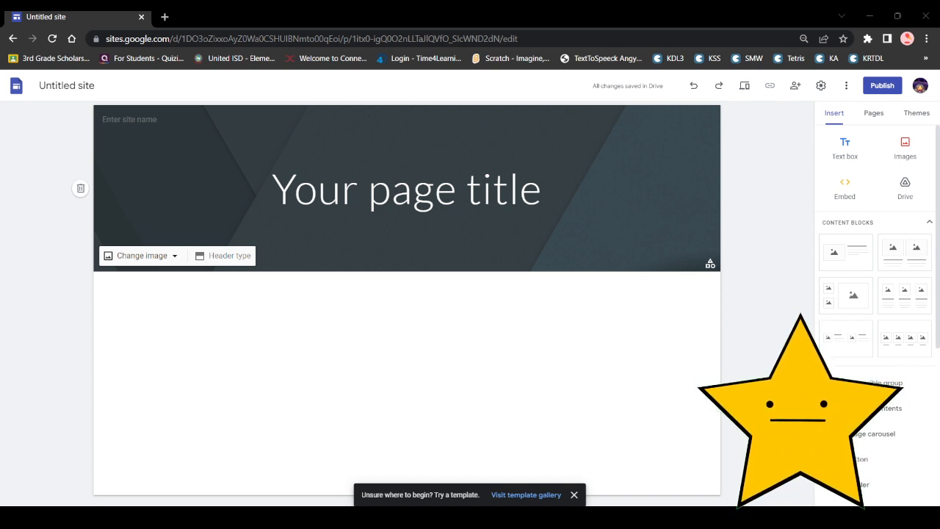
left_click(572, 493)
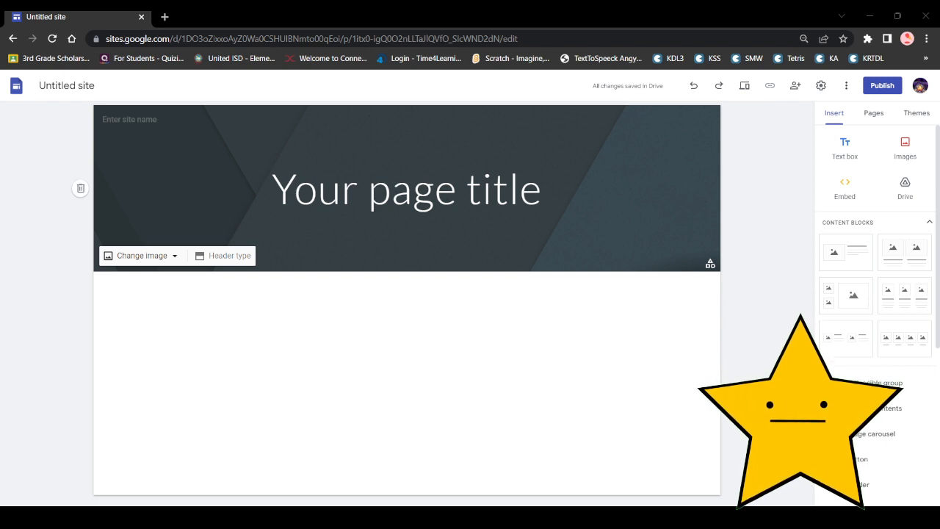
left_click(141, 256)
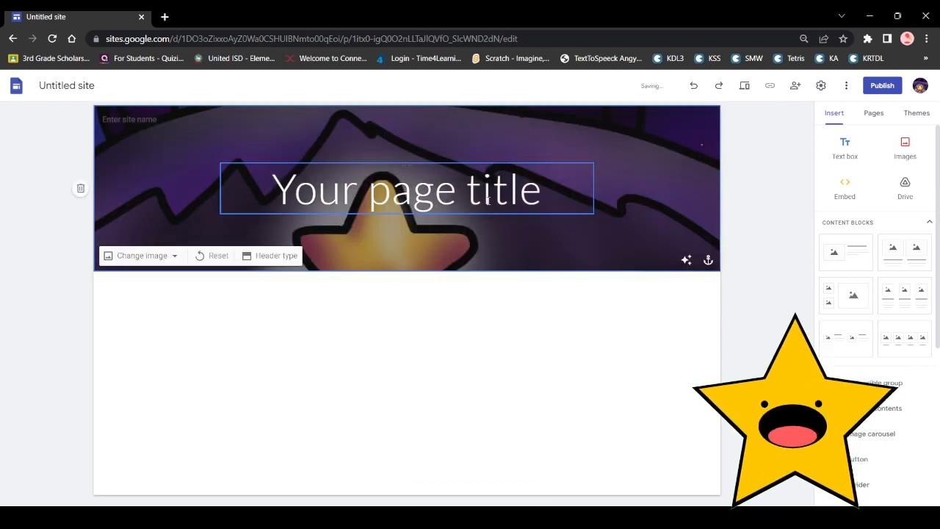
left_click(405, 188)
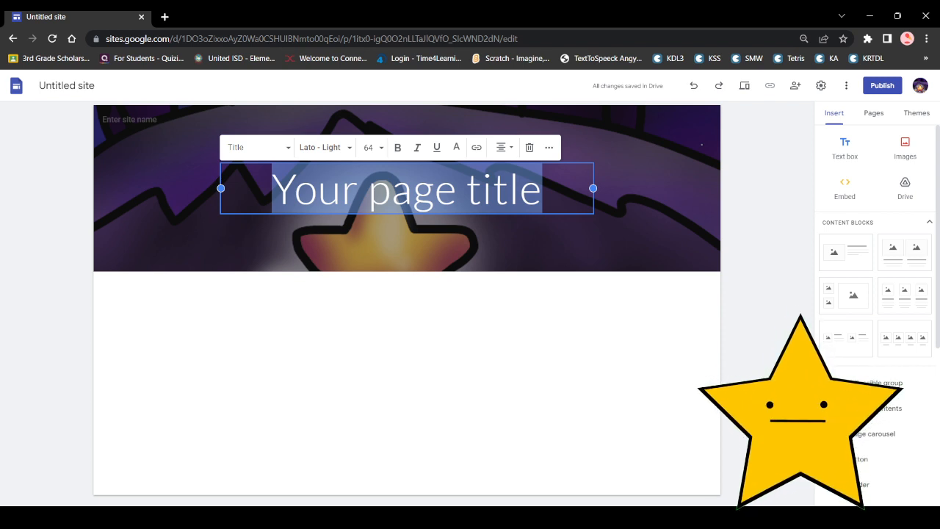
Step: Retitle the page 'Galaxy Neon Turtorial Wiki'
type("Galaxy")
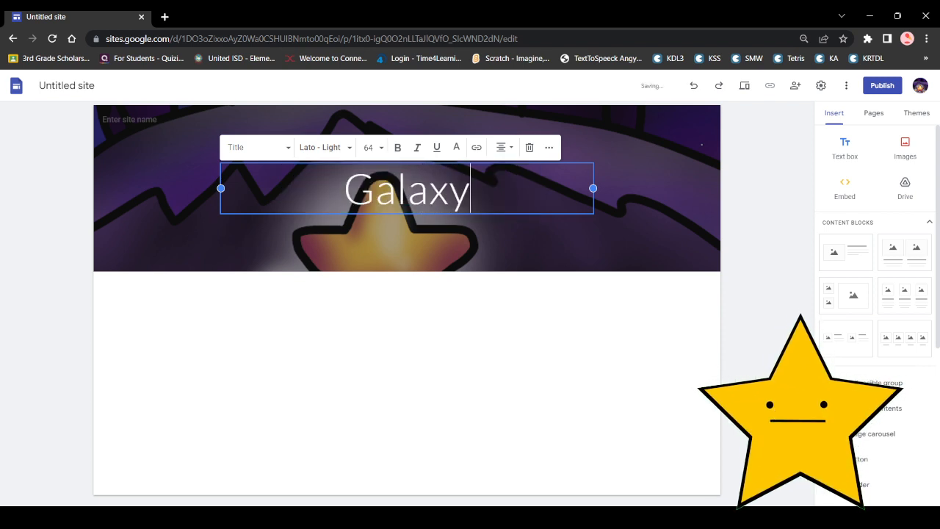
type("Neon")
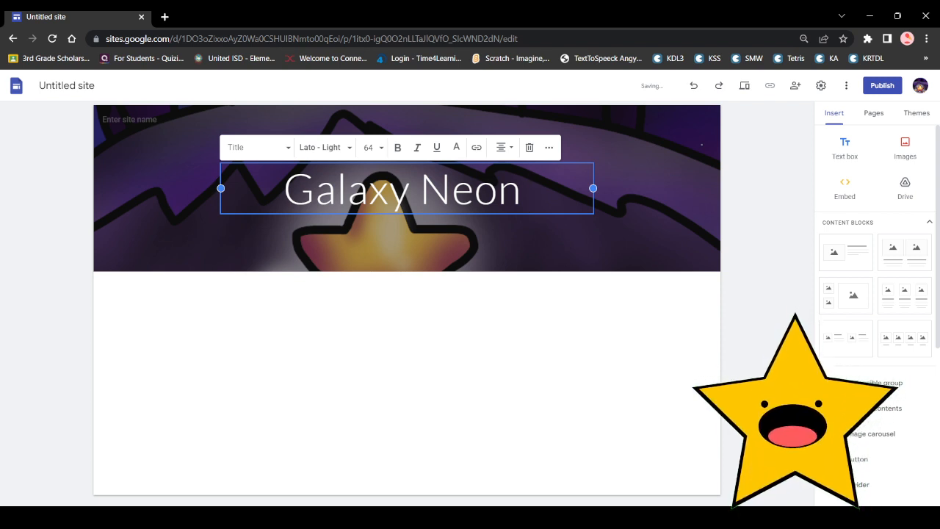
type("Turt")
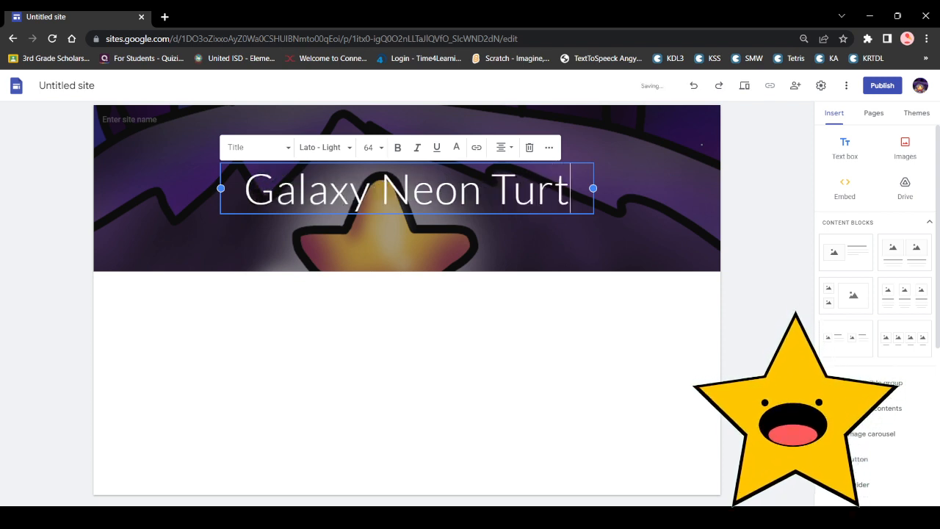
type("orial W")
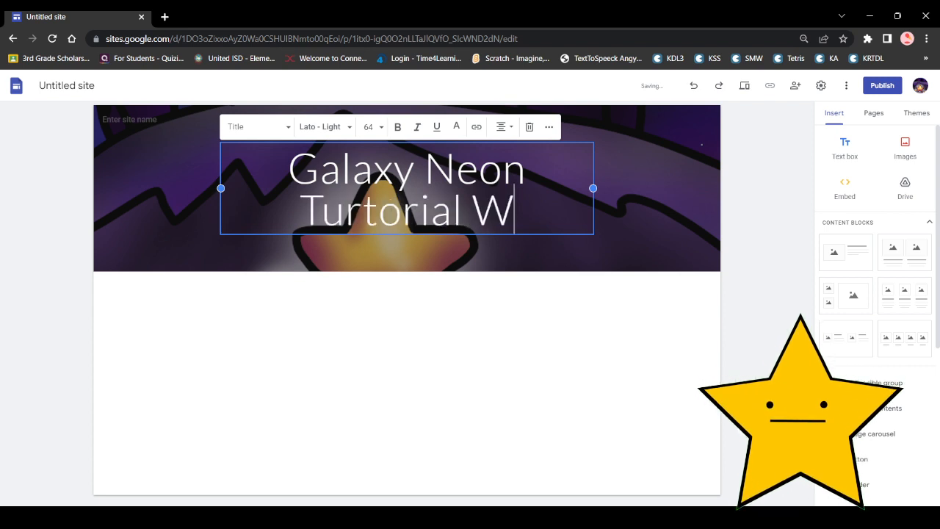
type("iki")
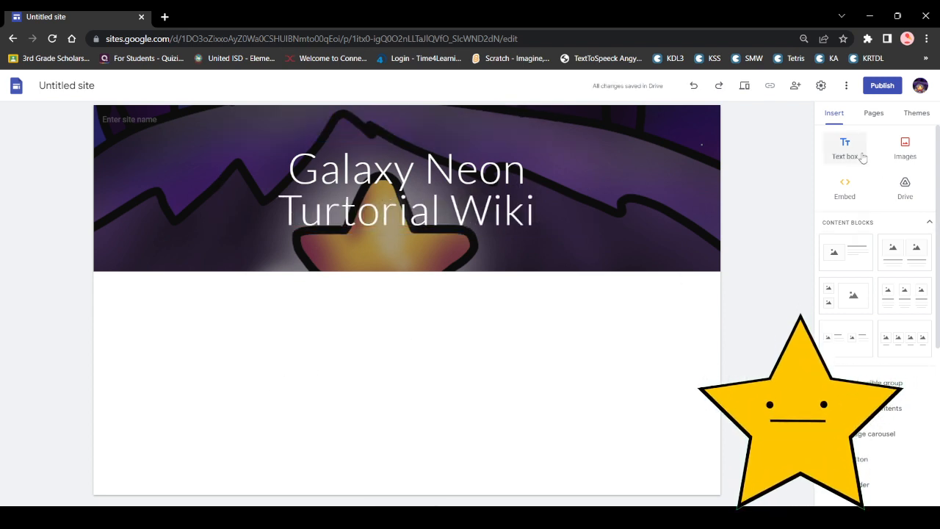
Step: Add a text box under the header reading 'Hello. This video is about blah blah blah.'
left_click(844, 147)
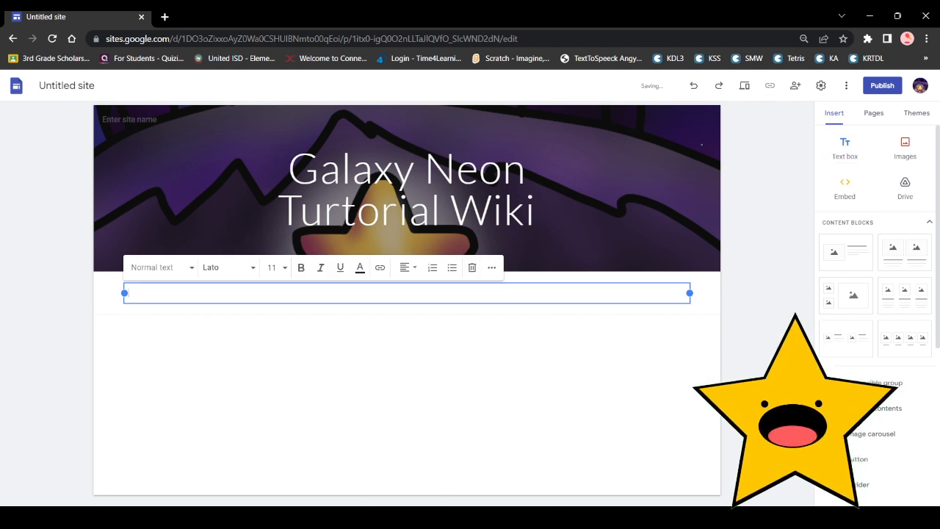
type("Hello")
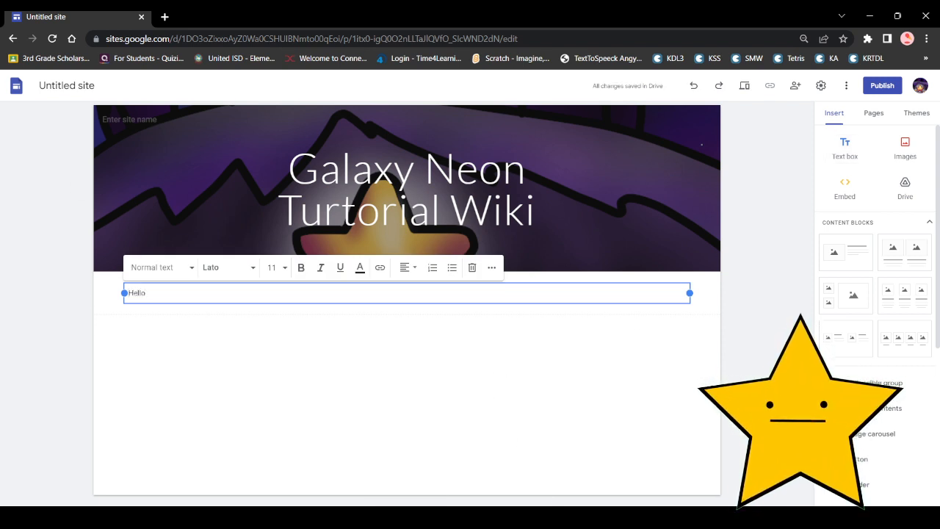
type(". This video")
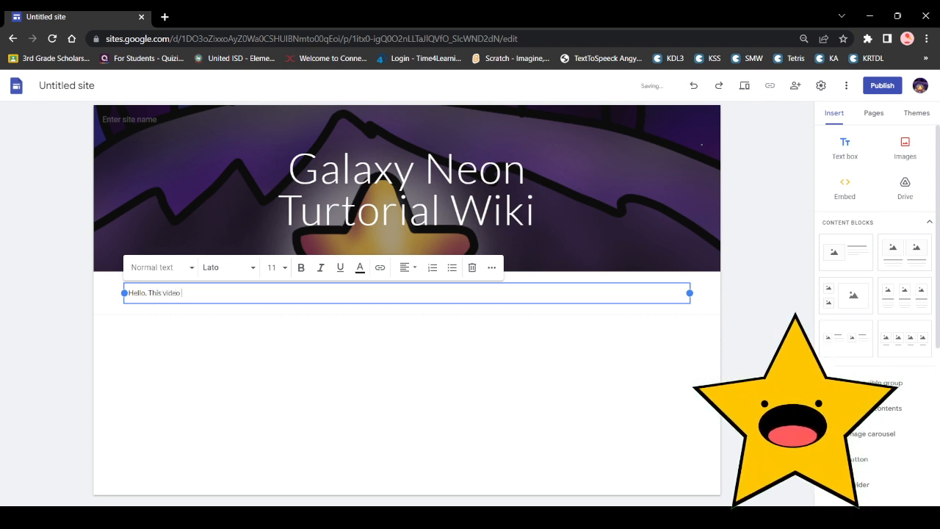
type("is about blH Bl.h b")
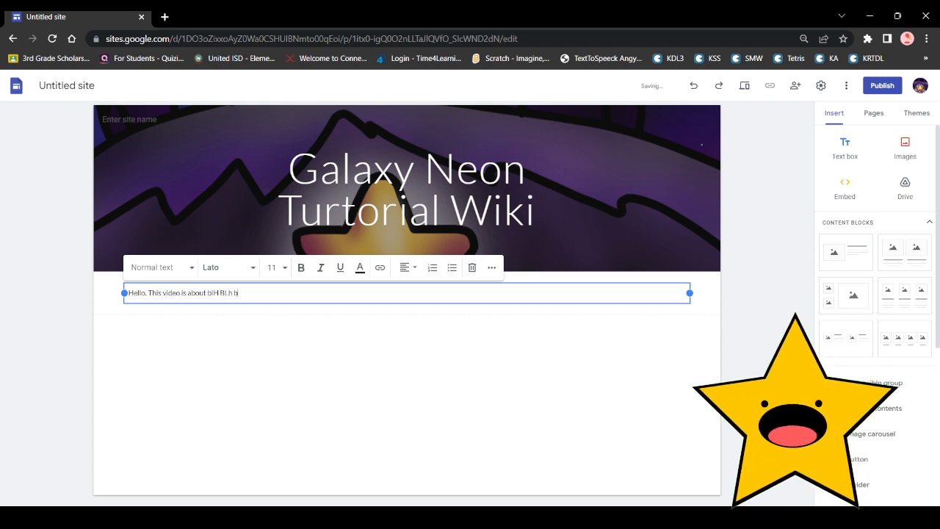
type("lH.")
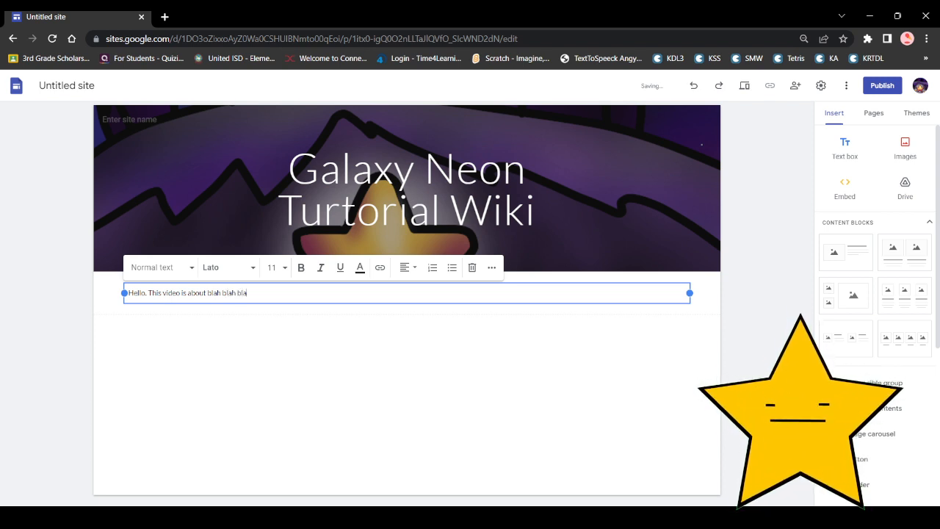
type("h.")
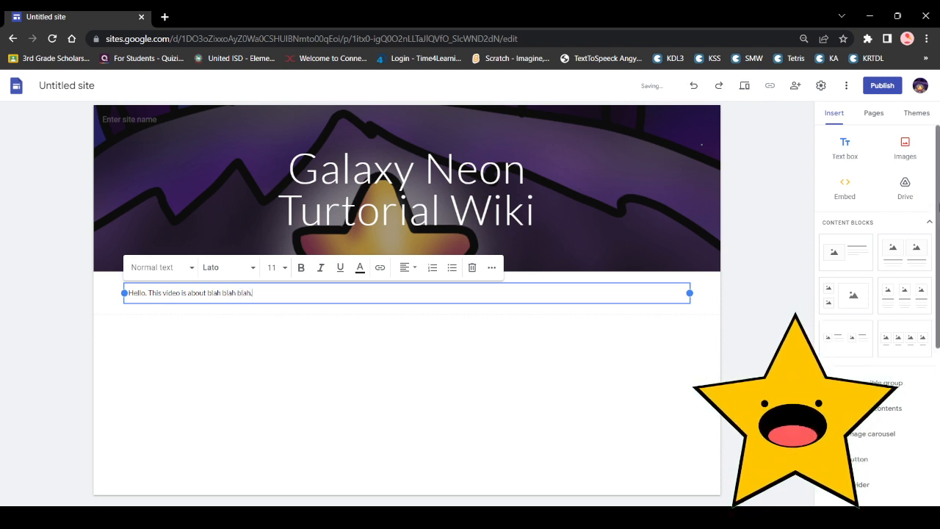
left_click(546, 464)
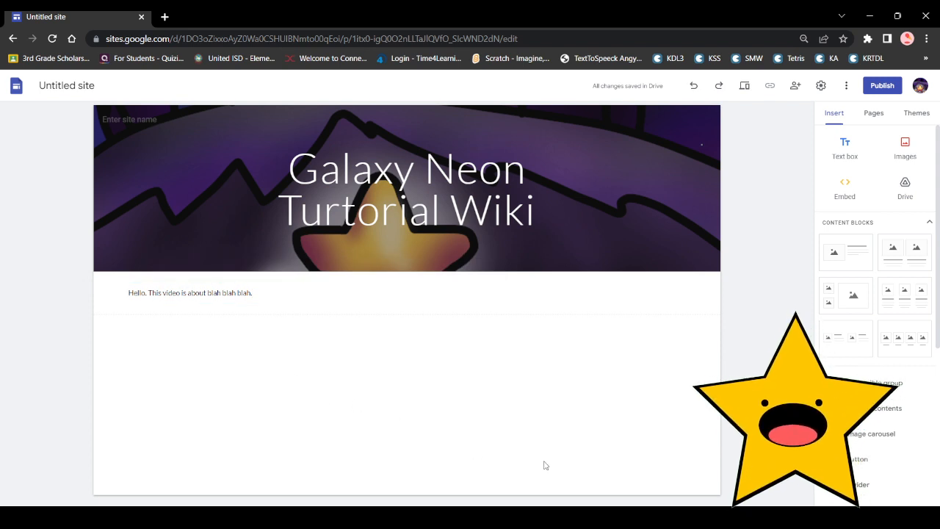
mouse_move(320, 361)
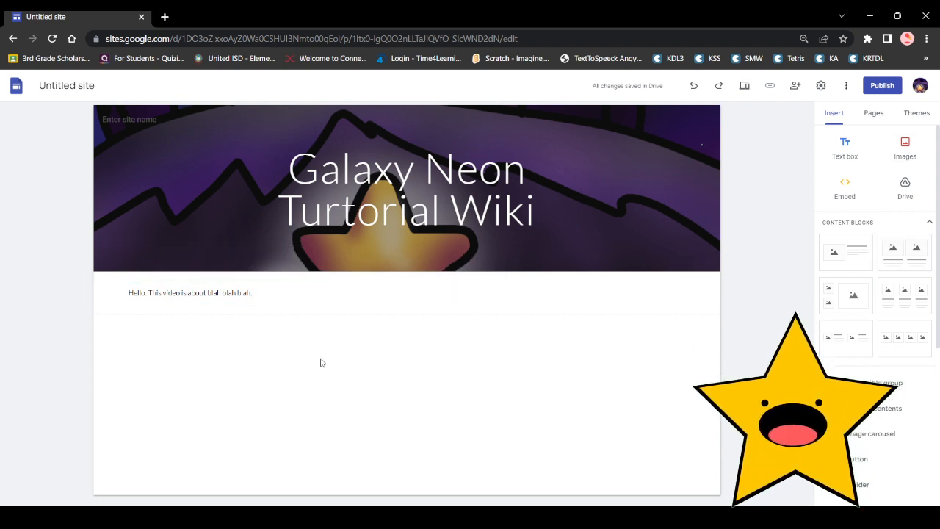
Step: Rename the Home page to Main through its properties in the Pages panel
left_click(916, 112)
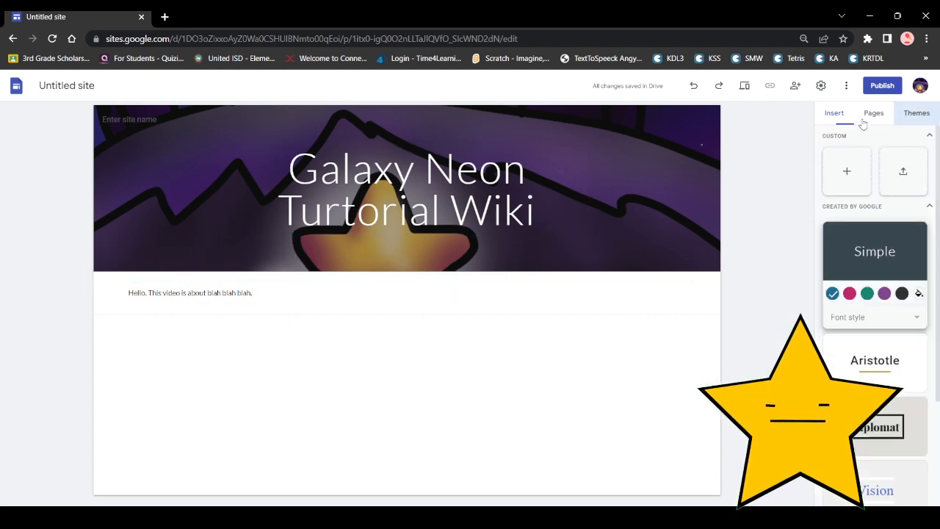
left_click(872, 112)
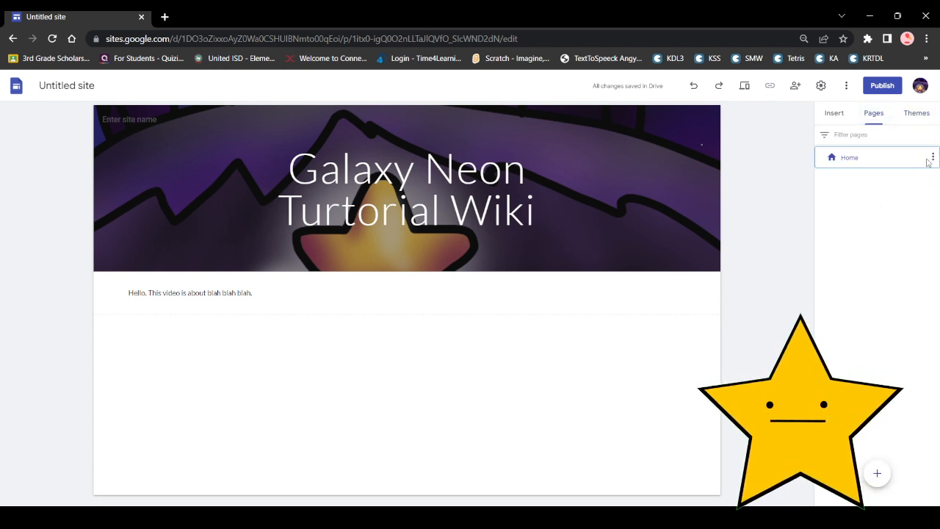
left_click(931, 157)
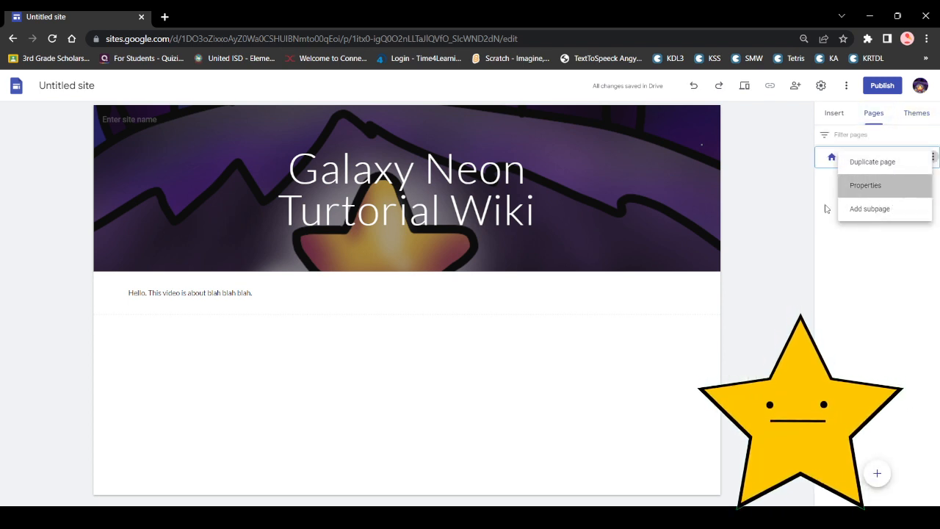
left_click(865, 185)
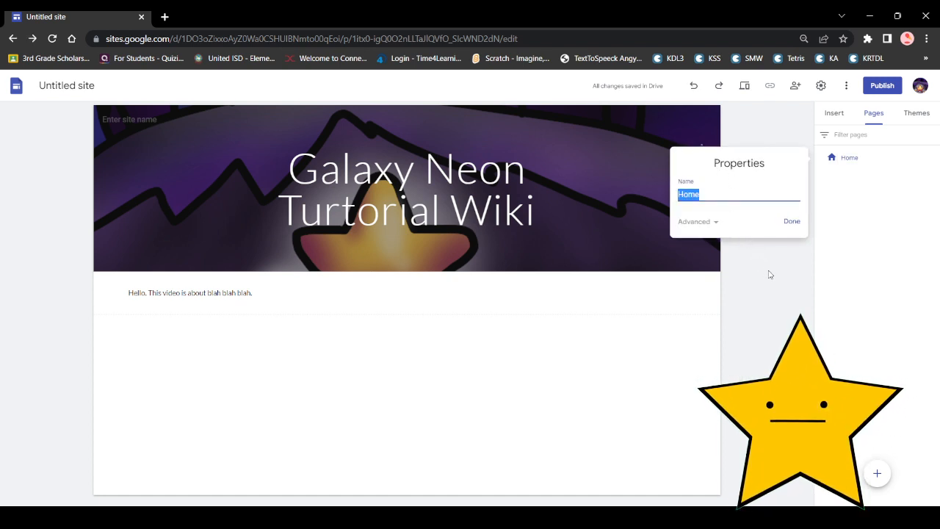
type("Main")
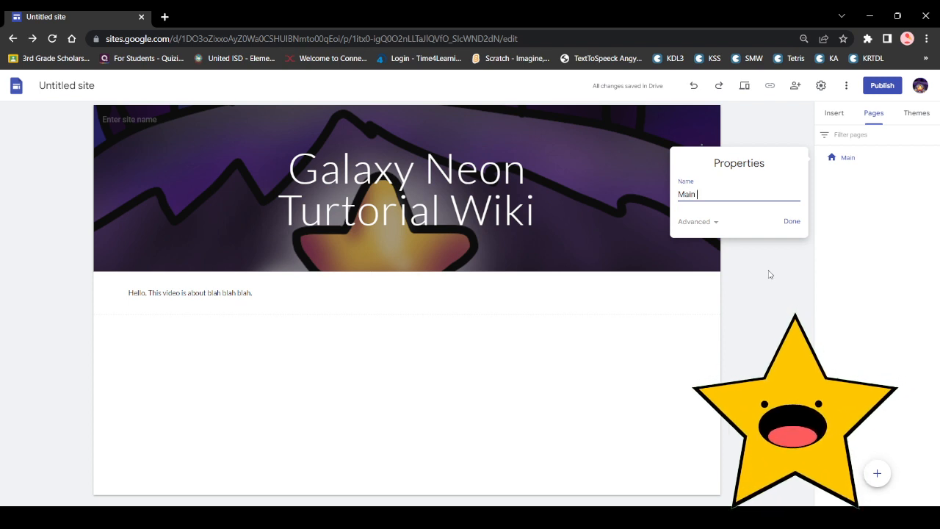
left_click(791, 220)
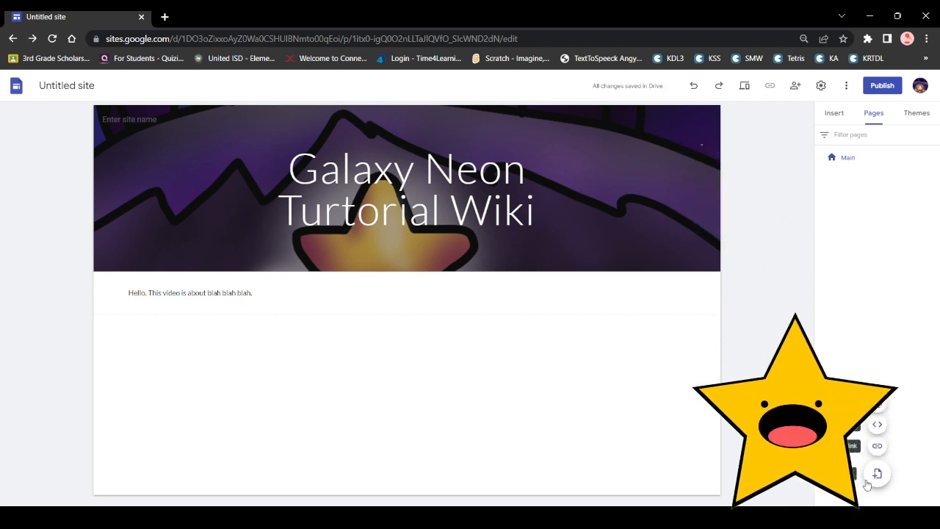
Step: Create a new page named Sarah and open it for editing
left_click(876, 473)
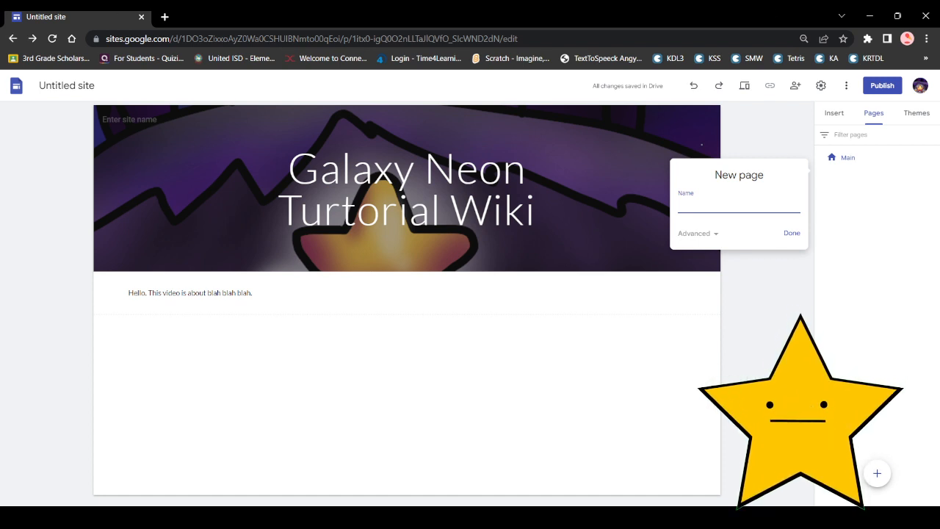
type("G")
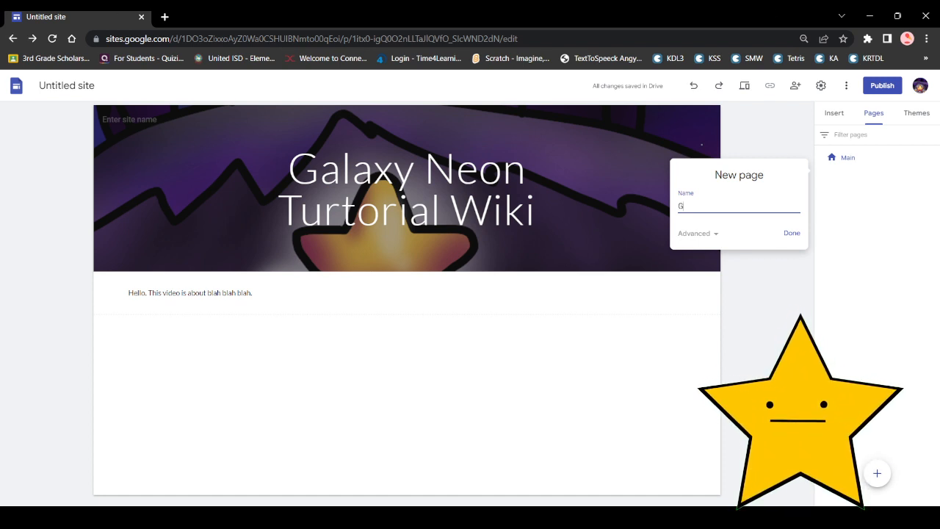
key("Backspace")
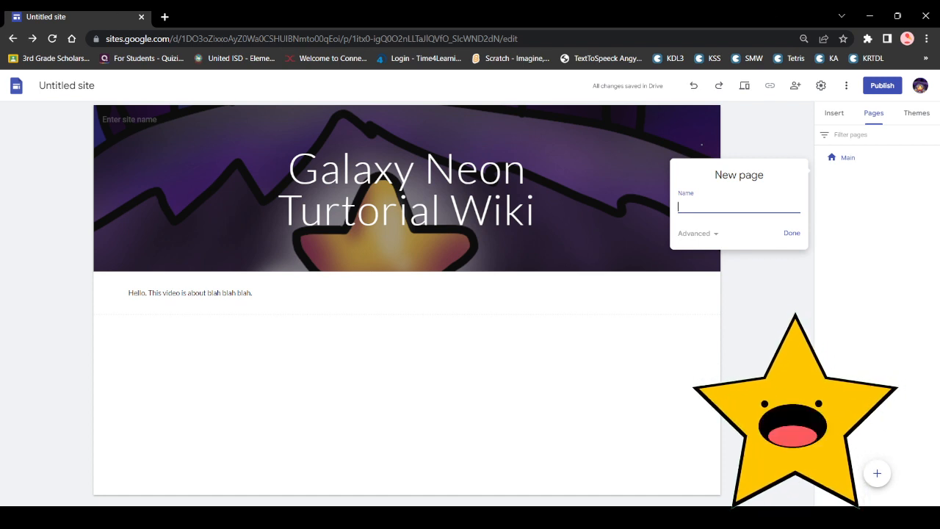
type("A")
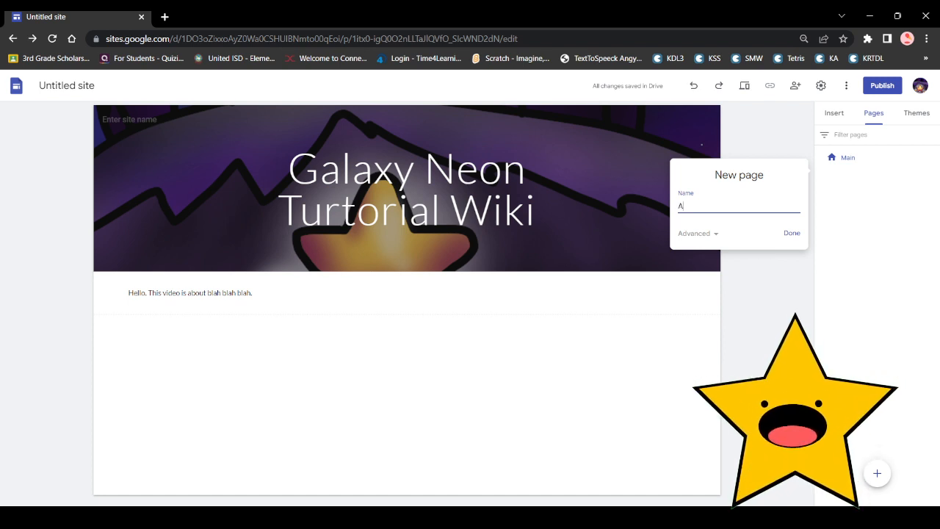
key("Backspace")
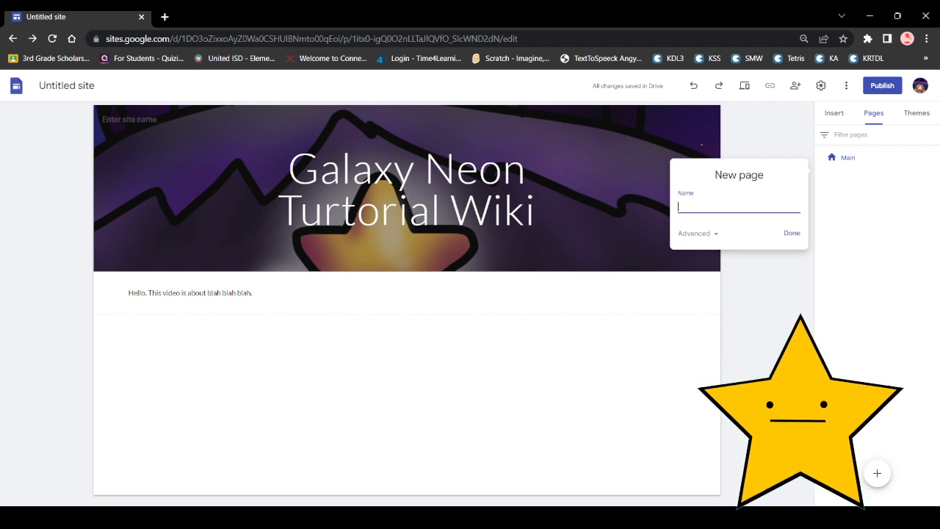
left_click(791, 232)
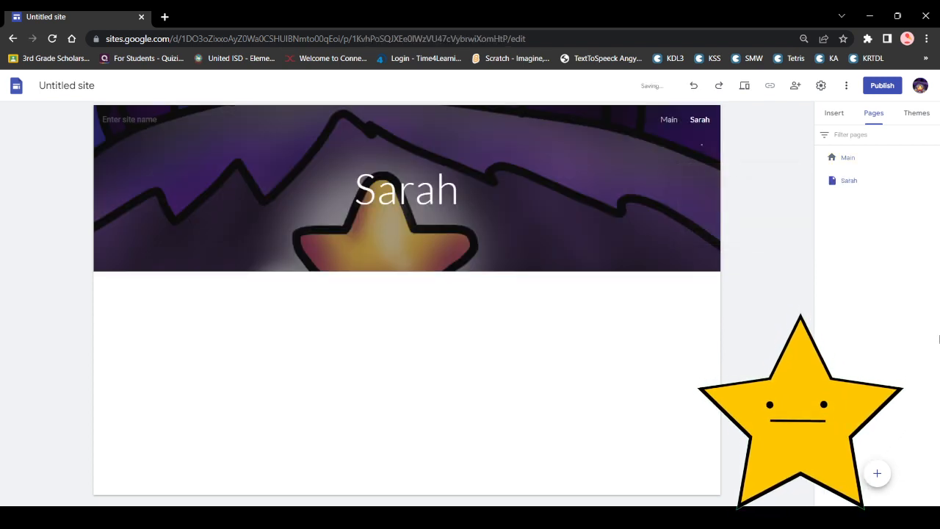
left_click(405, 188)
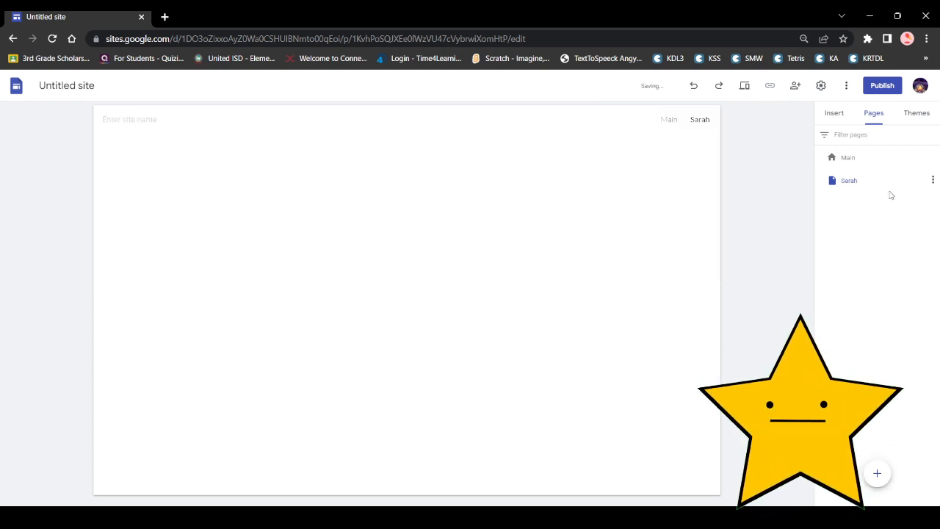
left_click(849, 157)
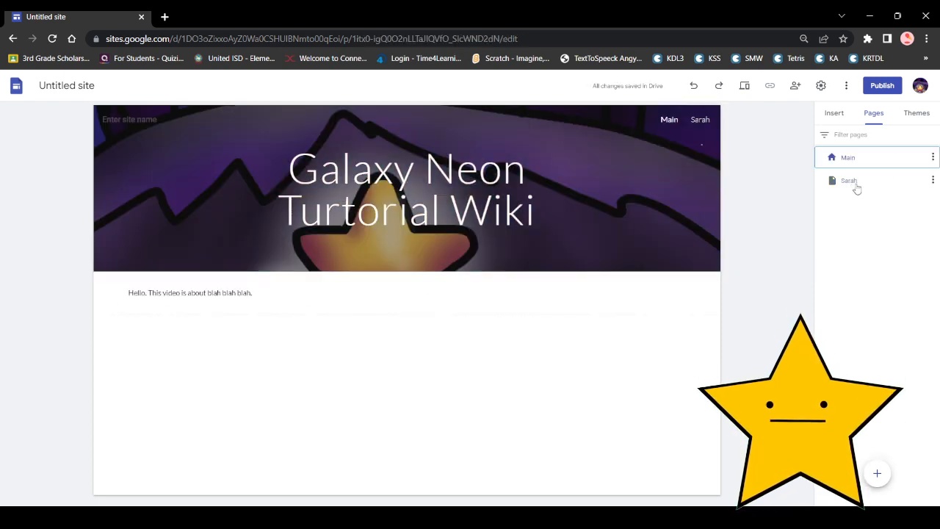
left_click(849, 179)
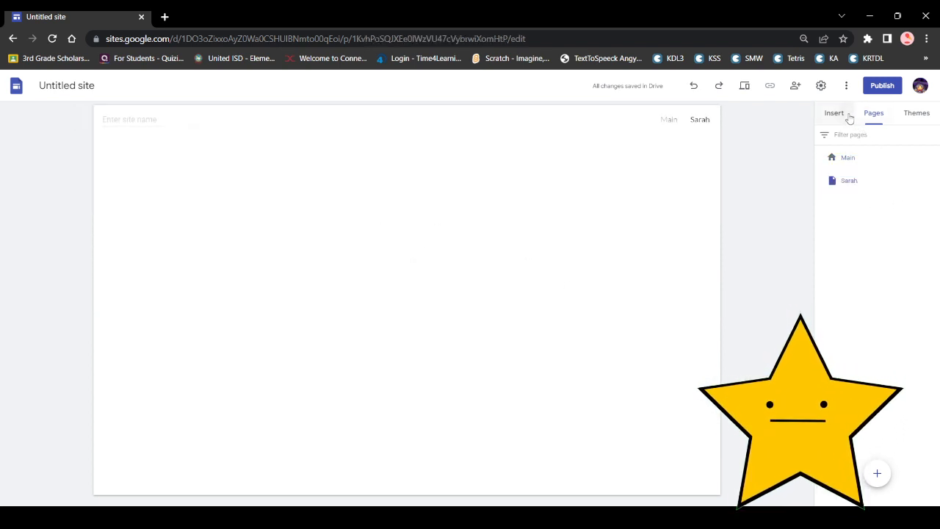
Step: Insert the wait-until / if-then code-block picture onto the Sarah page
left_click(834, 111)
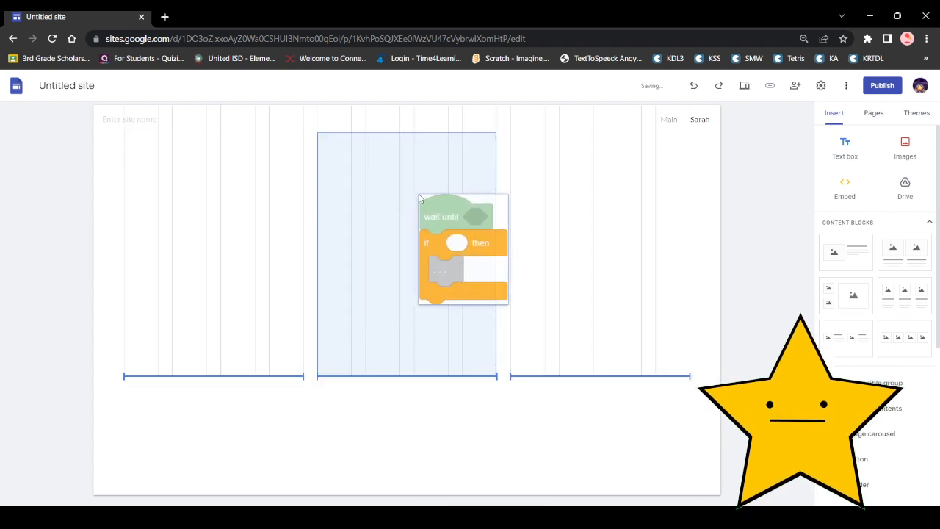
left_click(463, 250)
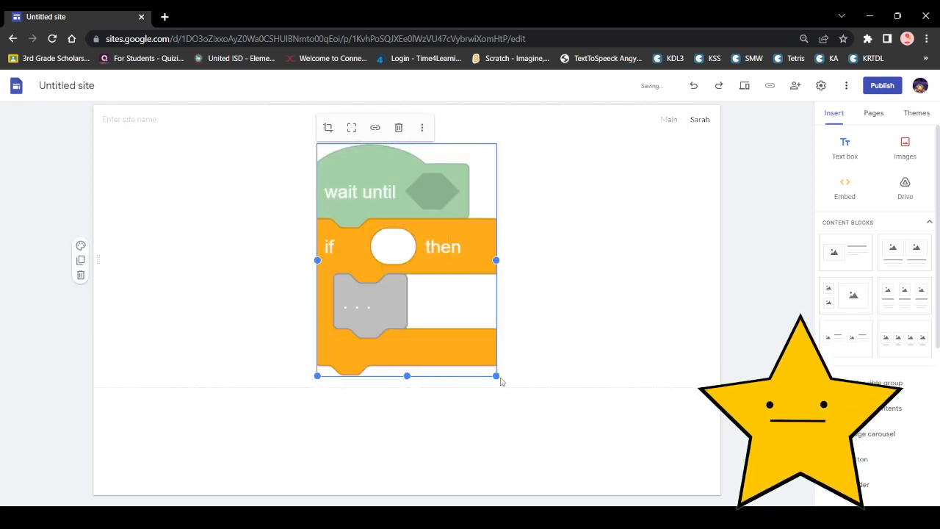
Step: Shrink the code-block picture to a small size and start an Embed insert
left_click_drag(496, 376, 435, 262)
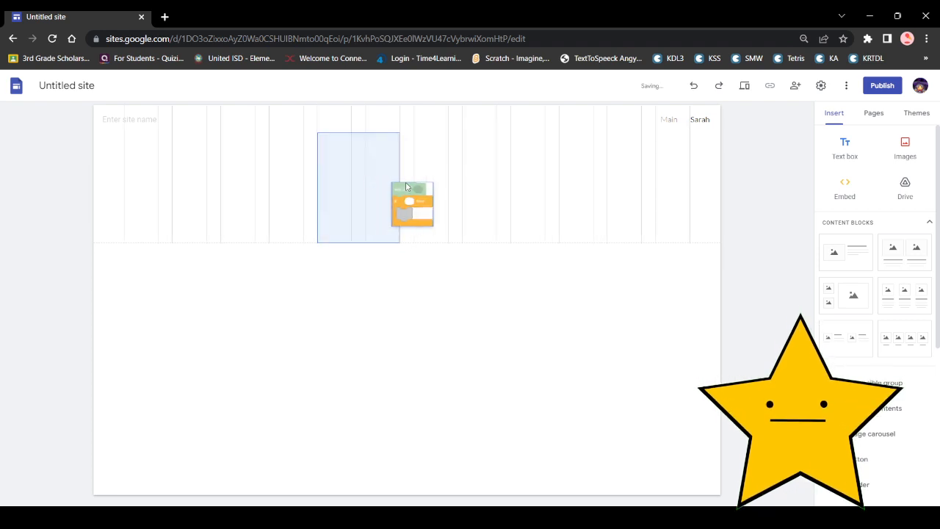
left_click(411, 204)
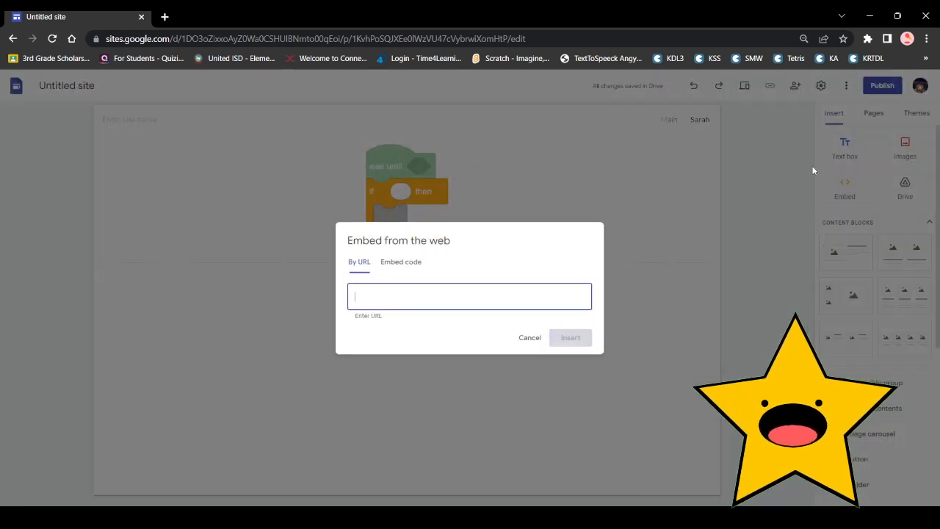
Step: Cancel the embed and type the heading 'Sarah' at size 24 below the picture
left_click(528, 336)
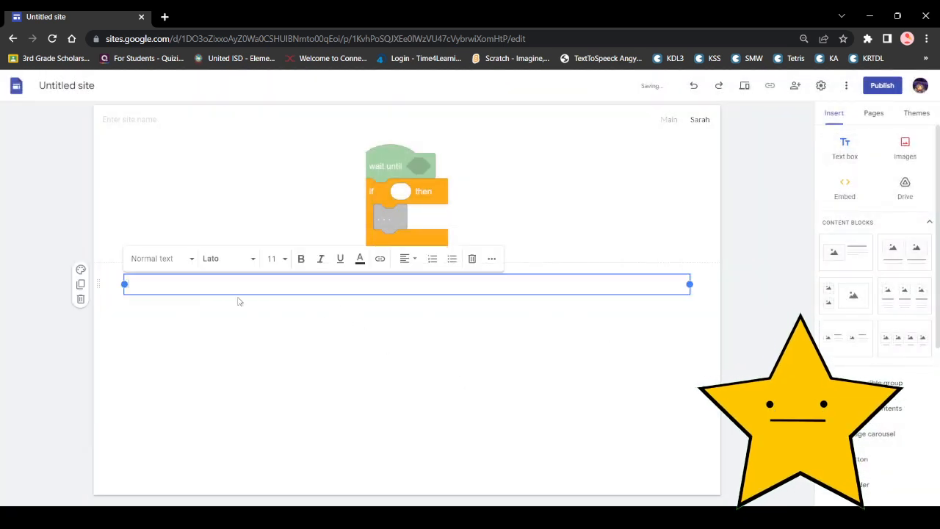
left_click(276, 258)
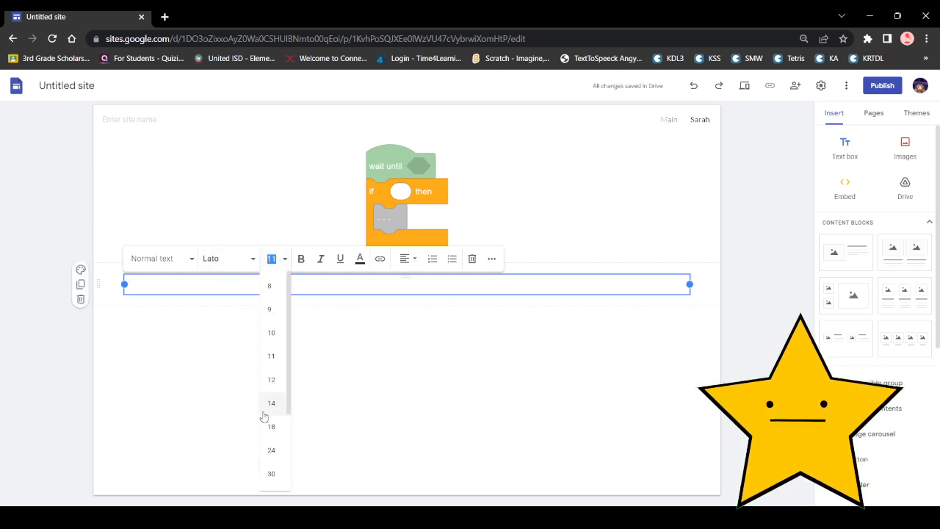
left_click(270, 426)
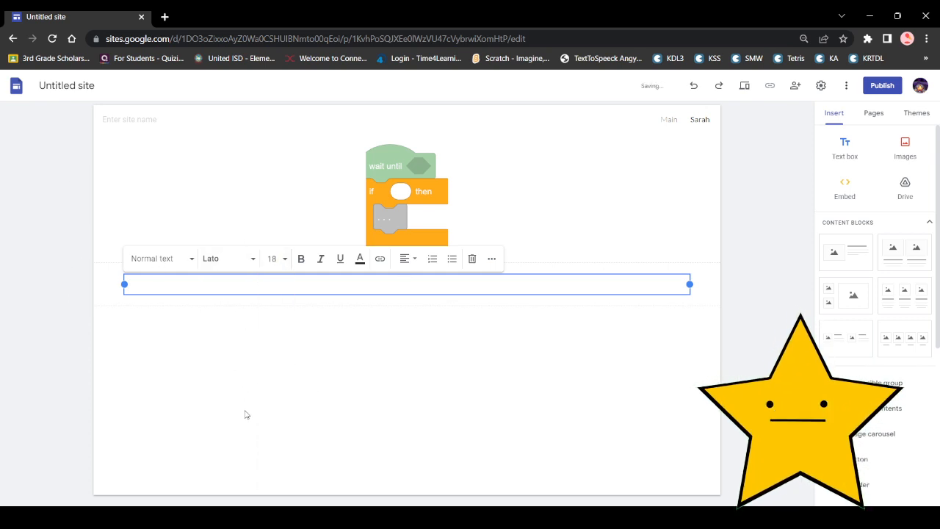
left_click(272, 259)
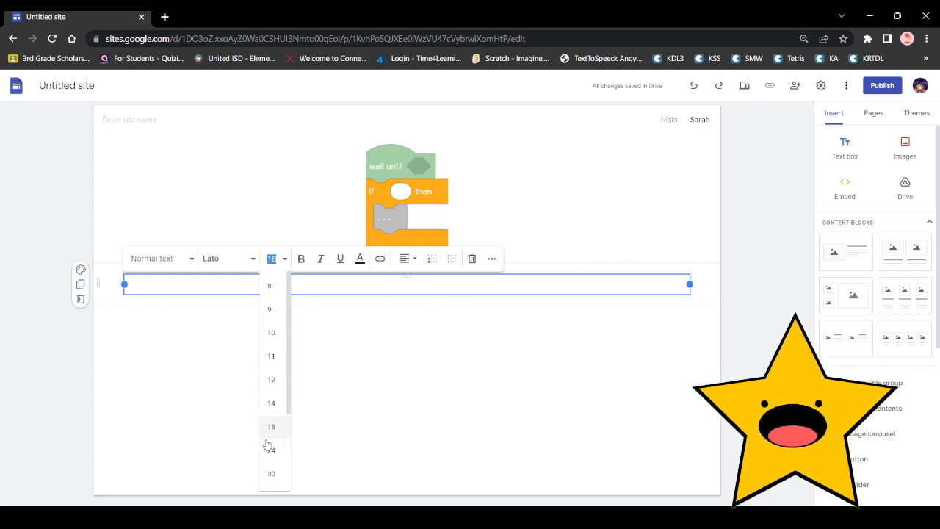
left_click(270, 449)
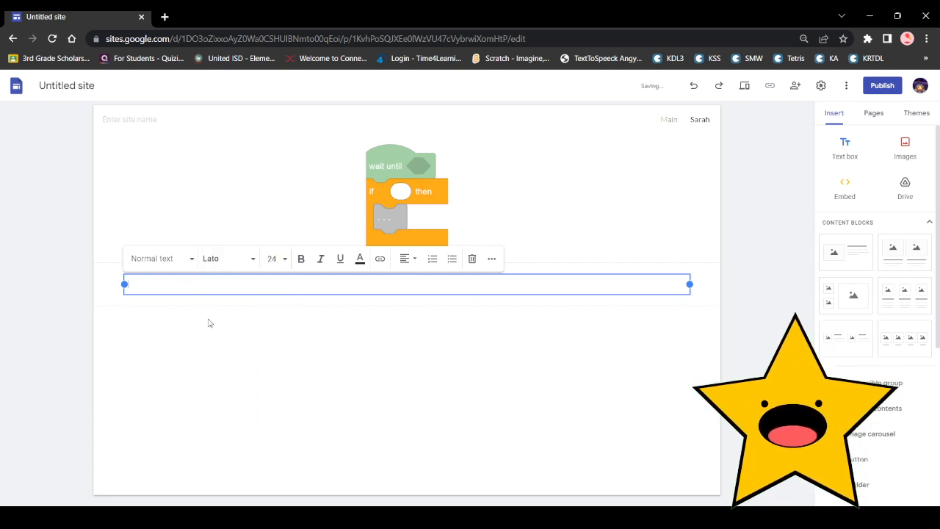
type("Sara")
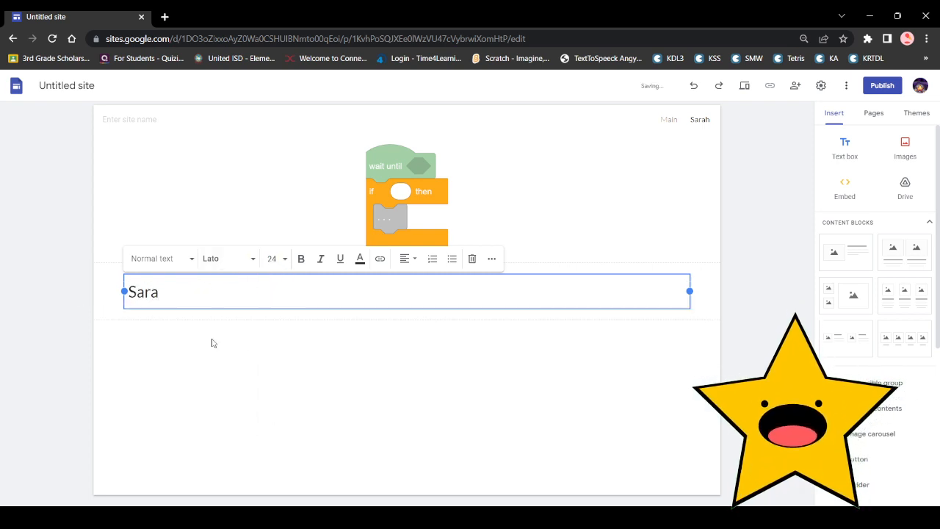
type("h")
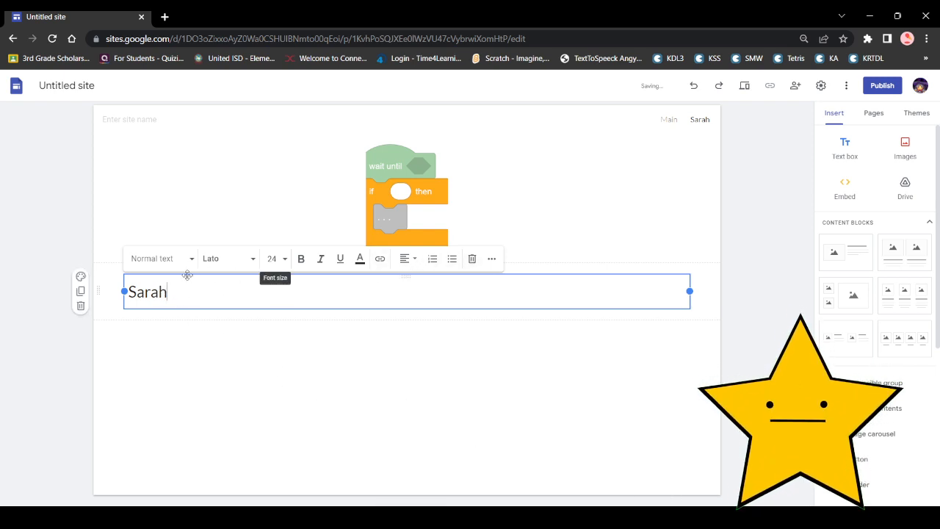
Step: Centre the Sarah heading and make it much larger
left_click(402, 259)
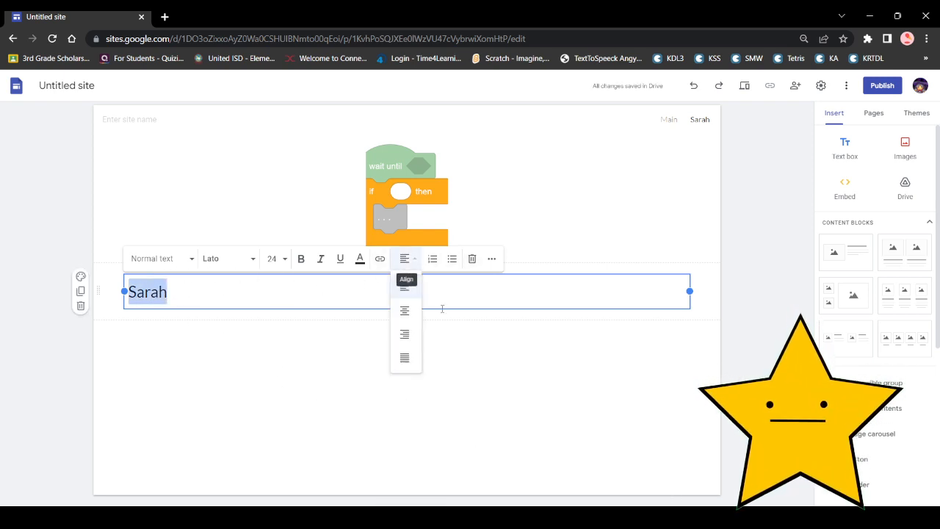
left_click(404, 311)
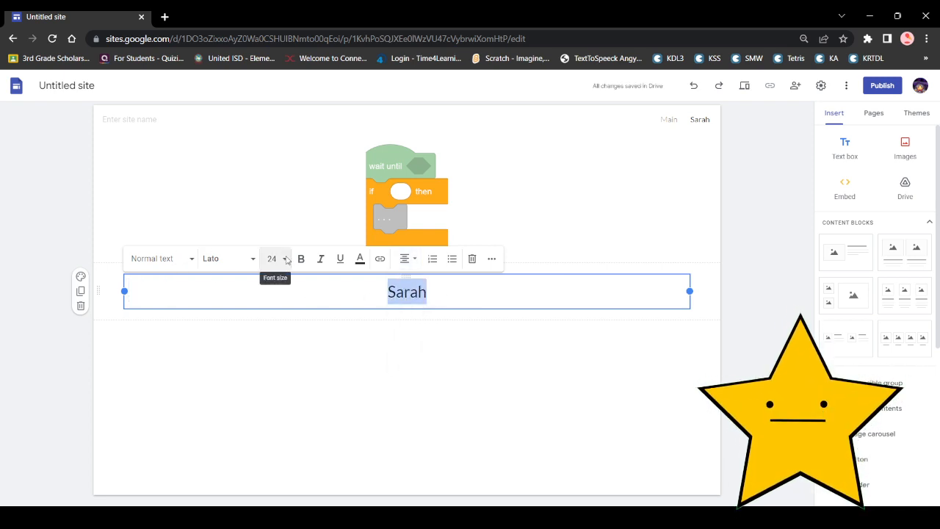
left_click(276, 258)
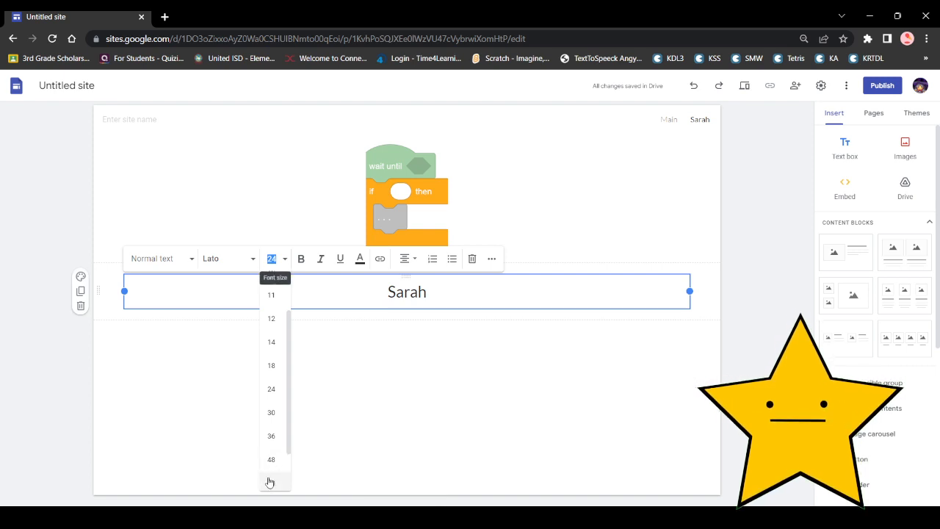
left_click(270, 481)
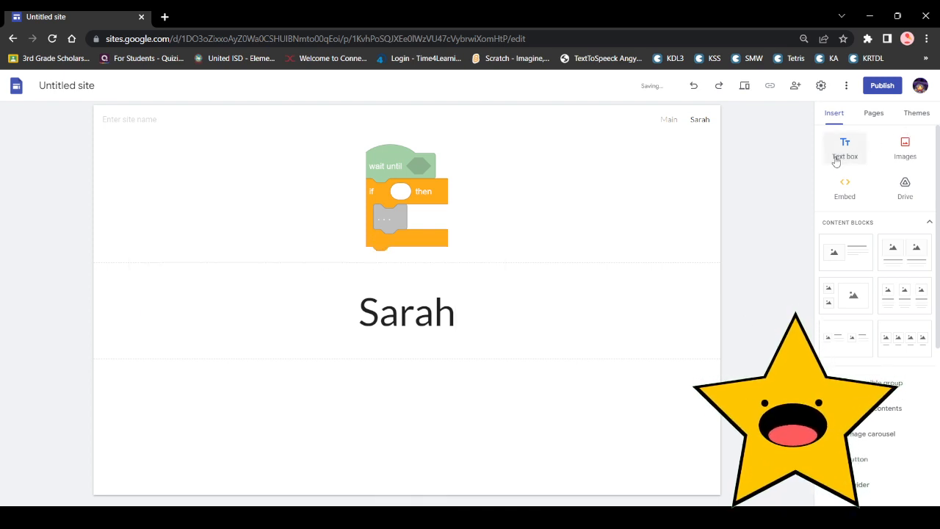
Step: Add a paragraph: 'Sarah is a happy girl that is made of cotton candy. Blah blah blah.'
left_click(844, 147)
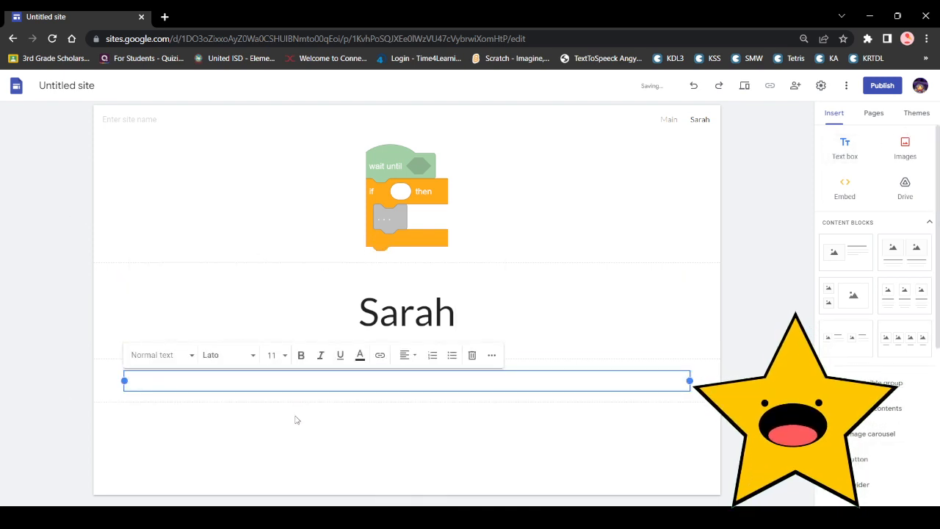
type("Sarah Is")
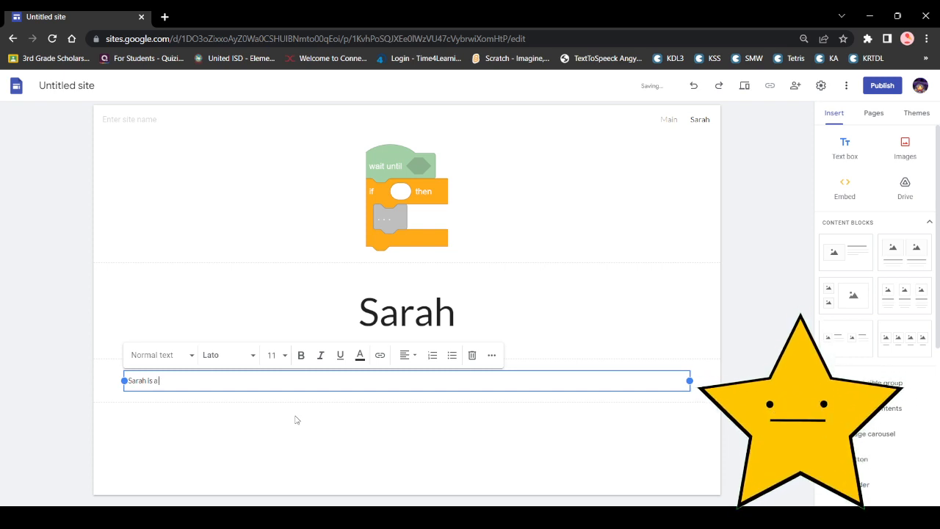
type("hap")
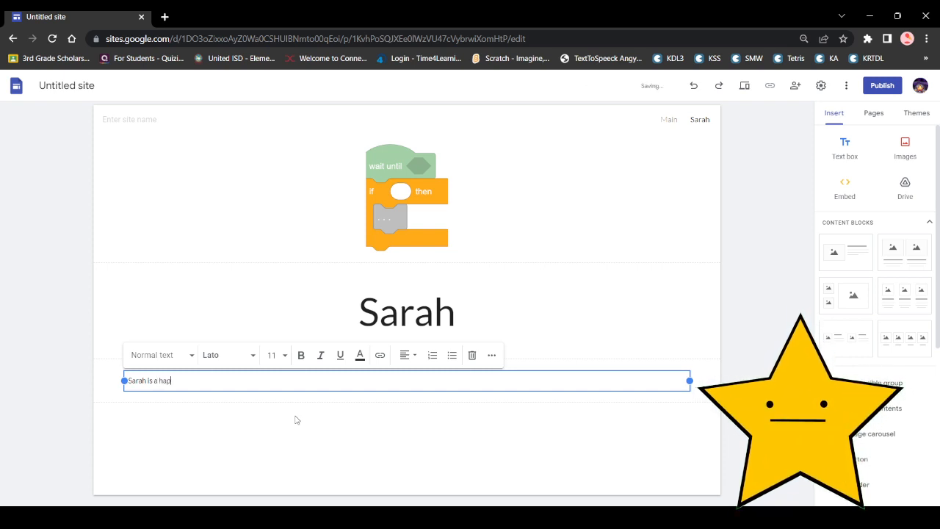
type("py girl")
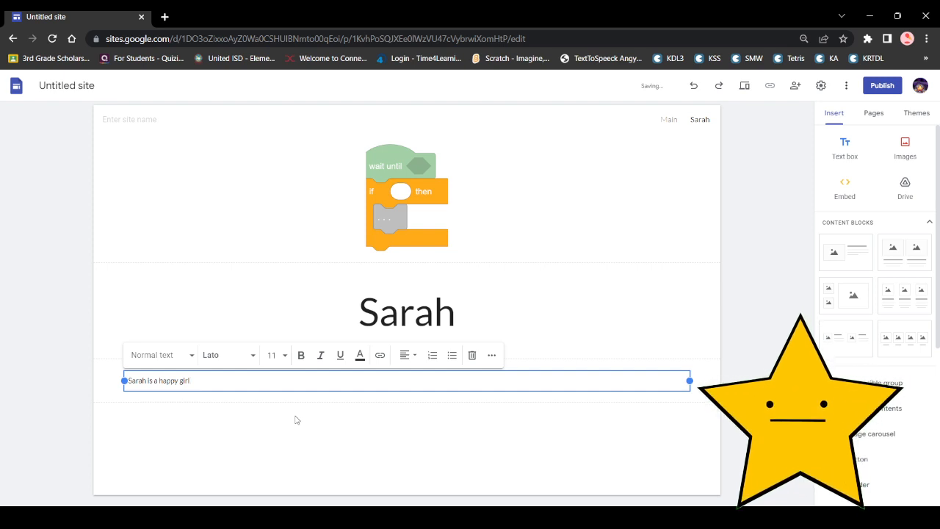
type("that is made of c")
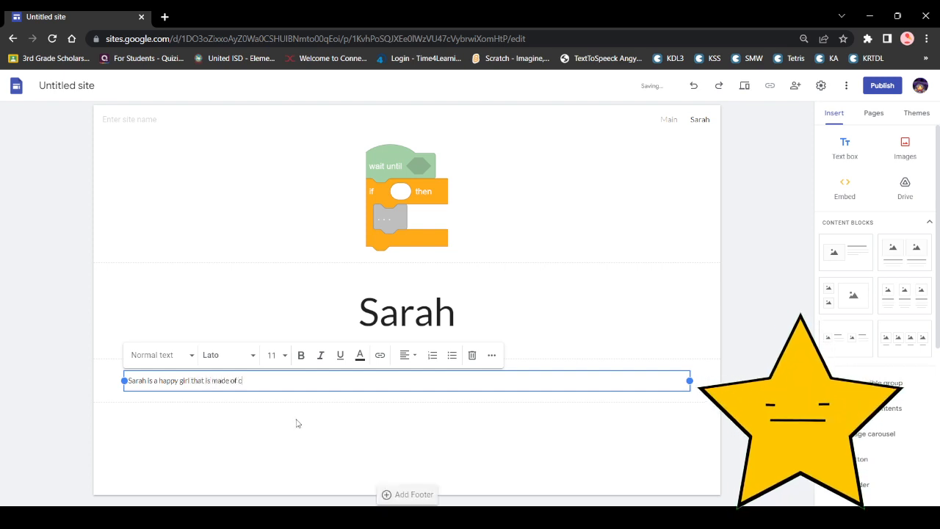
type("ott")
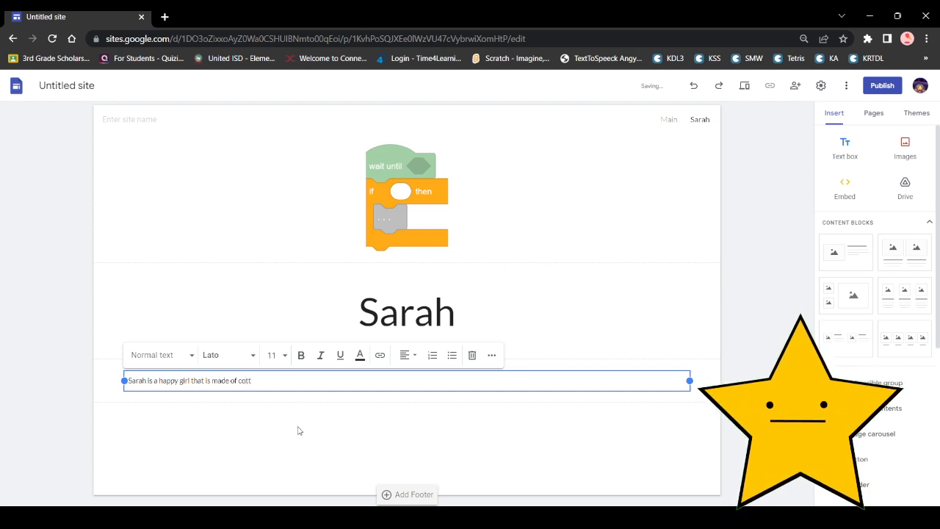
type("on candy")
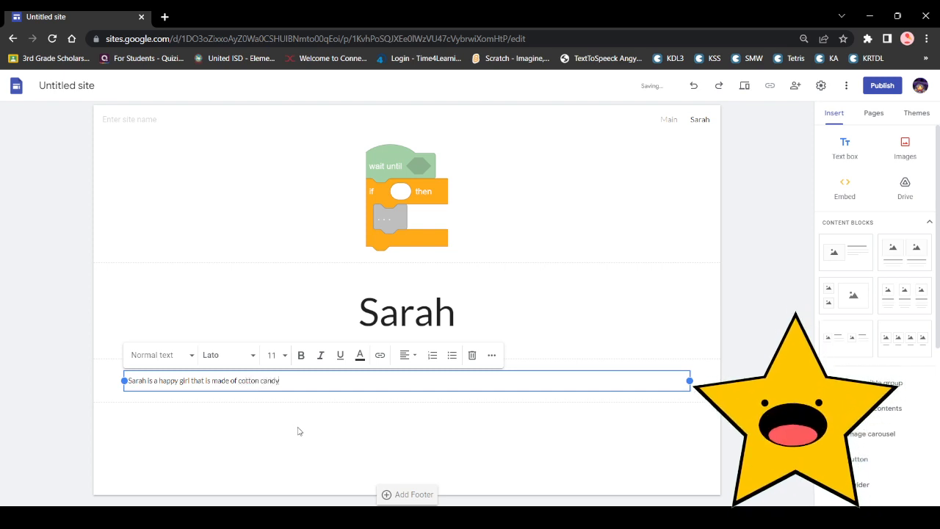
type("Blah blah blah.")
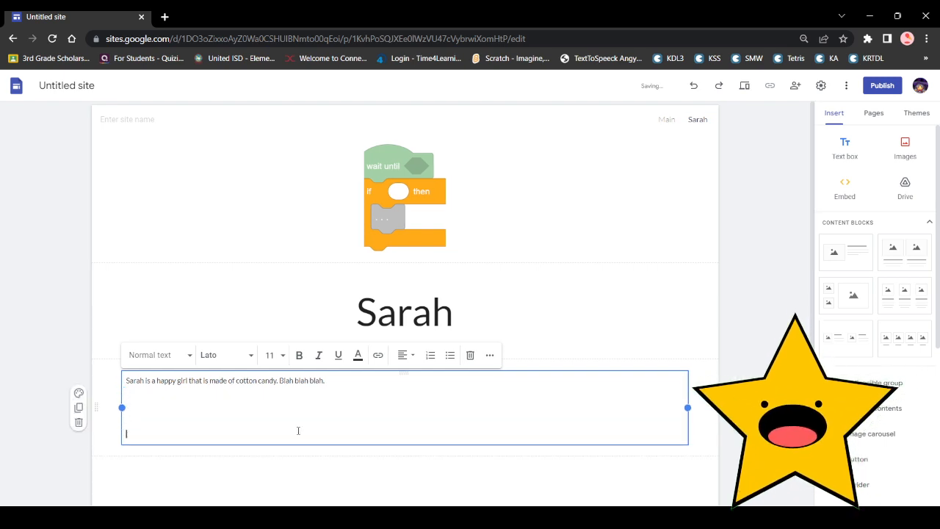
scroll("down", 3)
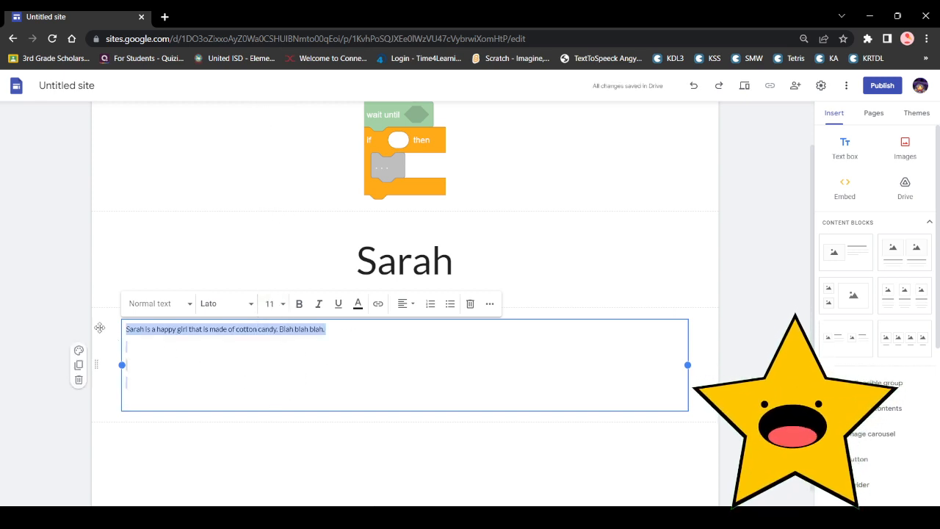
Step: Enlarge Sarah's description and type a size-24 'Trivia' heading on a new line
left_click(270, 303)
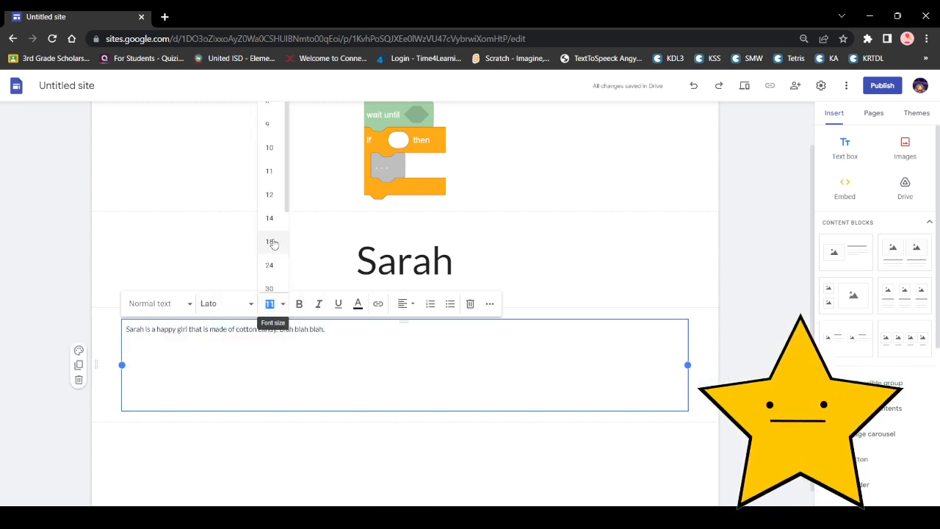
left_click(268, 241)
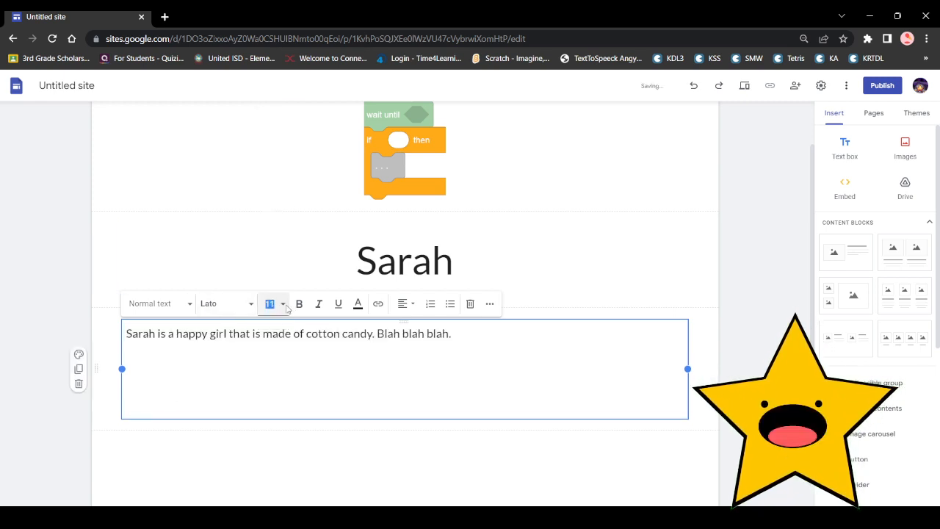
left_click(270, 302)
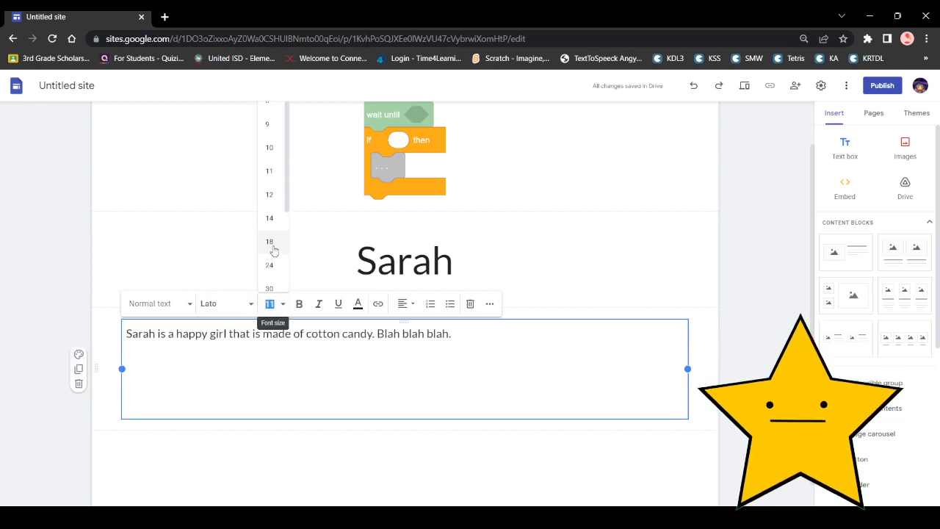
left_click(269, 265)
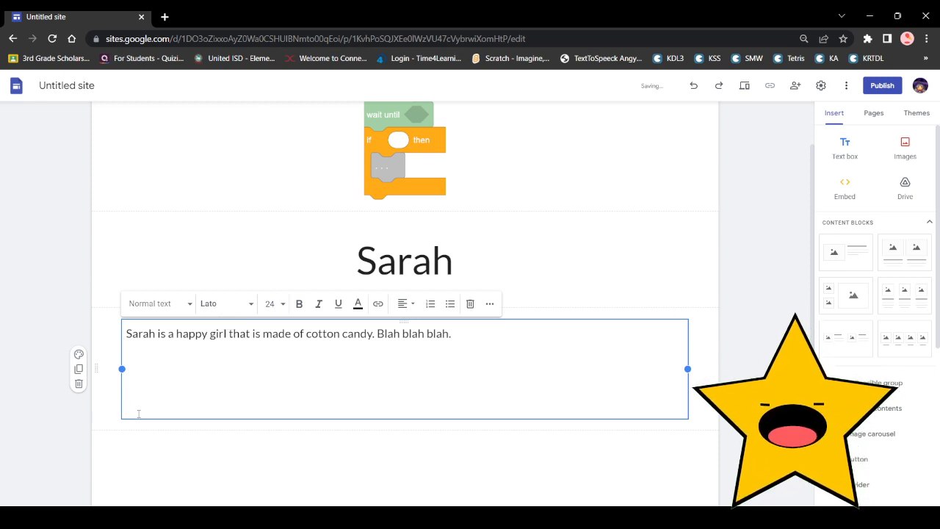
type("T")
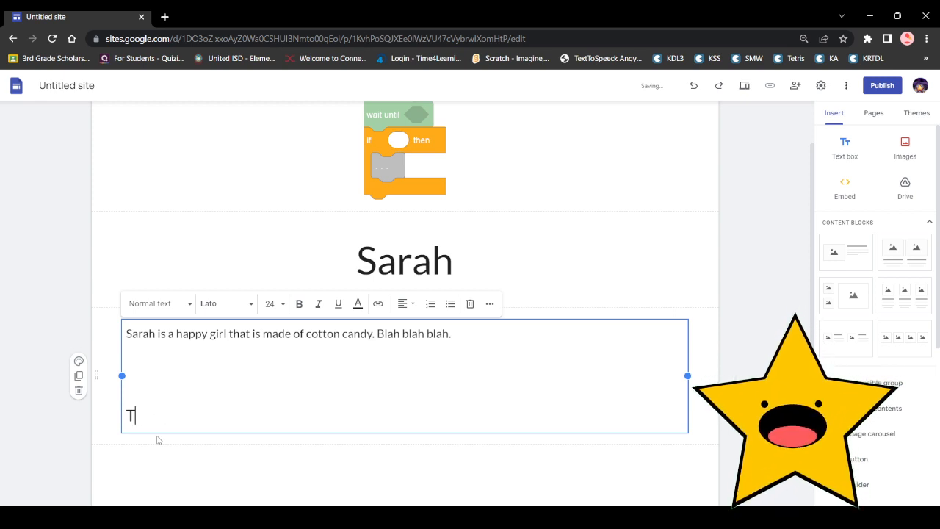
type("r")
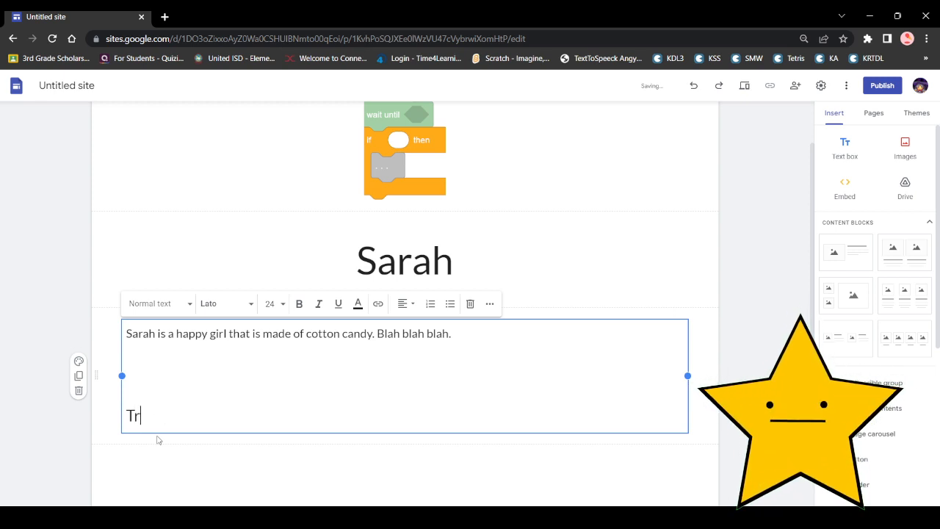
type("ivia")
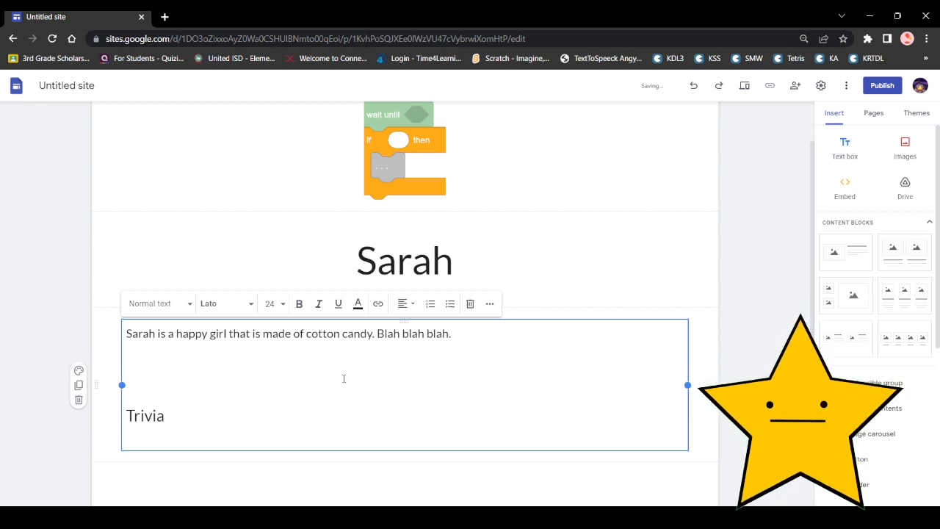
Step: Under Trivia, add size-18 lines "-Sarah is made of cotton candy" and "-Sarah is an angel"
left_click(282, 303)
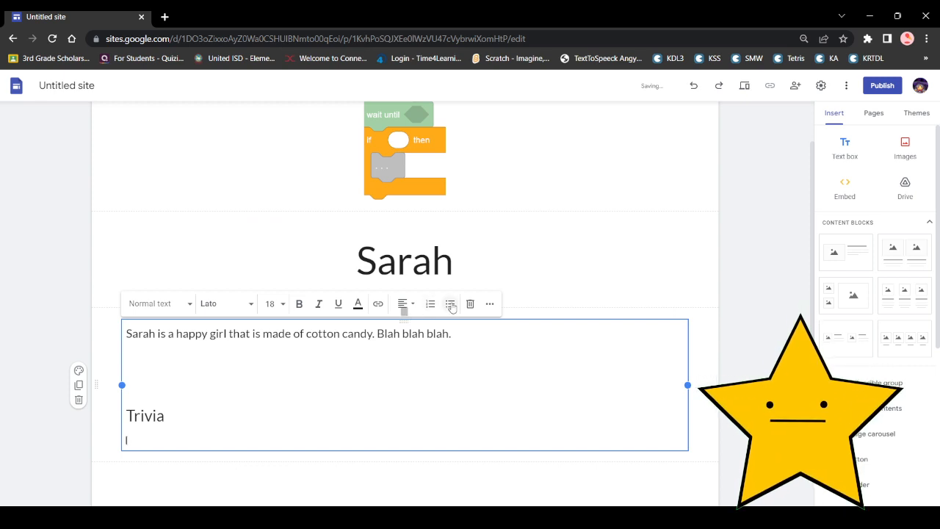
left_click(449, 303)
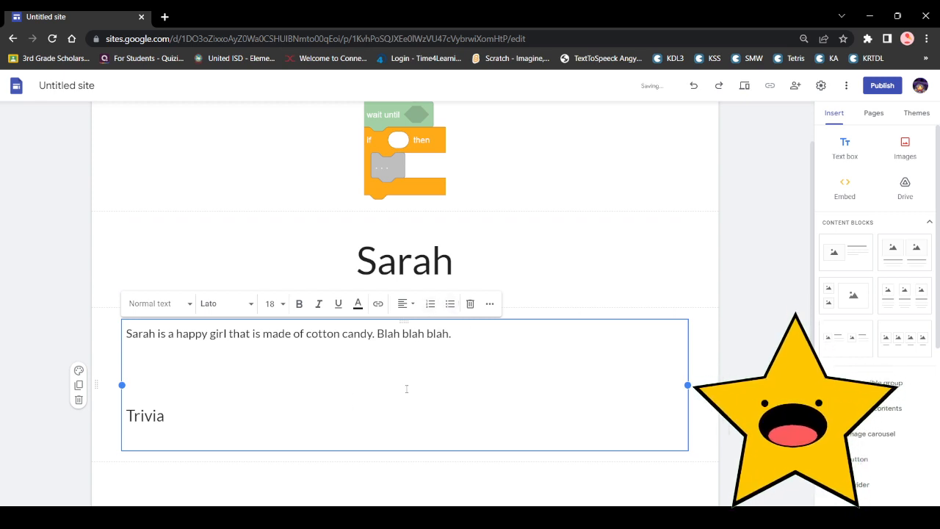
type("-")
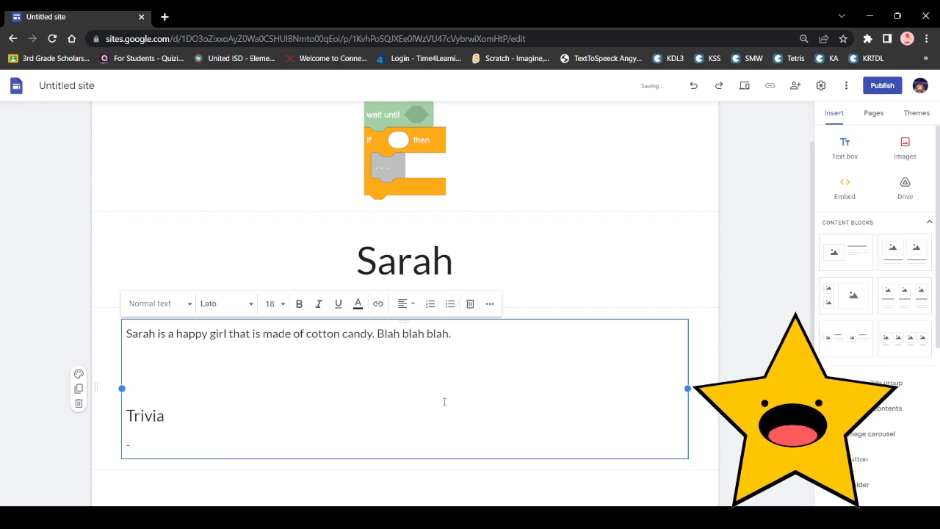
type("Sarah")
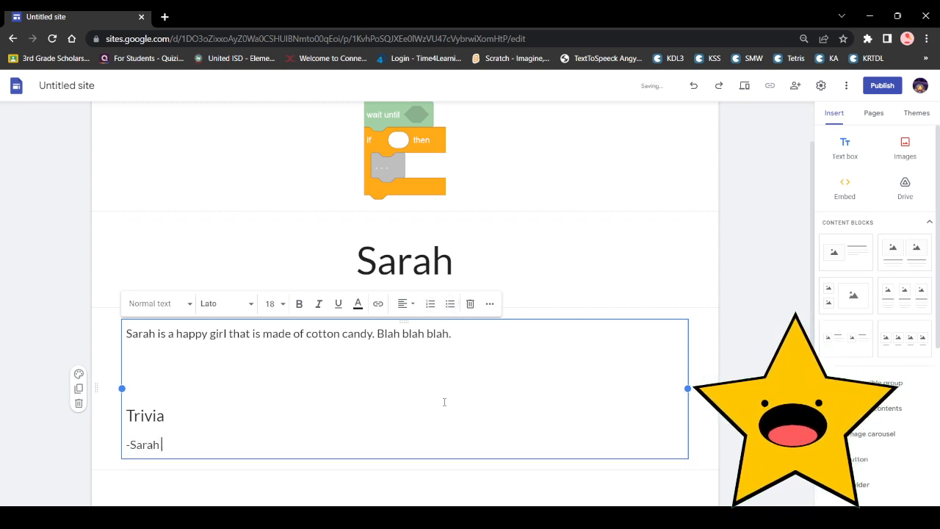
type("is made o")
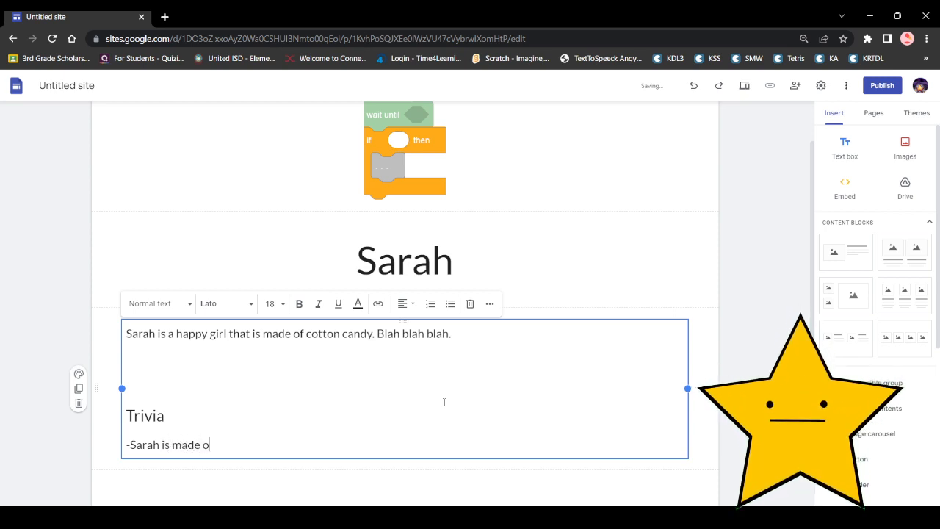
type("f cotton")
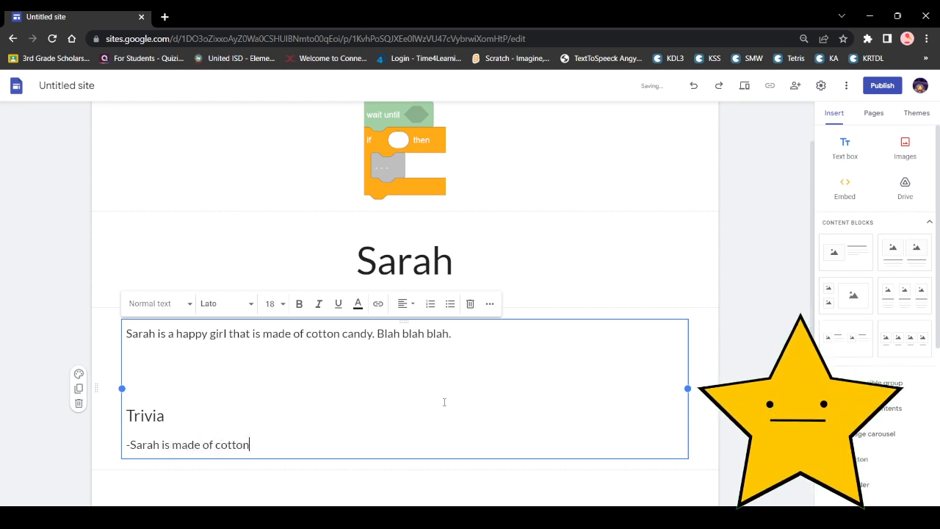
type("candy")
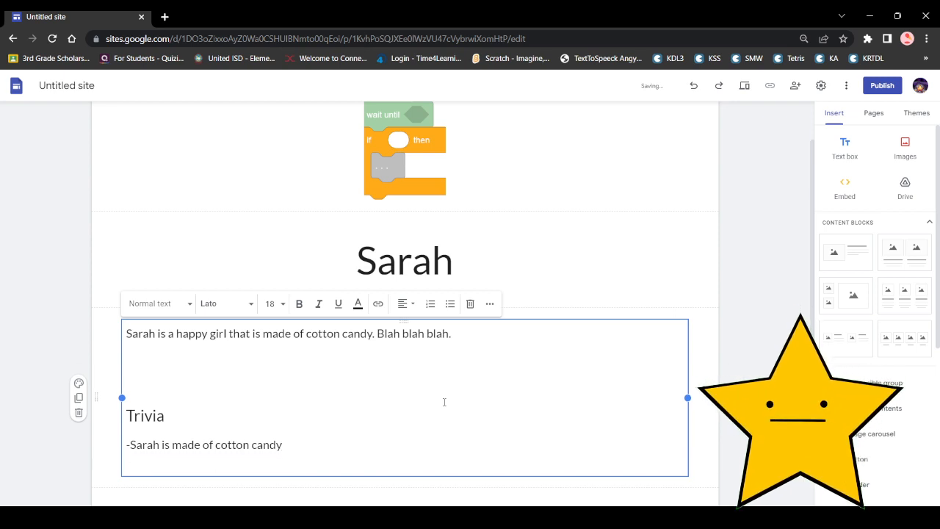
type("-Sarah i")
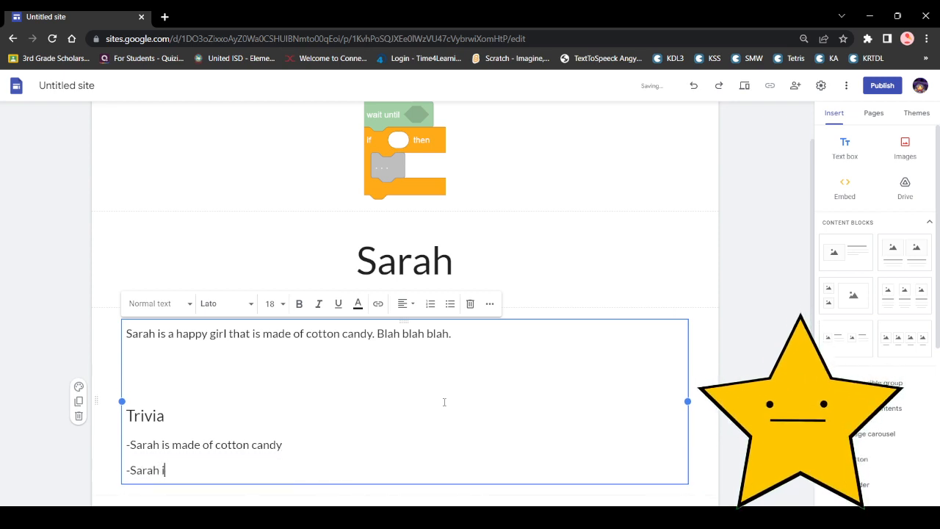
type("s an a")
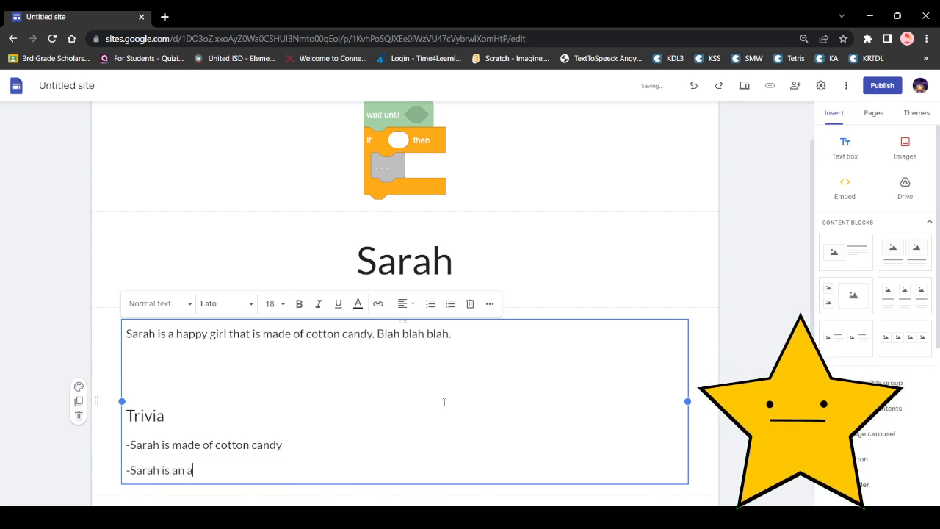
type("ngel")
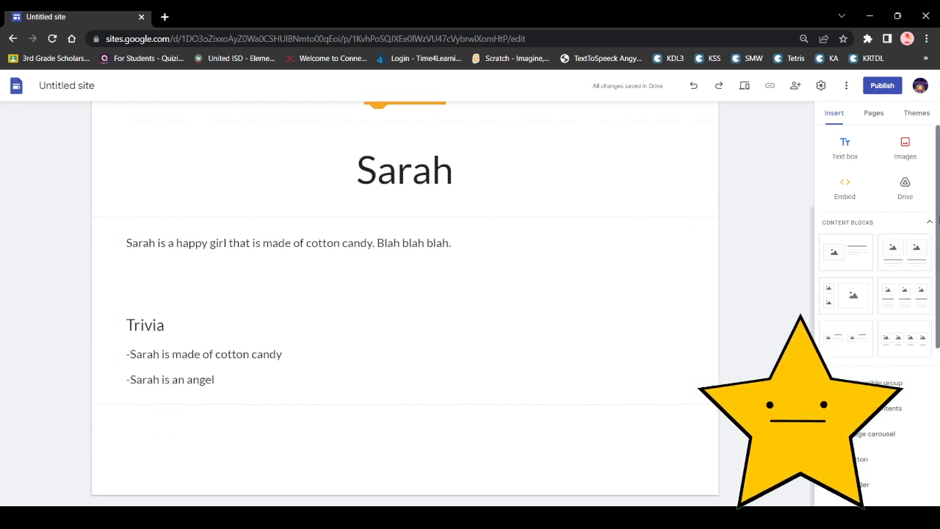
Step: Add a third page named Jacob from the Pages panel and open it blank
left_click(872, 111)
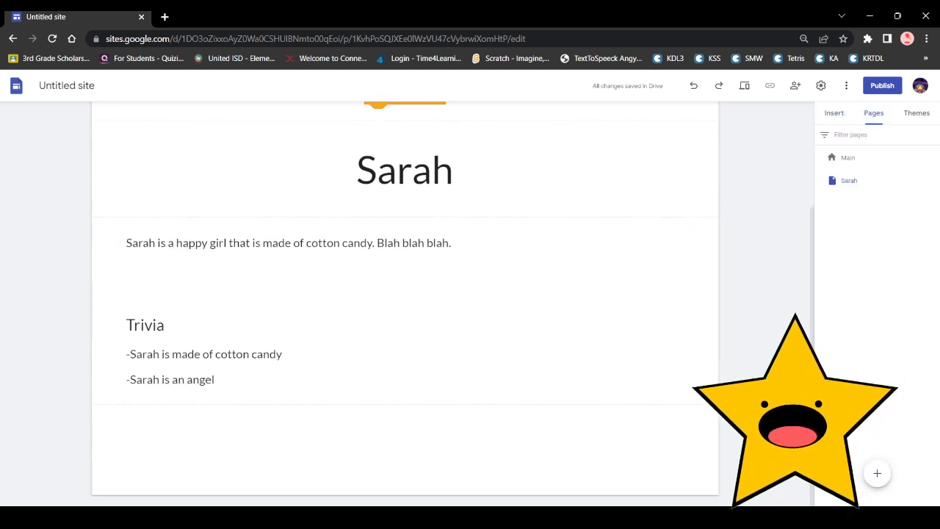
left_click(875, 473)
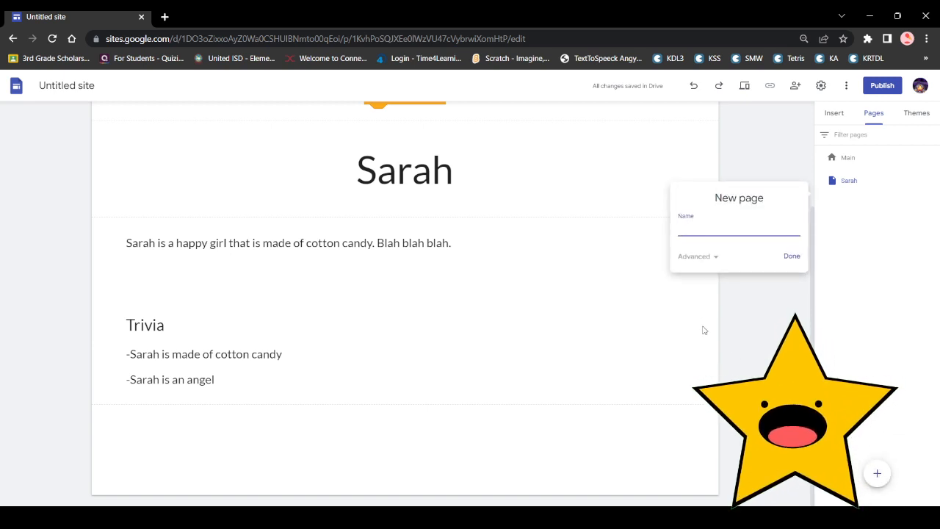
type(".")
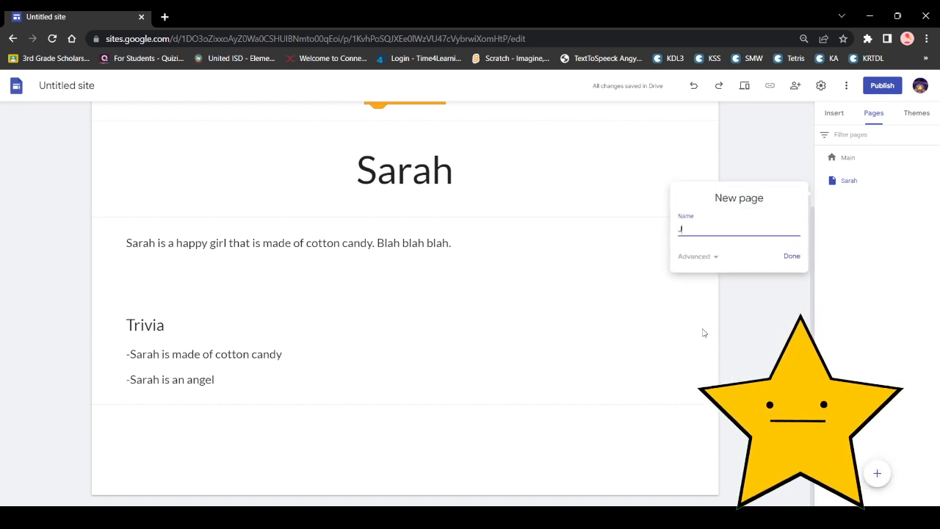
left_click(791, 255)
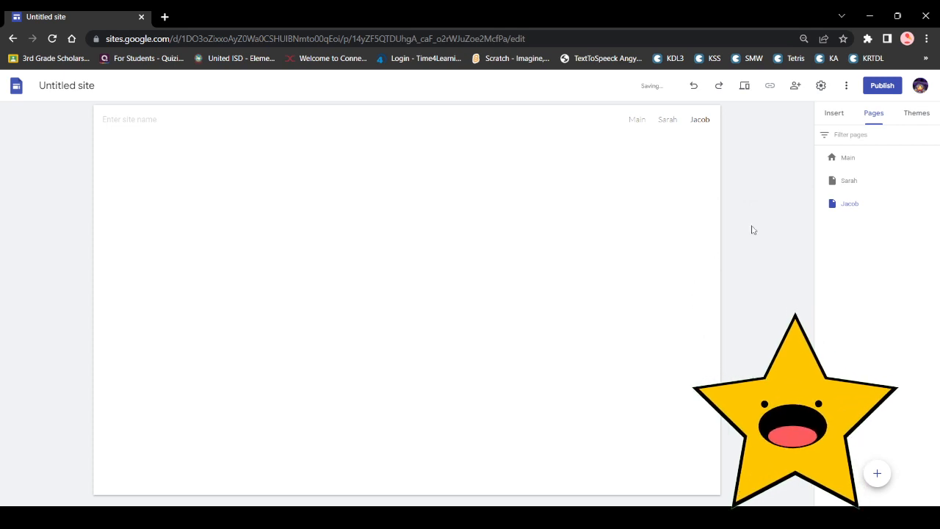
Step: Insert the grey smiling-face picture at the top of the Jacob page
left_click(834, 112)
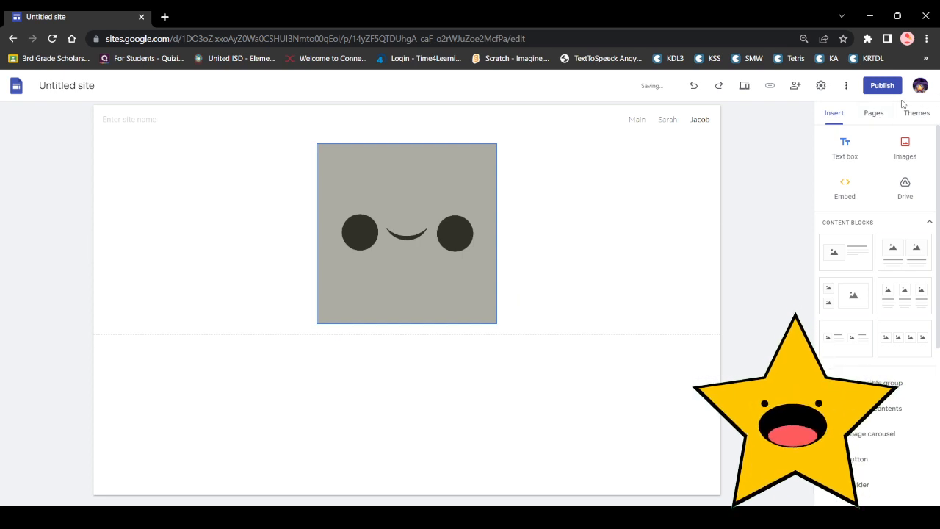
left_click(873, 111)
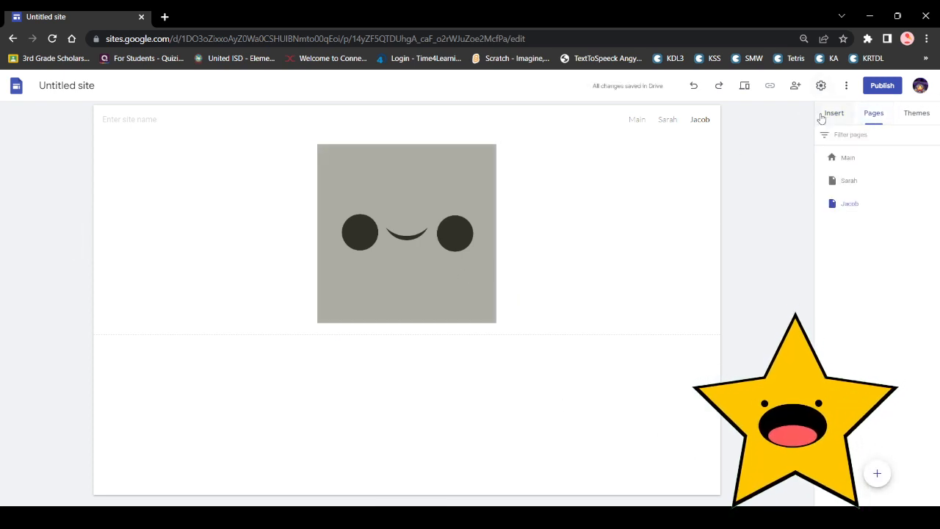
Step: Add a centered size-60 heading reading "Jacob" below the image, correcting the mistyped "Josh"
left_click(834, 112)
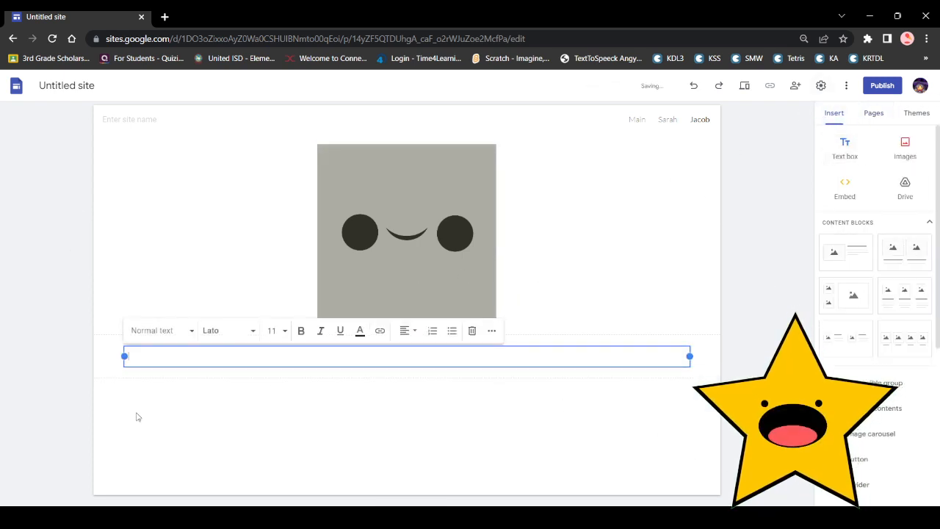
left_click(276, 328)
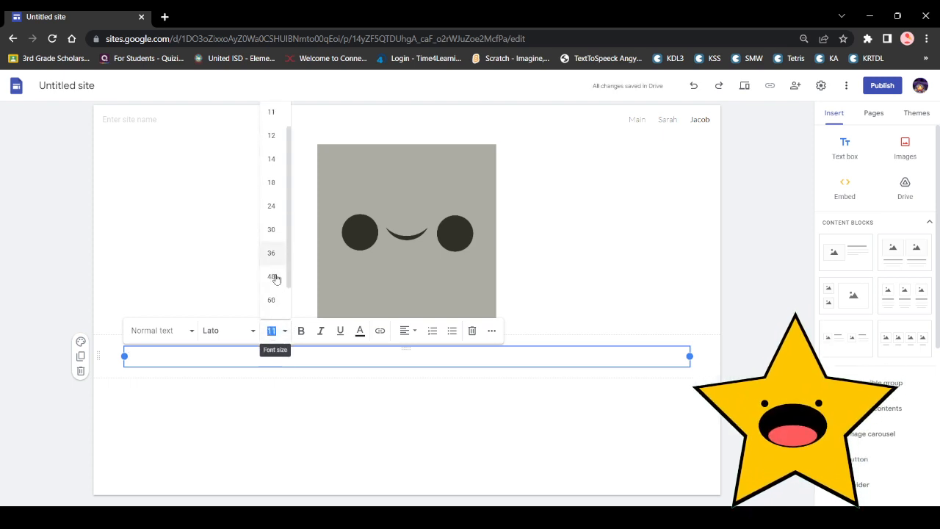
scroll("down", 3)
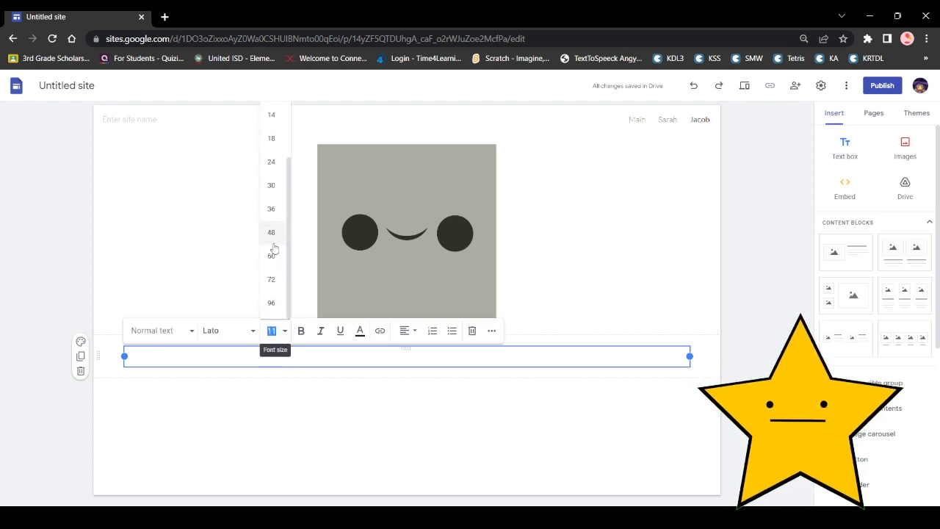
left_click(270, 256)
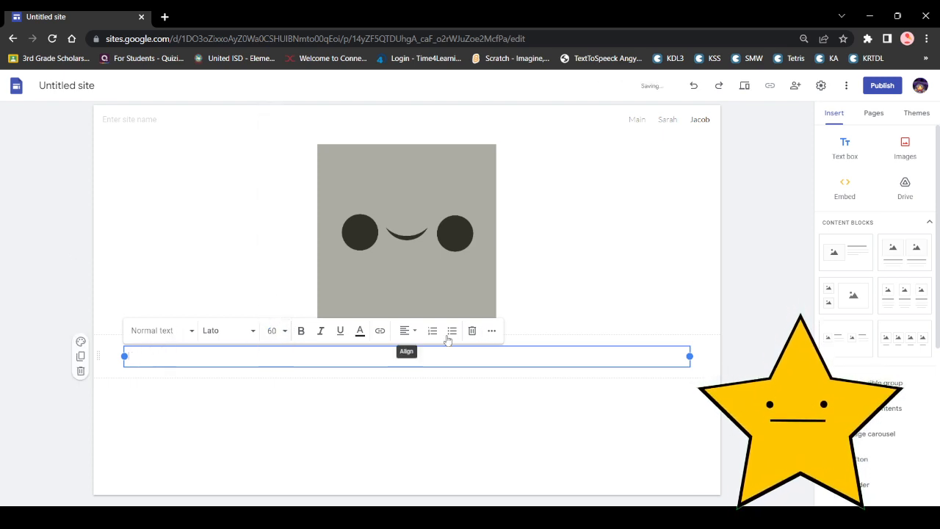
left_click(405, 330)
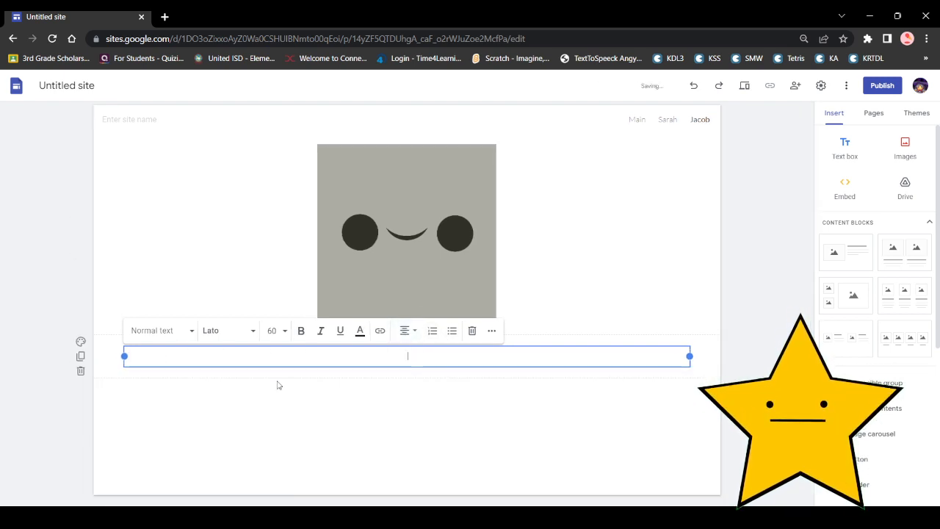
type("Josh")
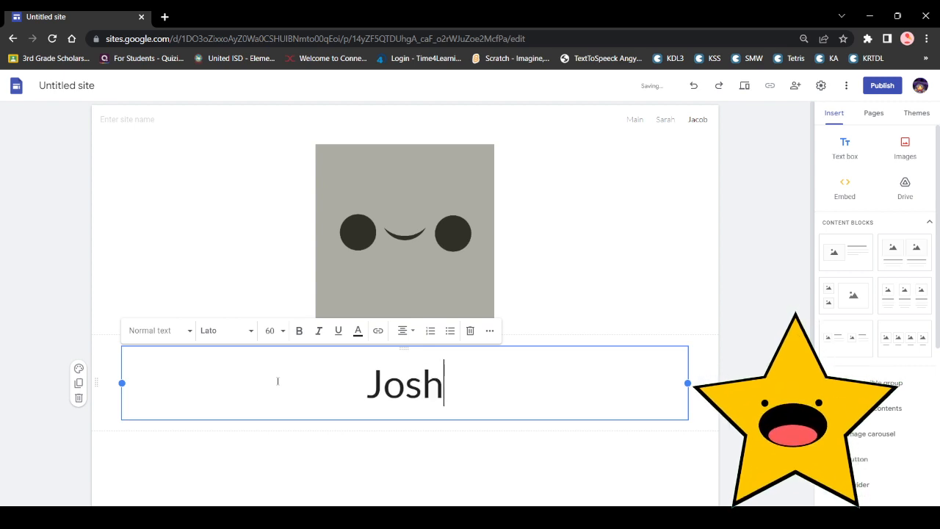
left_click(872, 111)
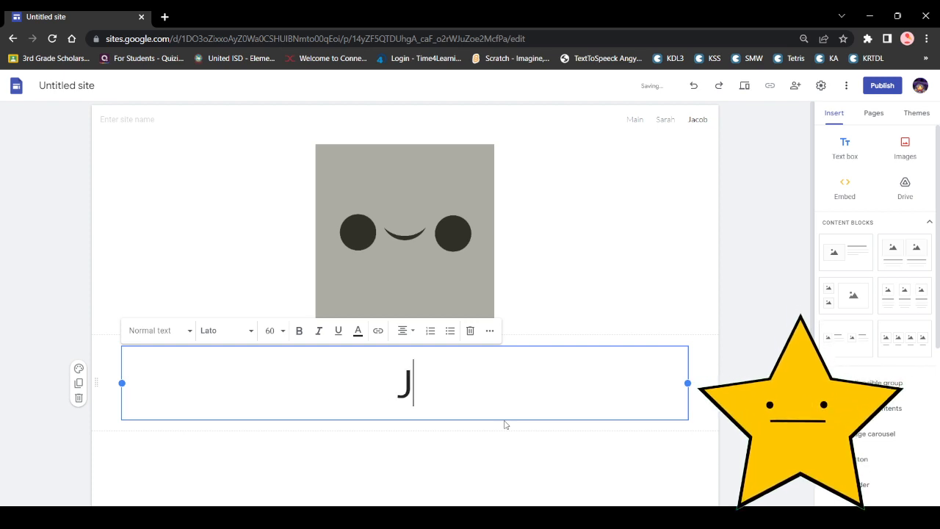
type("acob")
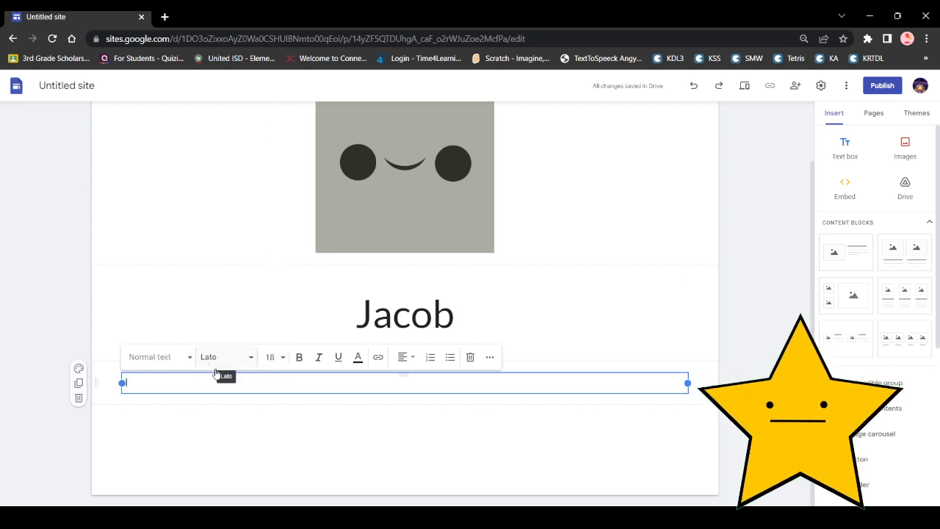
Step: Write that Jacob is a light hearted guy who literally can float, ending with "BLAH BLAH"
type("Jacob is")
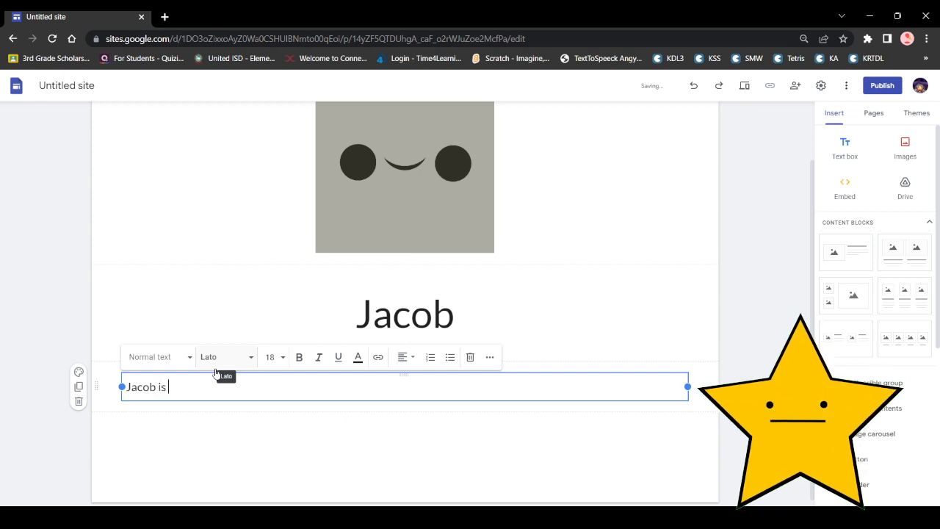
type("a light")
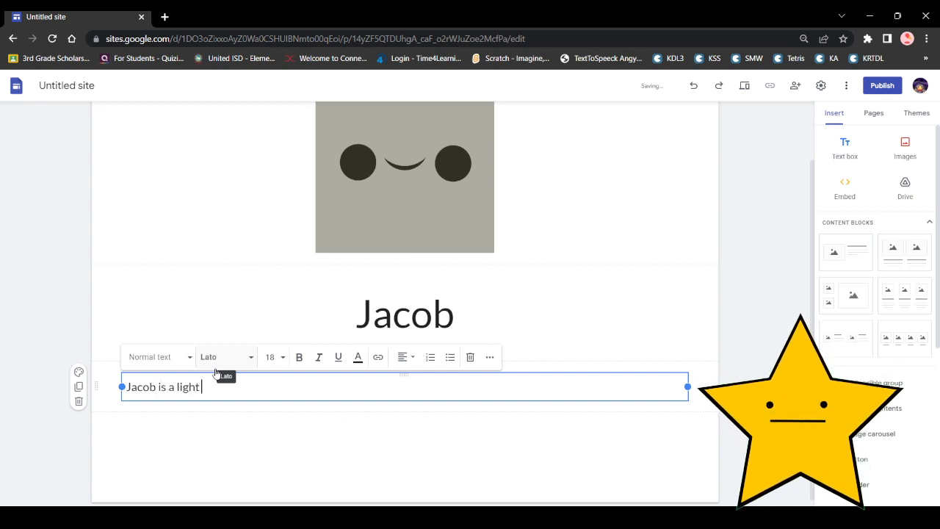
type("hea")
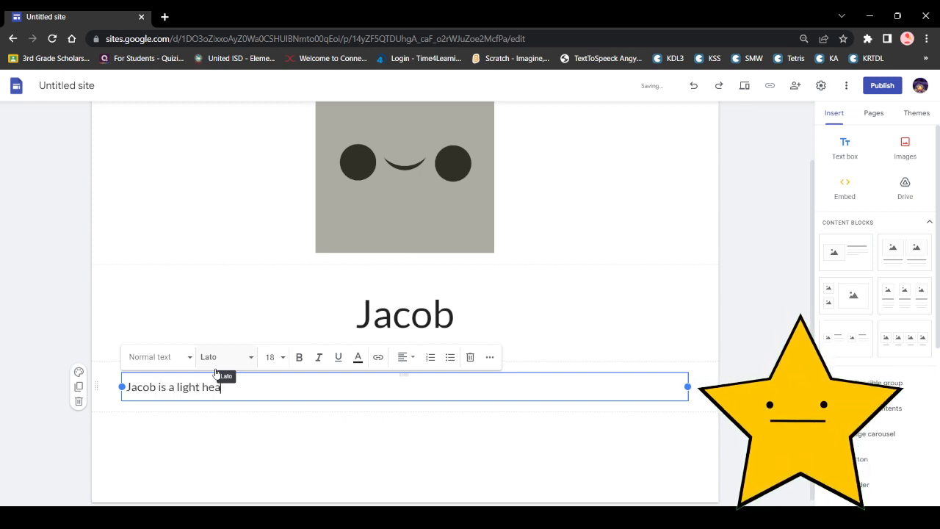
type("rted guy")
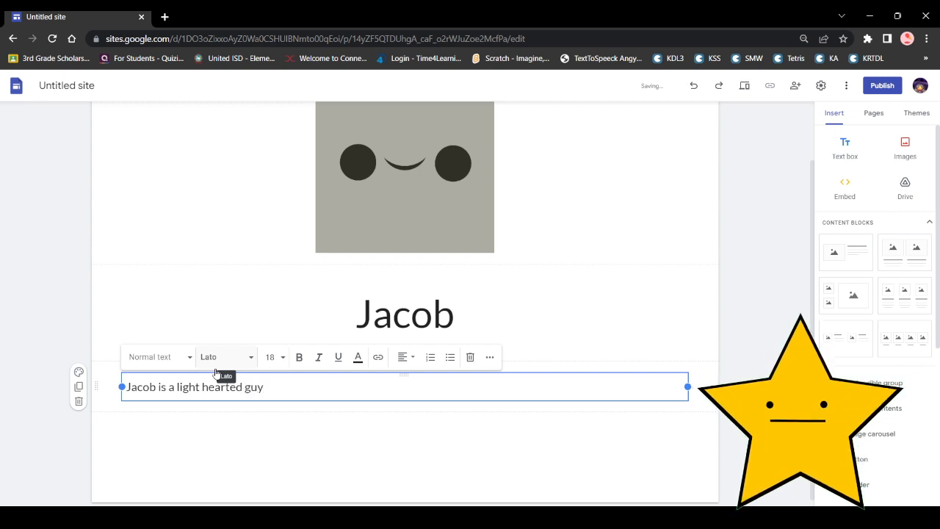
type(", no")
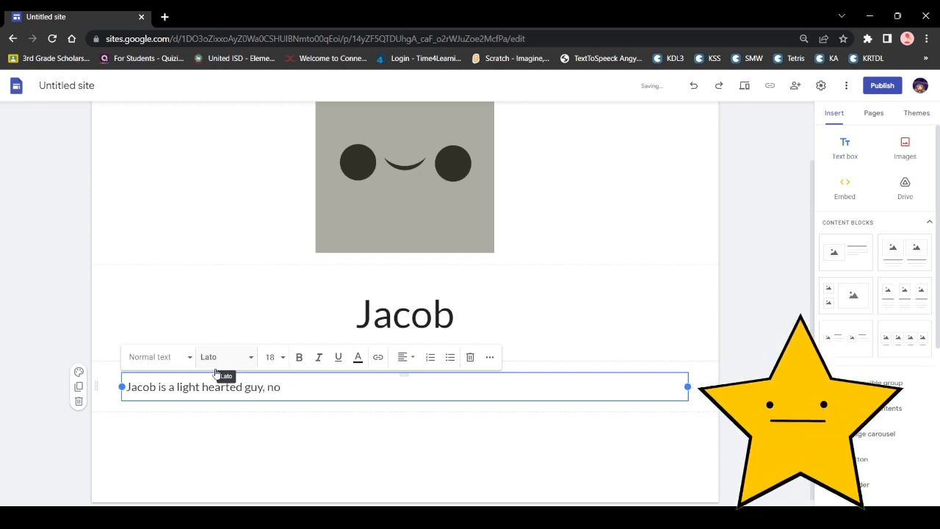
key("Backspace")
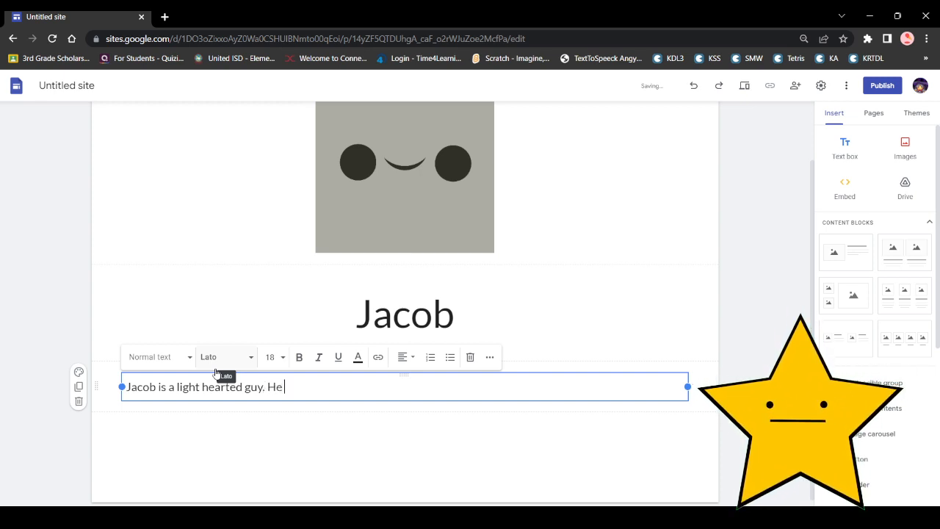
type("litterally")
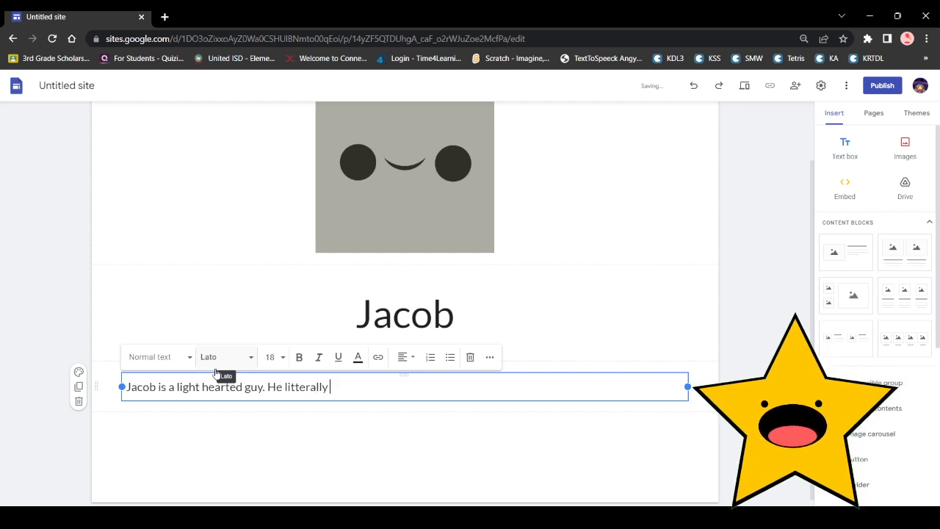
type("can float")
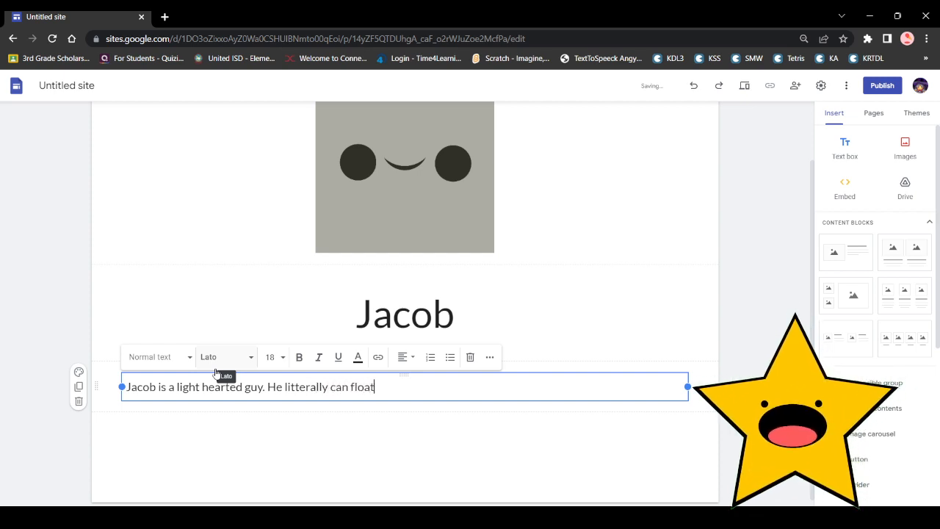
type("d")
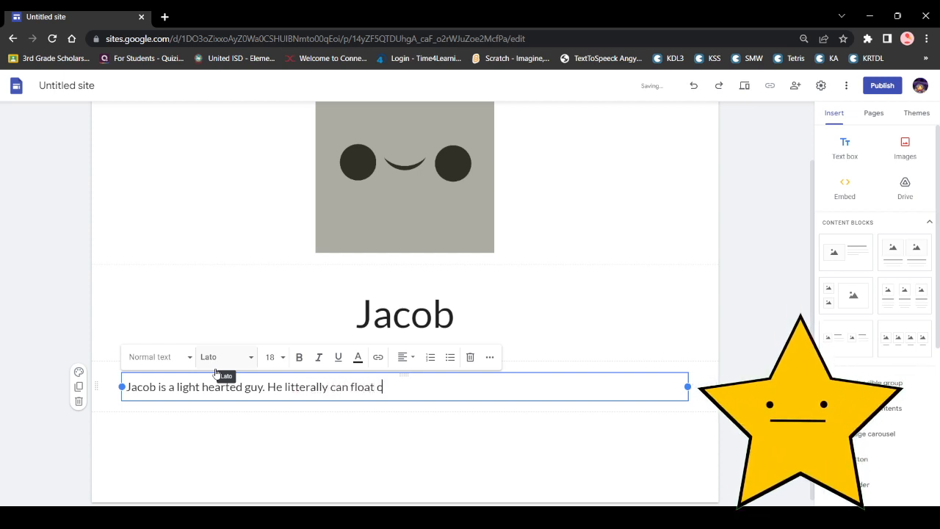
type("cause of how")
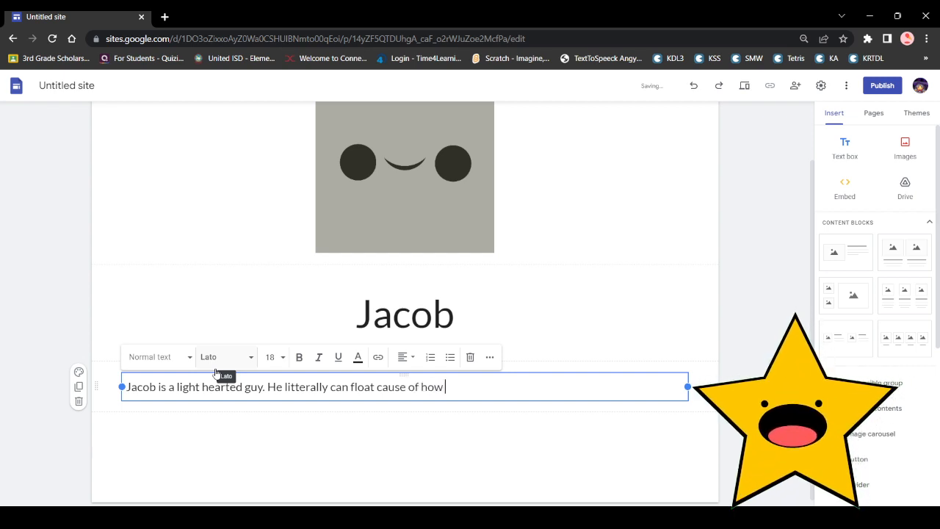
type("light his h")
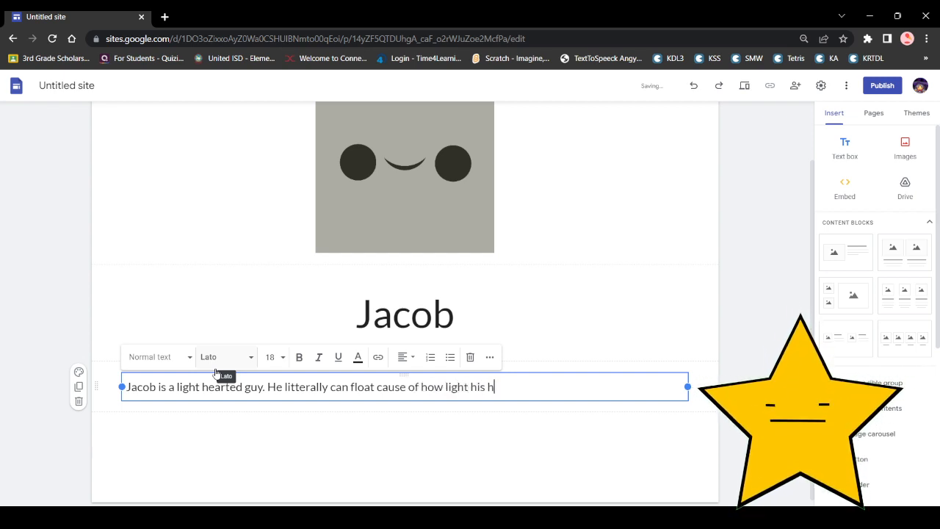
type("eart is.")
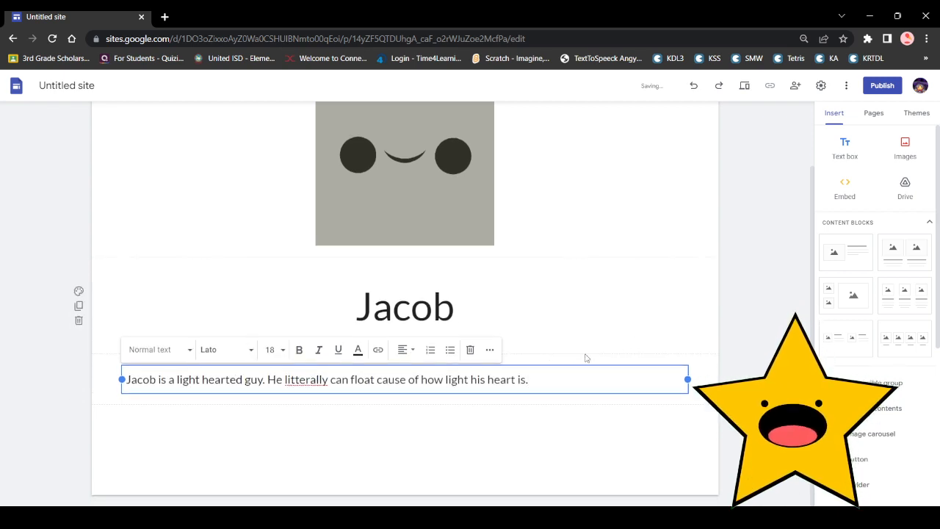
type("BLAH BLAH BLAH BLAH BLAH")
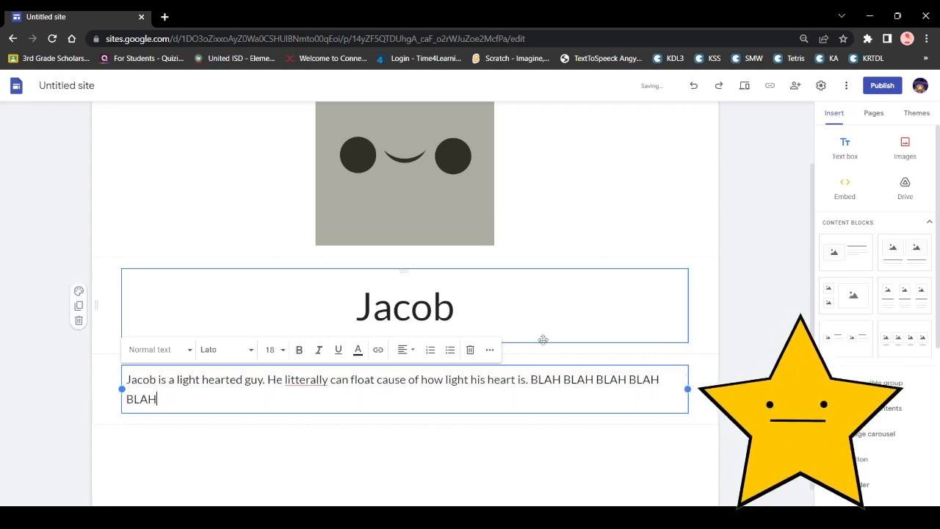
Step: Add a larger "Trivia" heading below the paragraph with the line "-Jacob is super light"
left_click(270, 350)
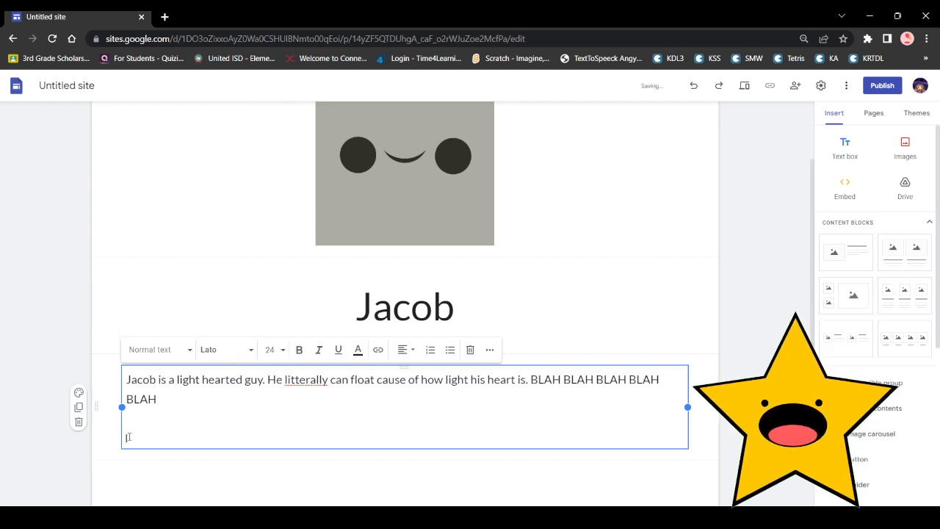
type("T")
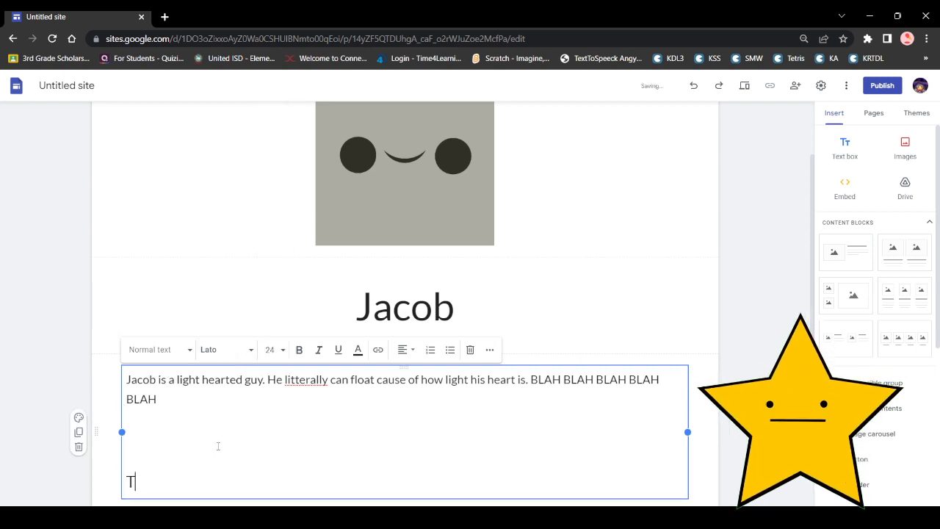
type("rivia")
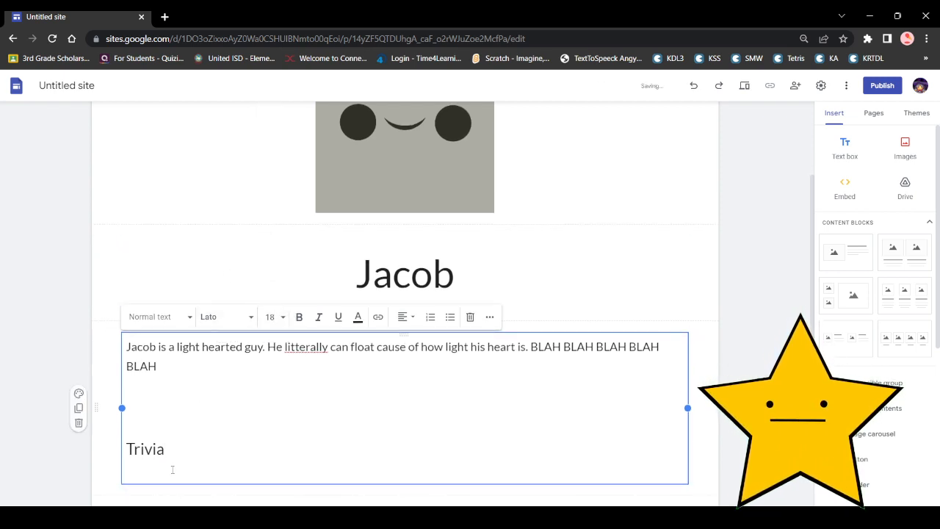
type("-JA")
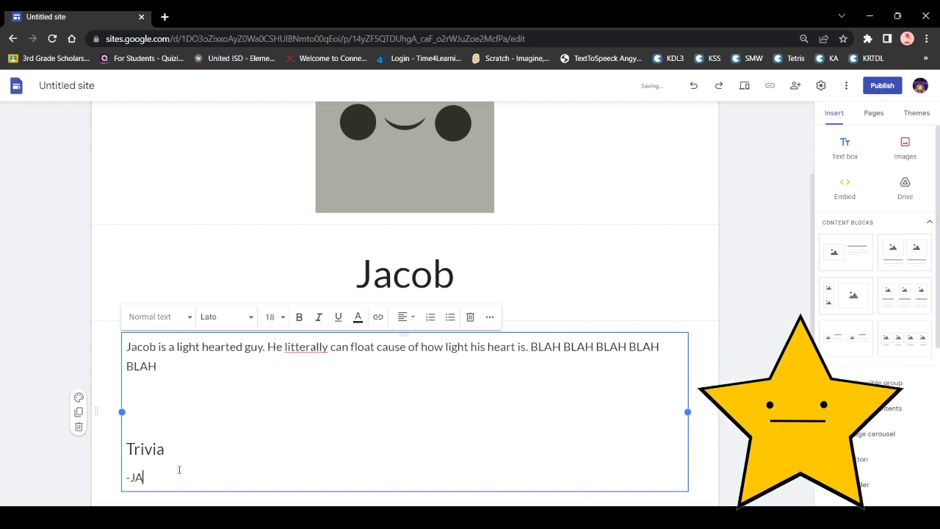
type("COB IS SUPER LIGHT")
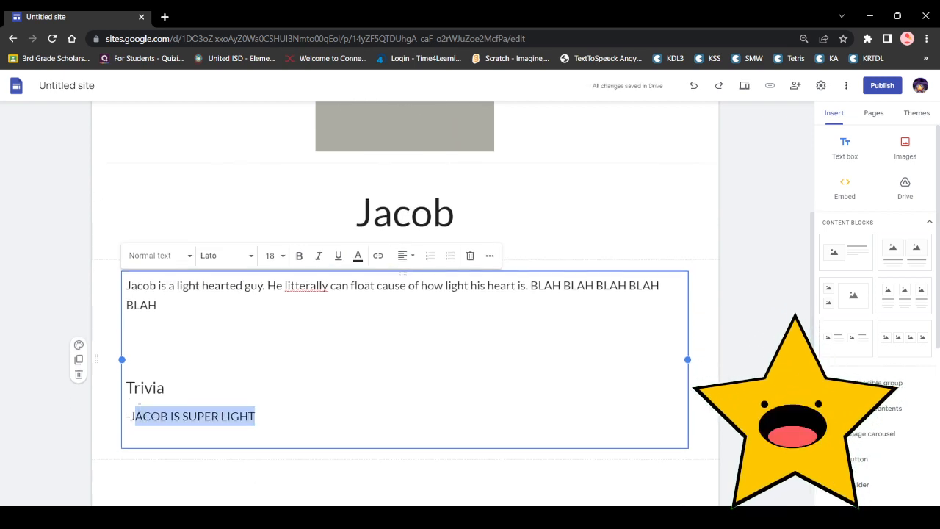
type("Jabo")
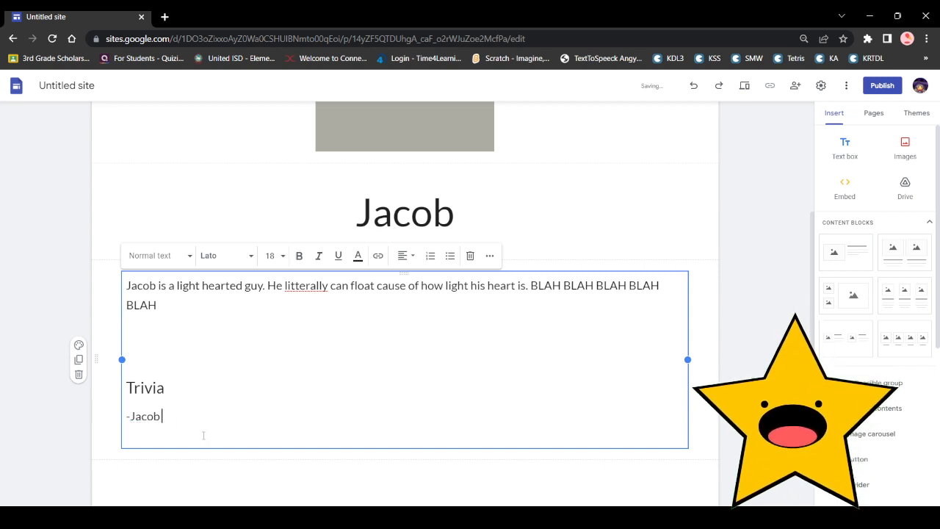
type("is supe")
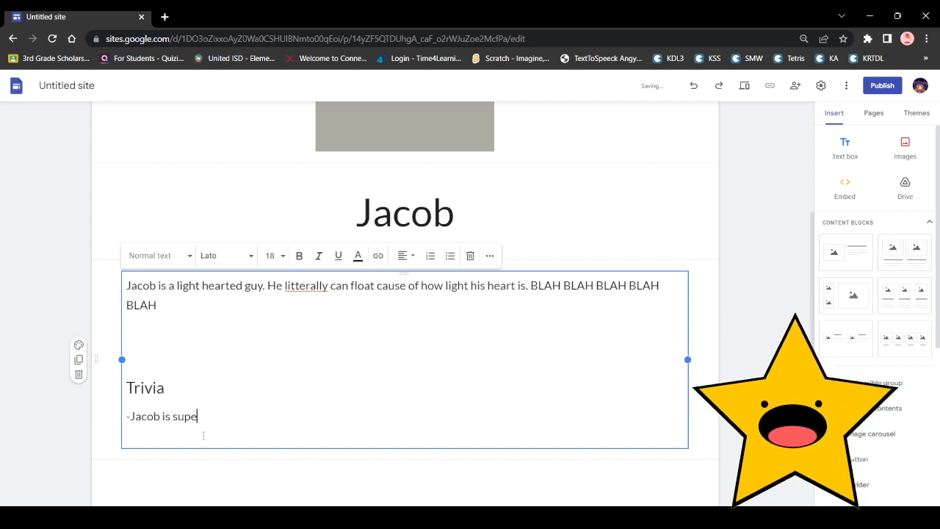
type("r lght")
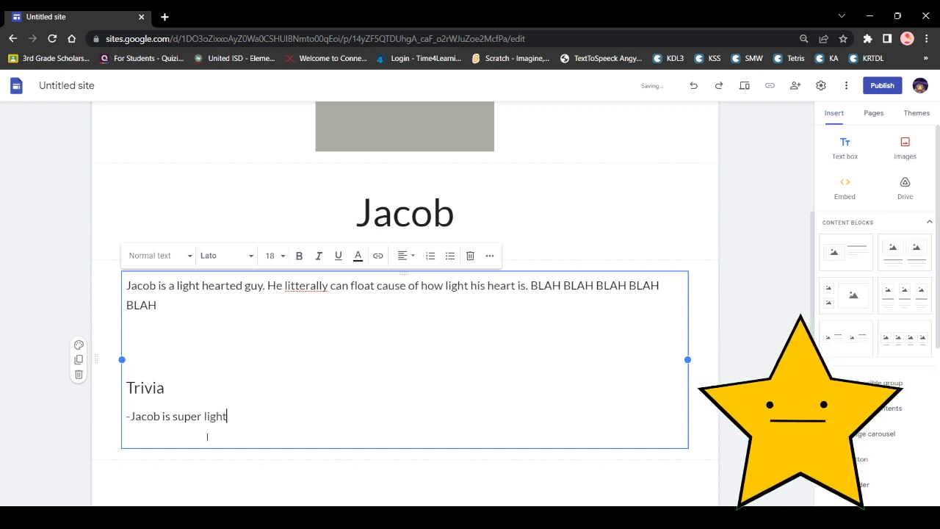
Step: Return from Jacob's page to the Main home page via the Pages panel
left_click(873, 112)
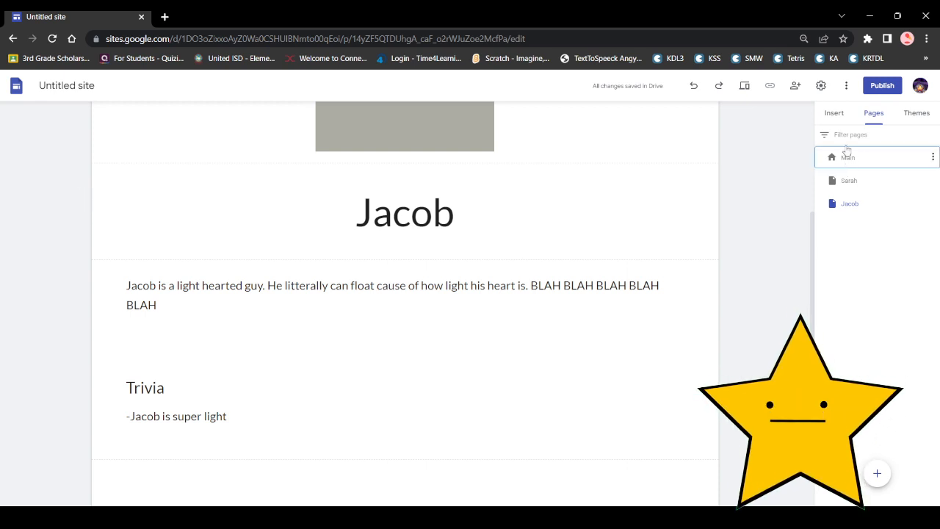
left_click(847, 155)
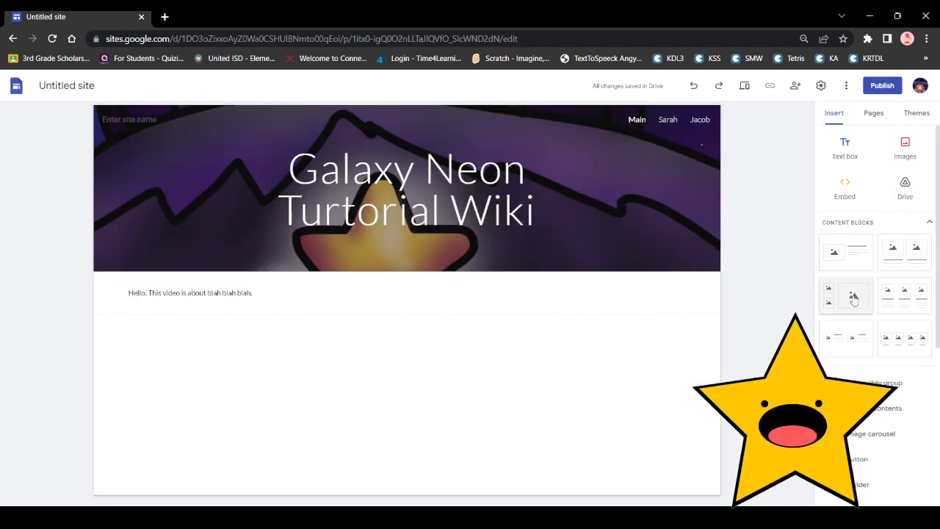
Step: Insert an image carousel of the smiling-face and code-block pictures below the intro text
scroll("down", 3)
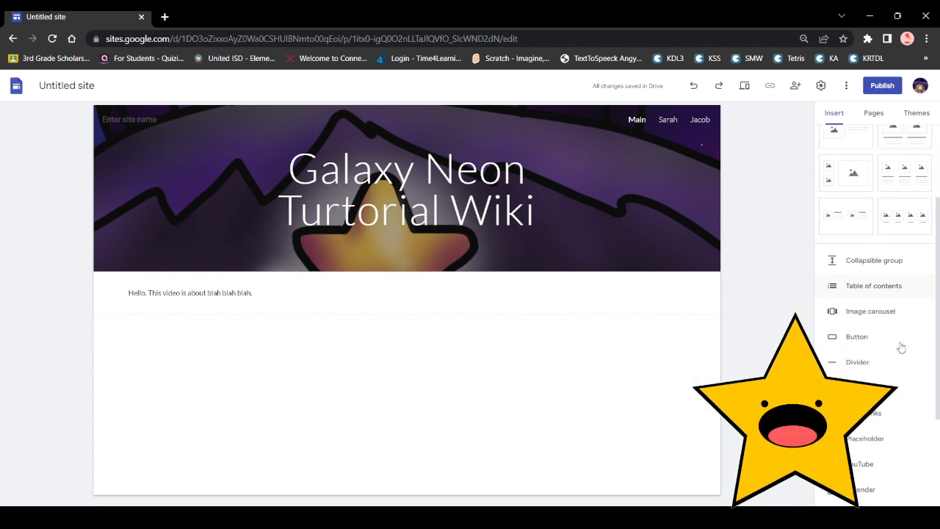
left_click(870, 311)
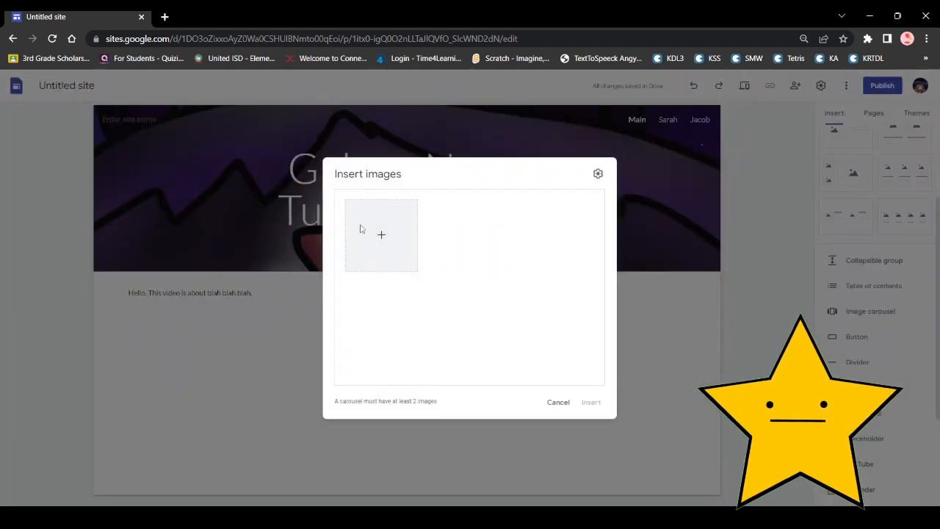
left_click(382, 234)
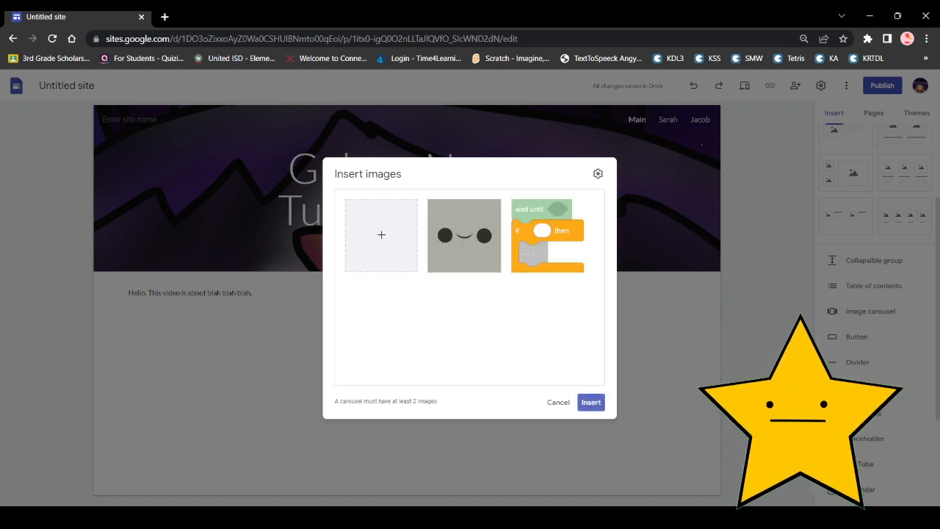
left_click(590, 402)
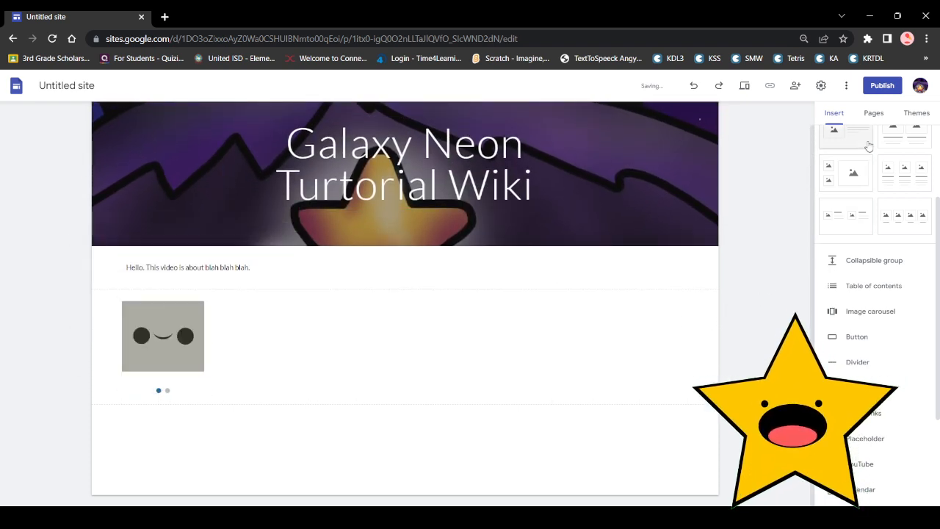
Step: Stack the smiley image above the code-block image and insert an empty text box beside the smiley
left_click(872, 112)
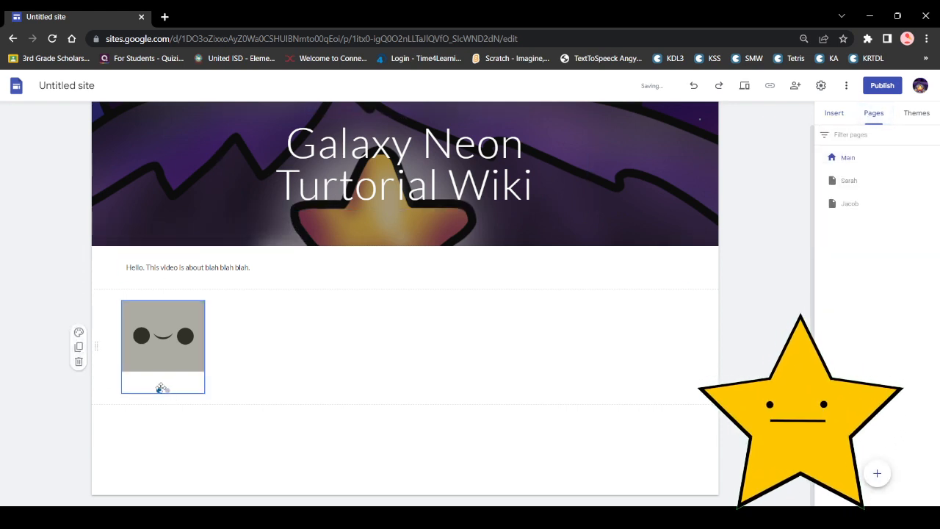
left_click(834, 111)
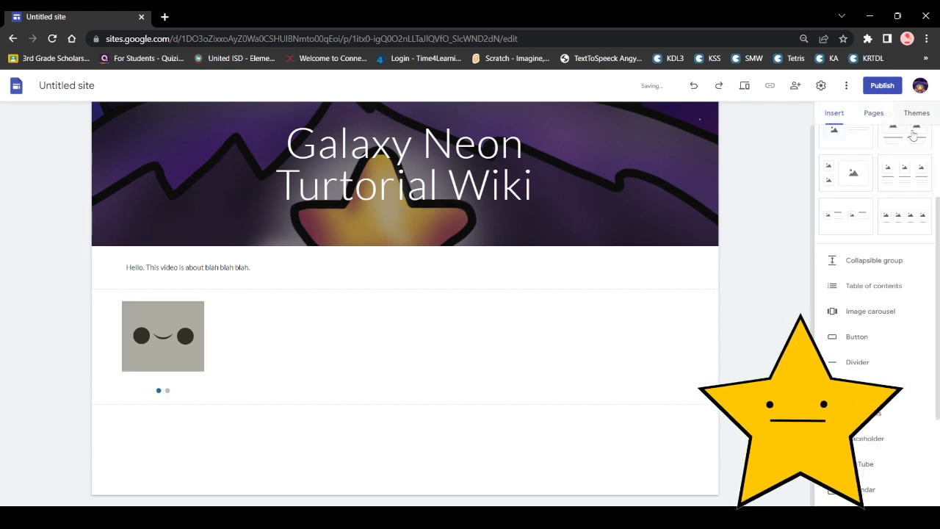
scroll("up", 3)
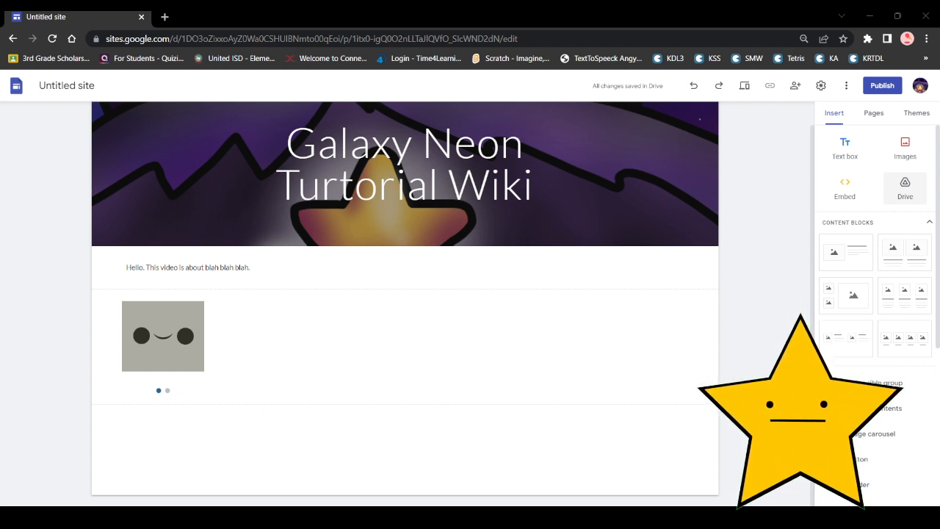
scroll("down", 3)
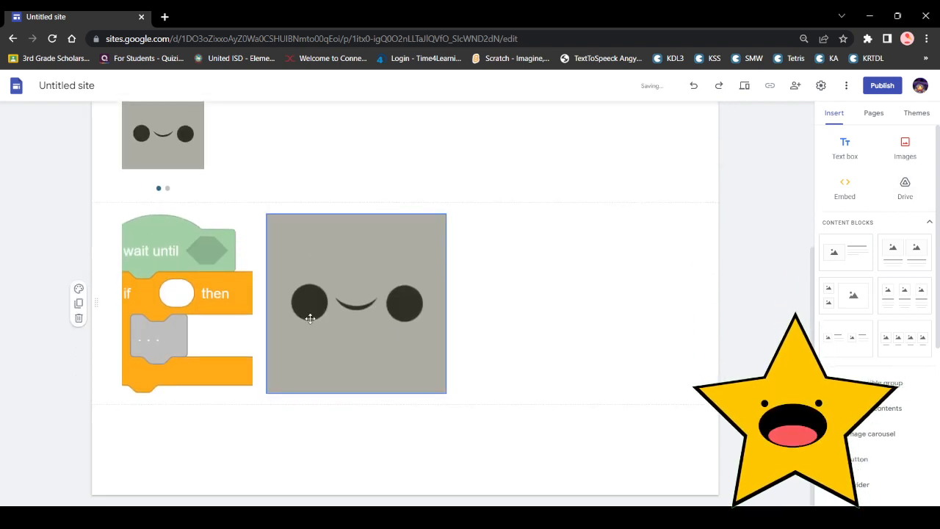
scroll("up", 3)
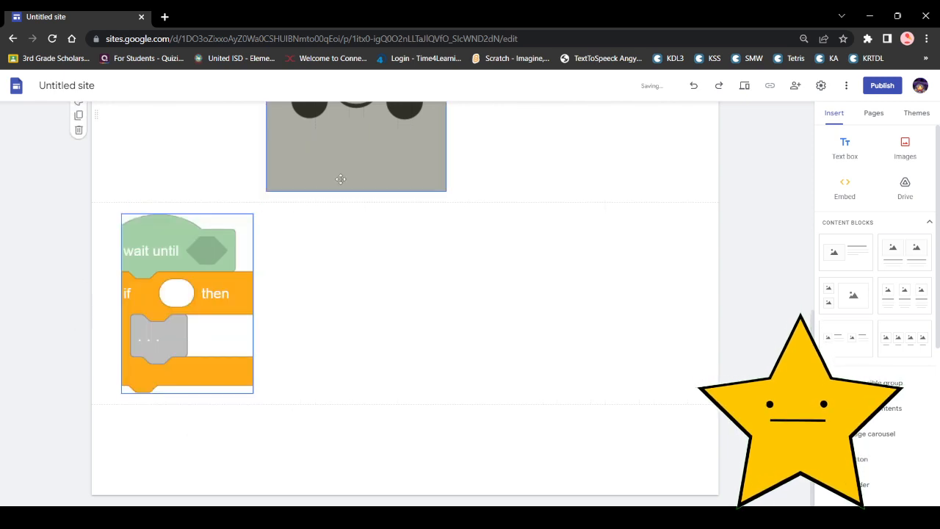
scroll("up", 3)
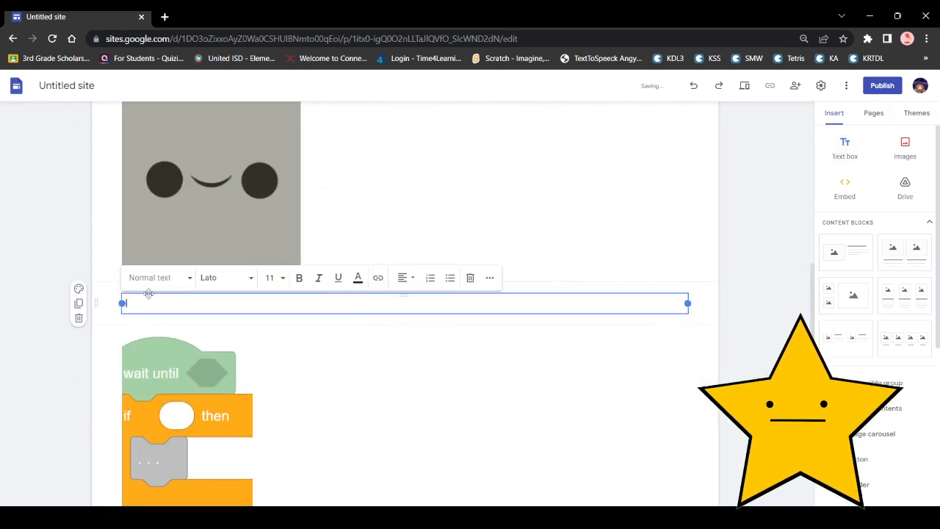
Step: Label the smiley-face row with a size-72 "Jacob" heading
scroll("up", 3)
type("JQA")
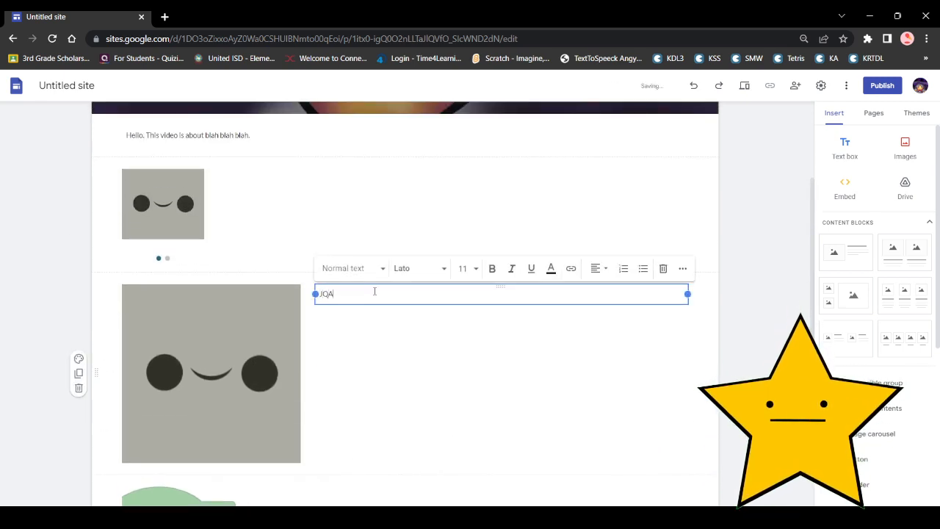
key("Backspace")
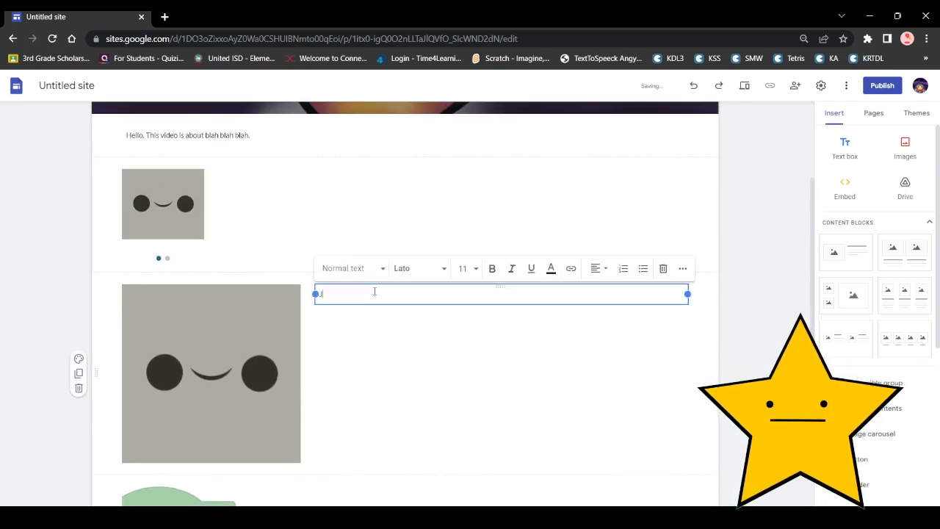
type("Jacob")
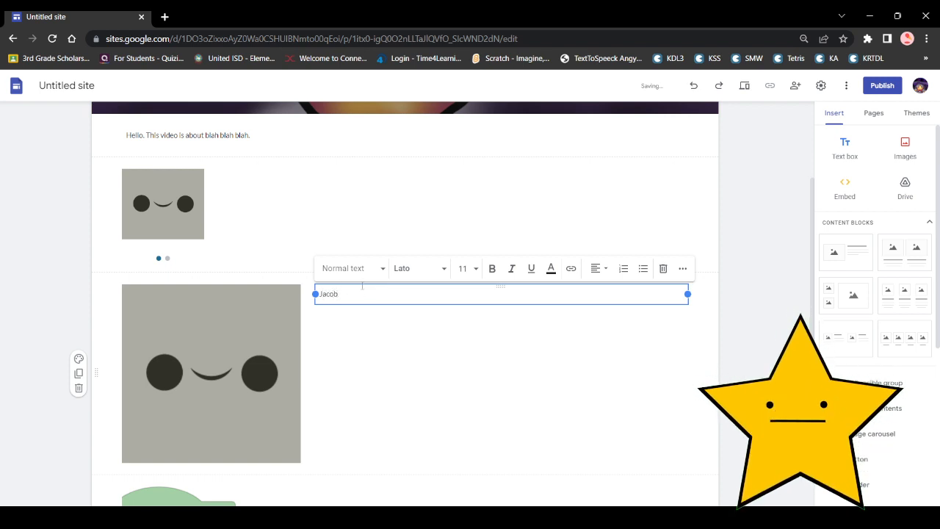
left_click(463, 267)
type("72")
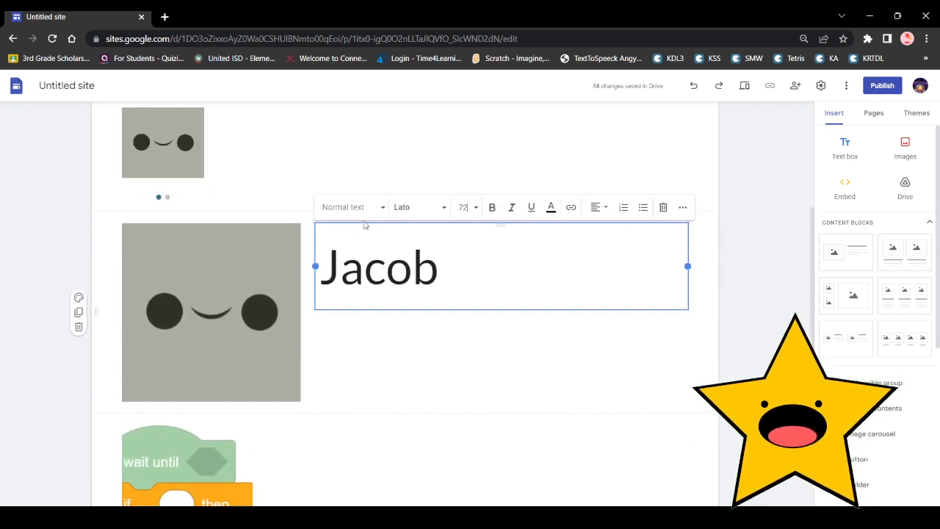
left_click(411, 266)
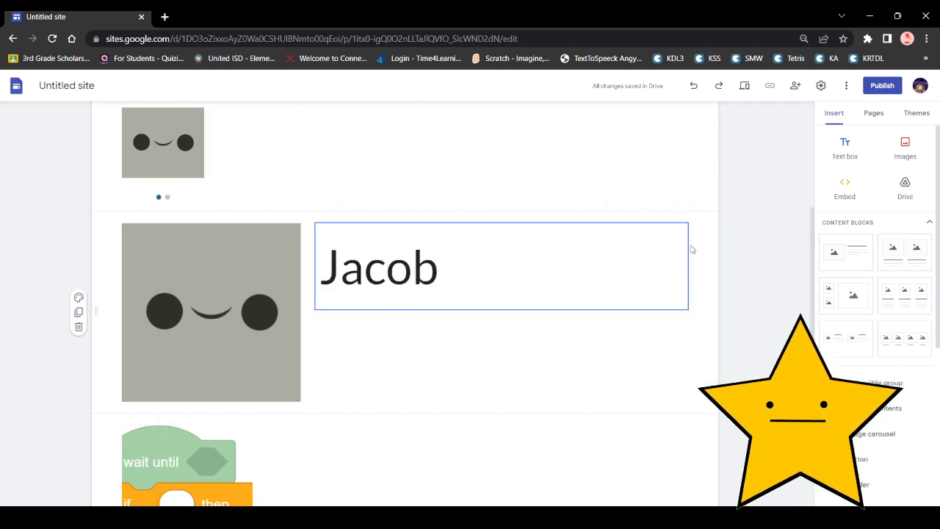
Step: Duplicate the heading into the code-block row and retype it as "Sarah"
left_click(502, 265)
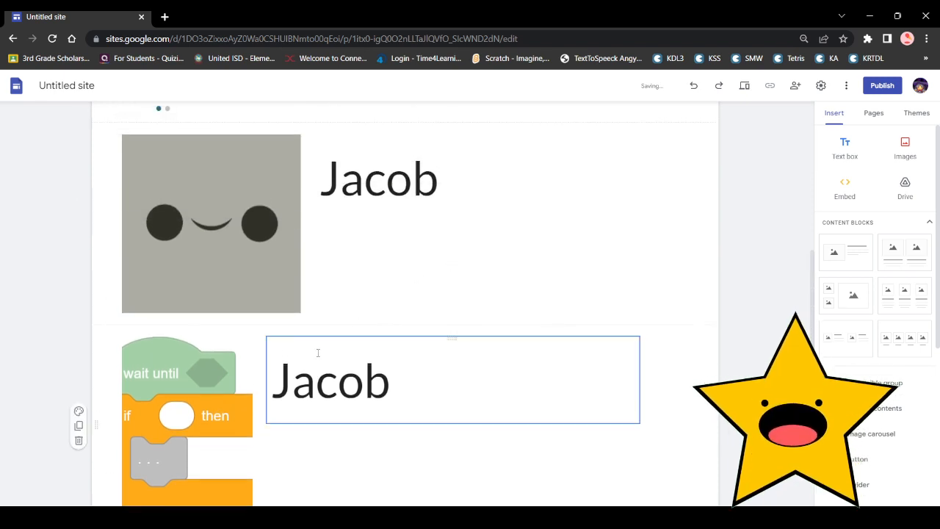
type("SAR")
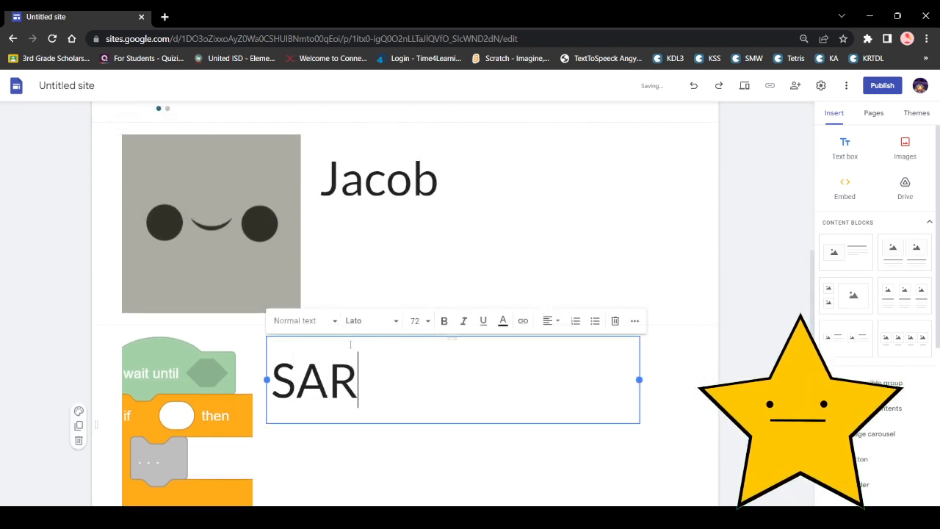
type("ara")
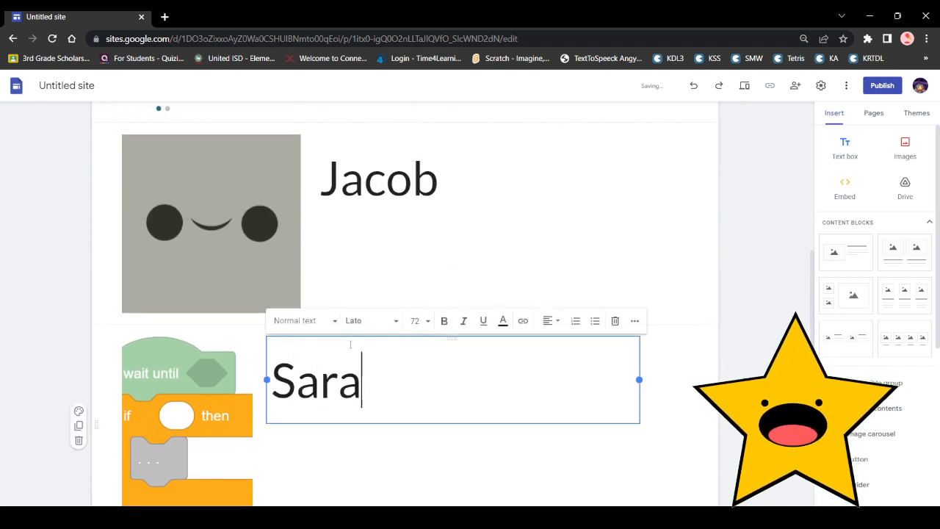
Step: Link the name Jacob to the Jacob page
type("h")
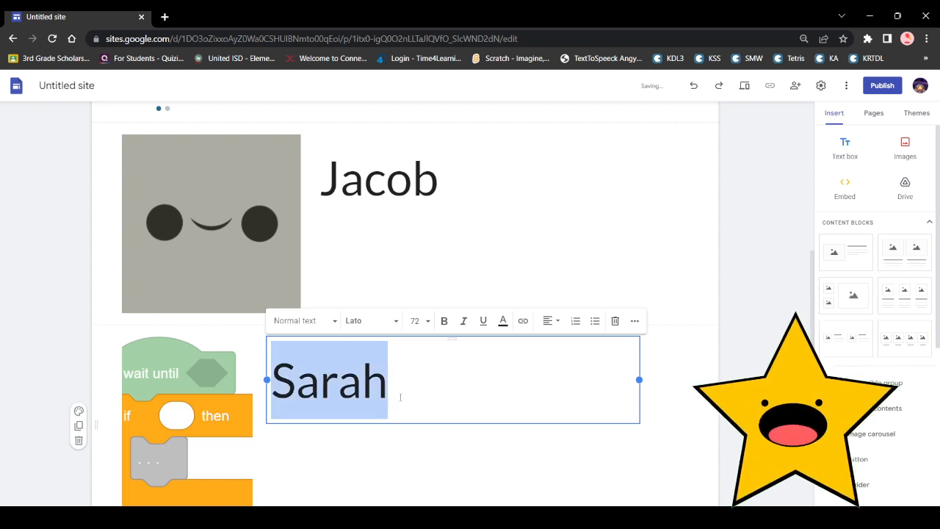
left_click(379, 177)
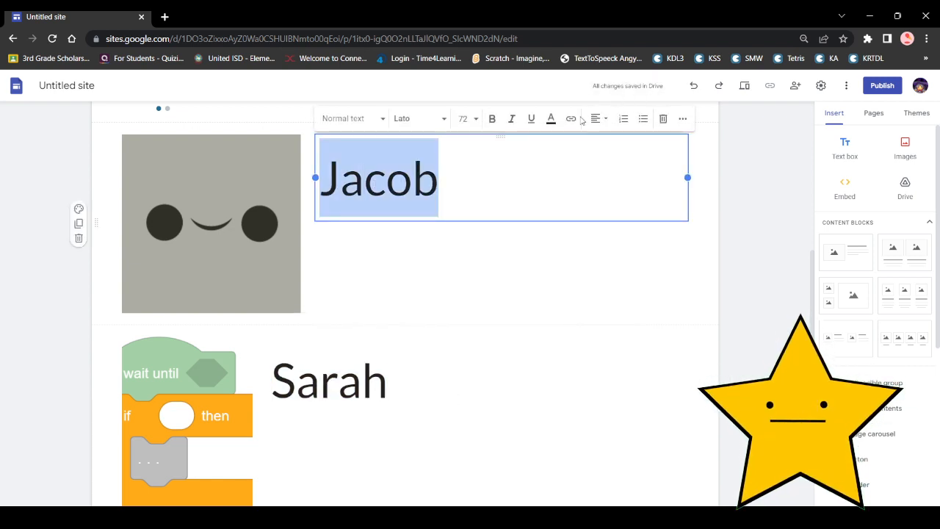
left_click(570, 117)
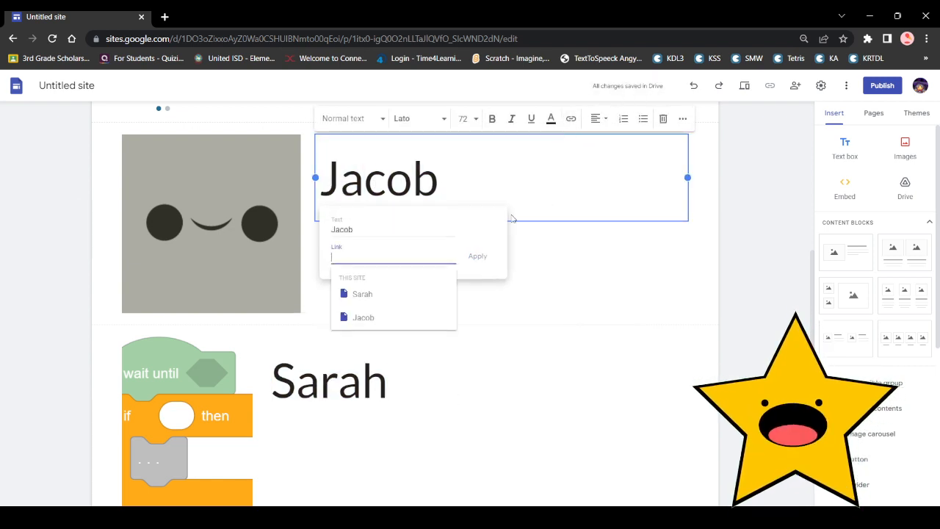
left_click(362, 317)
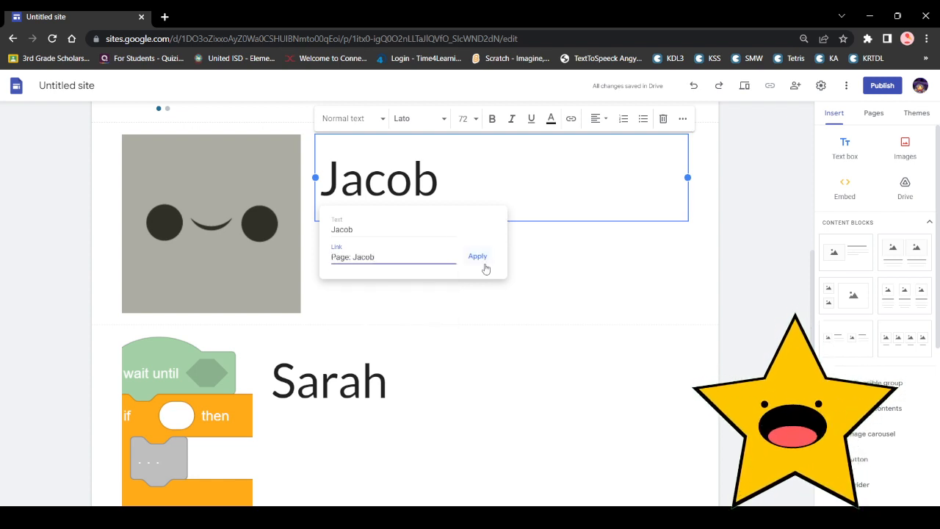
left_click(477, 256)
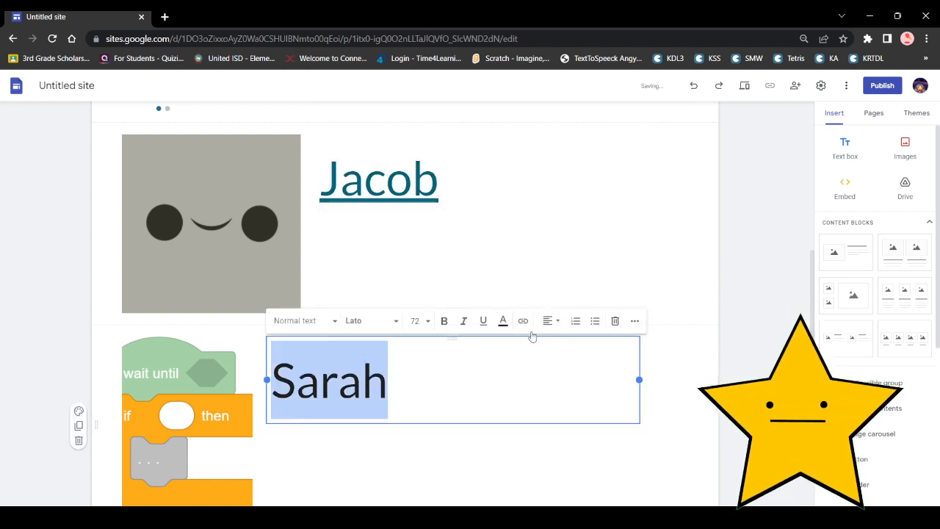
Step: Link Sarah to her page, then restyle both names as plain black text without underlines
left_click(523, 320)
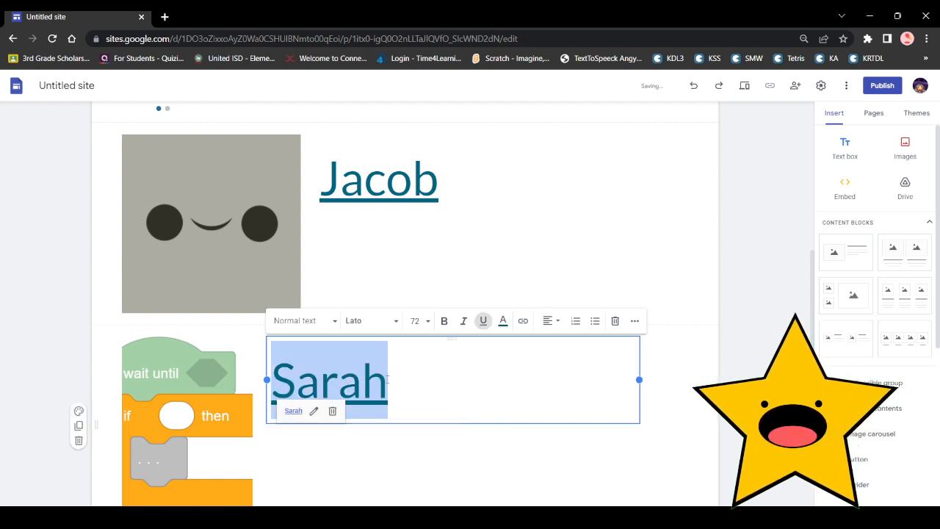
scroll("up", 3)
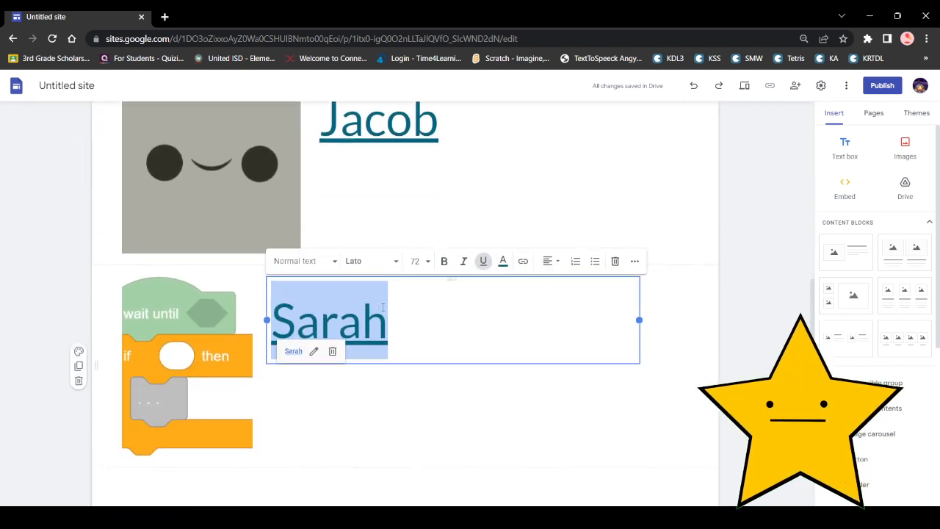
left_click(482, 261)
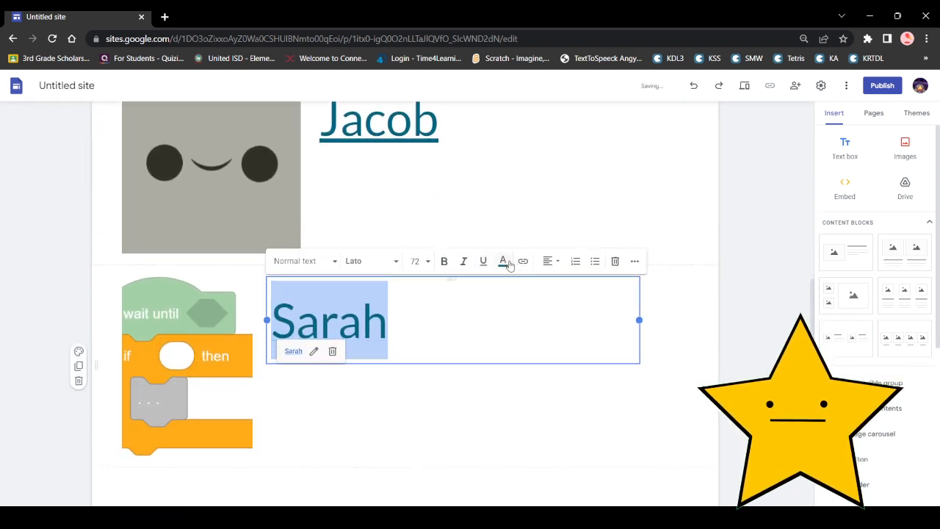
left_click(502, 261)
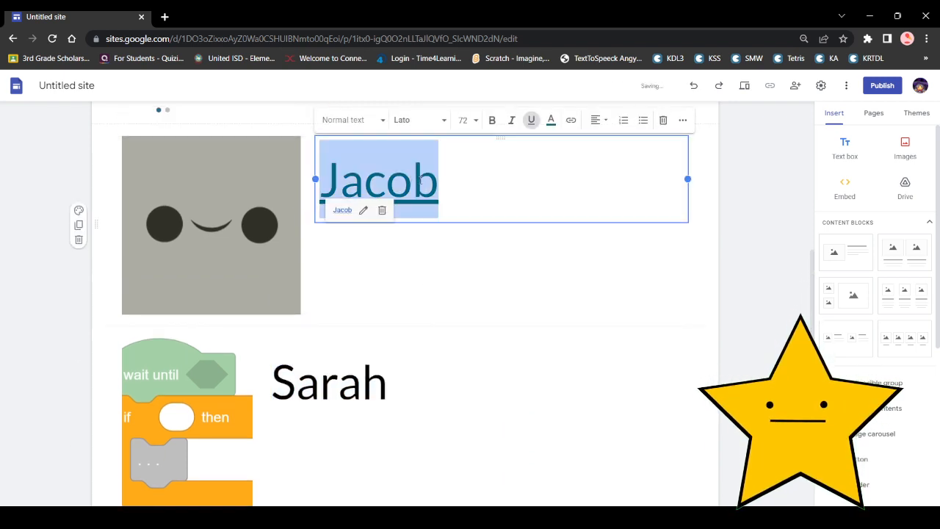
left_click(551, 120)
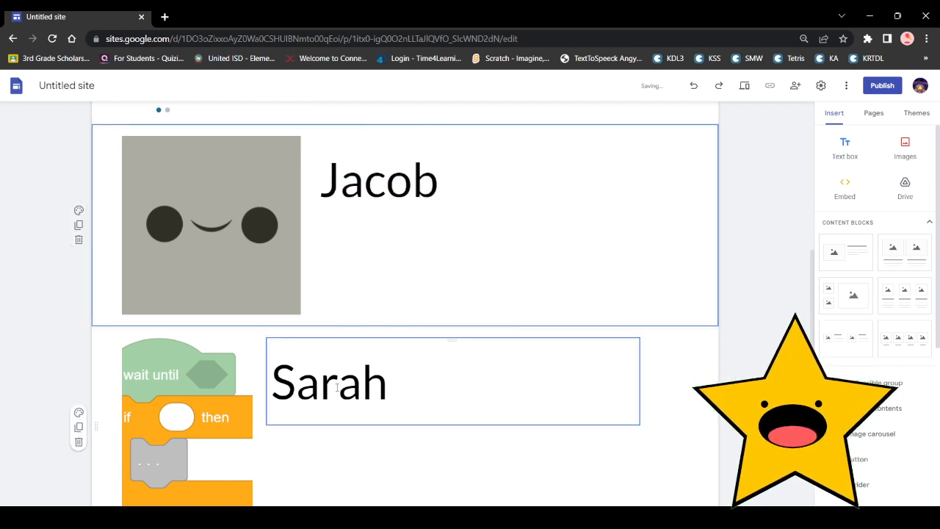
scroll("up", 3)
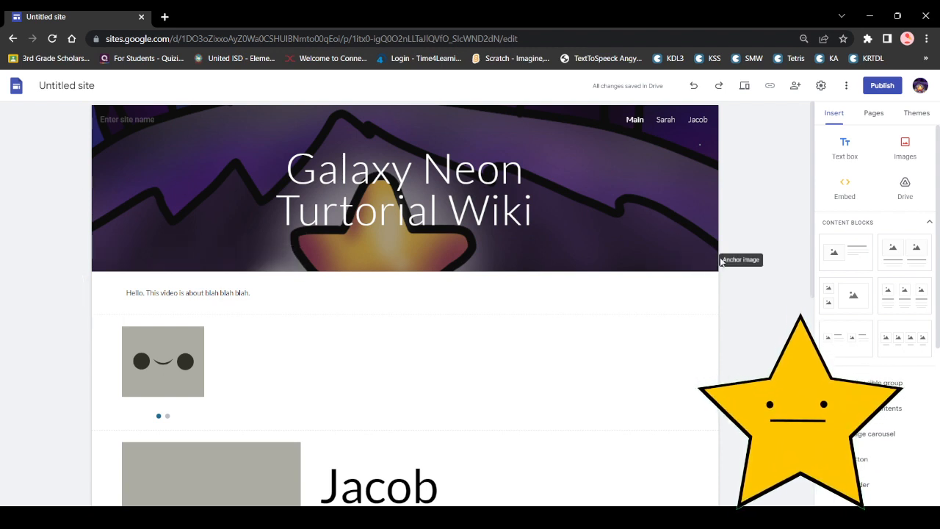
left_click(706, 260)
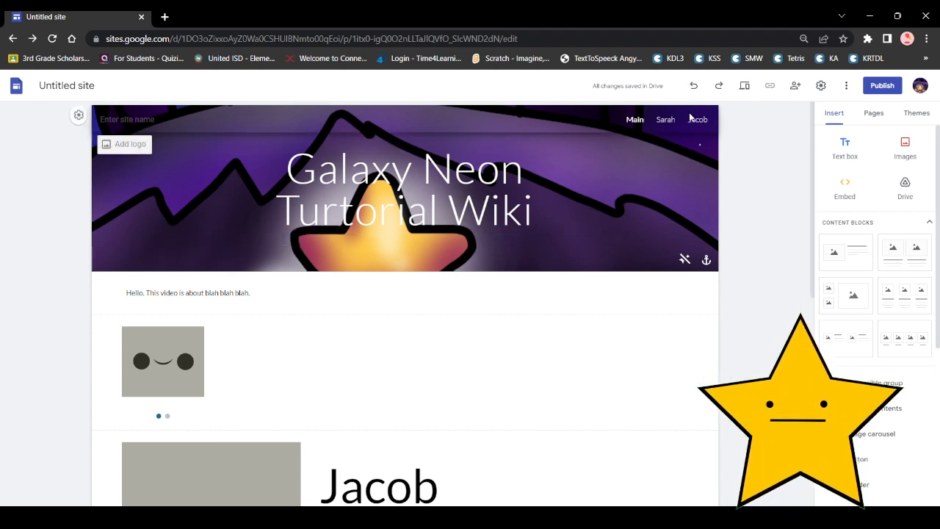
scroll("down", 3)
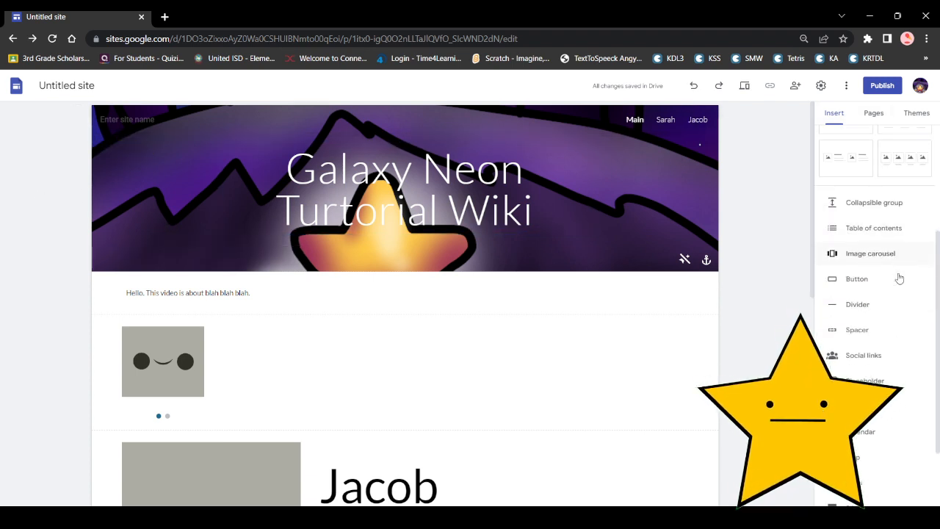
scroll("down", 3)
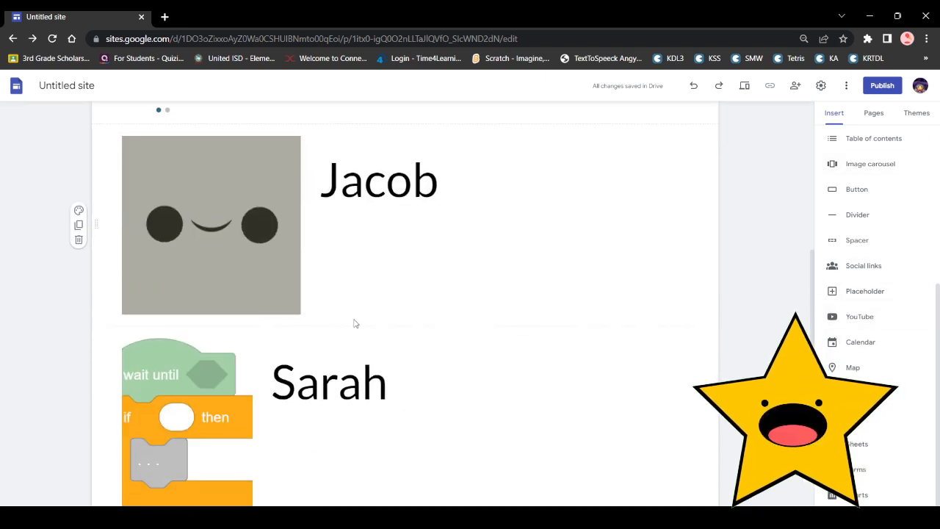
scroll("down", 3)
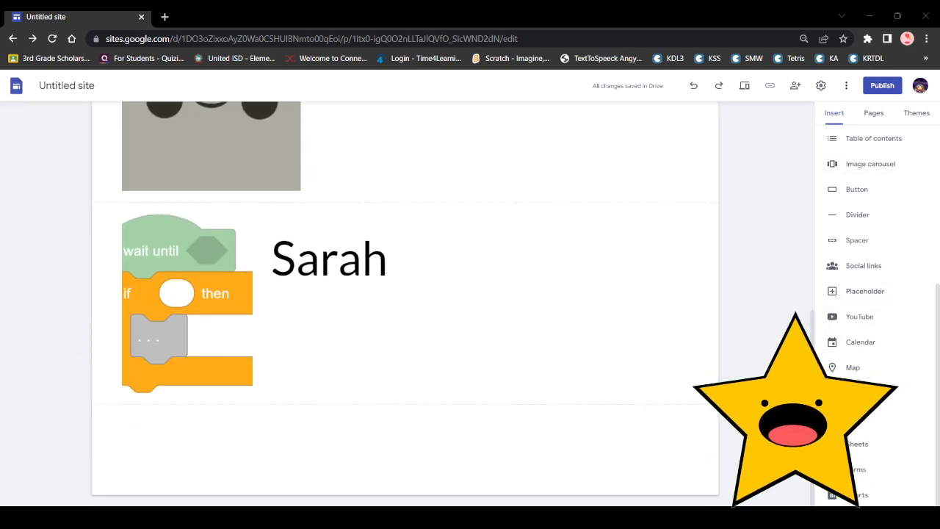